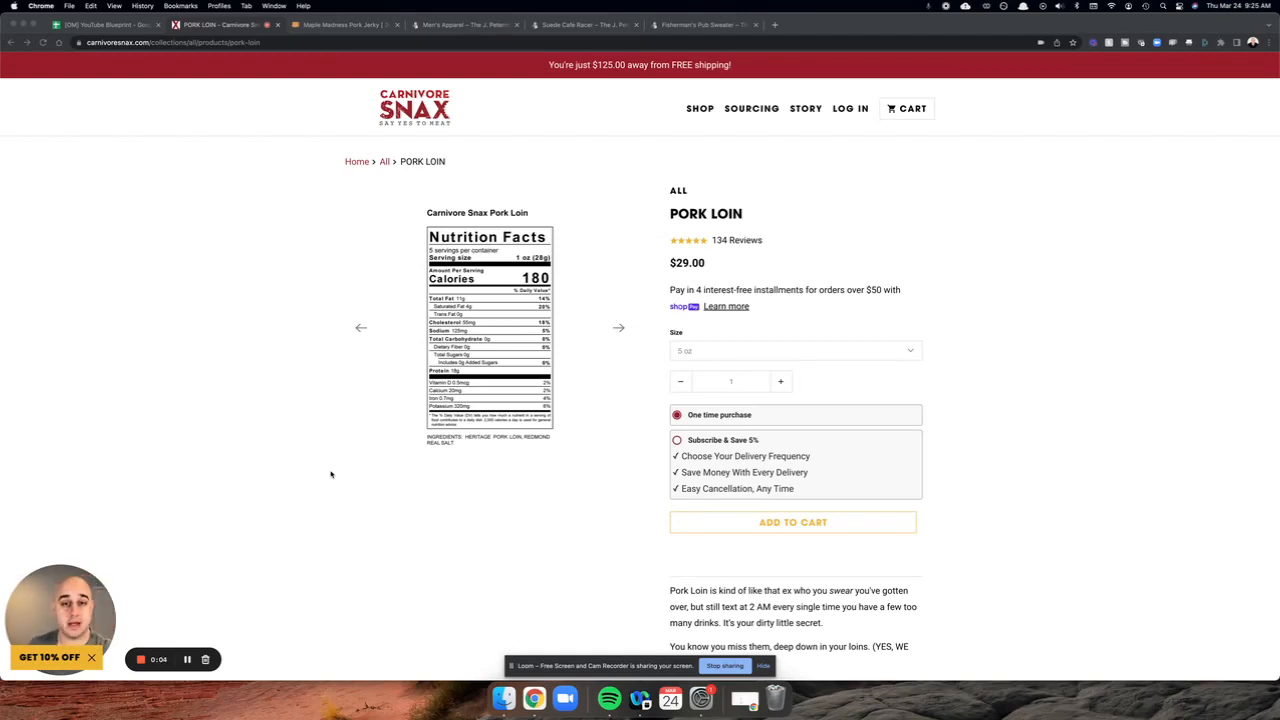
Step: Cycle the pork loin gallery through the front, spilling-jerky and nutrition-facts photos
left_click(618, 327)
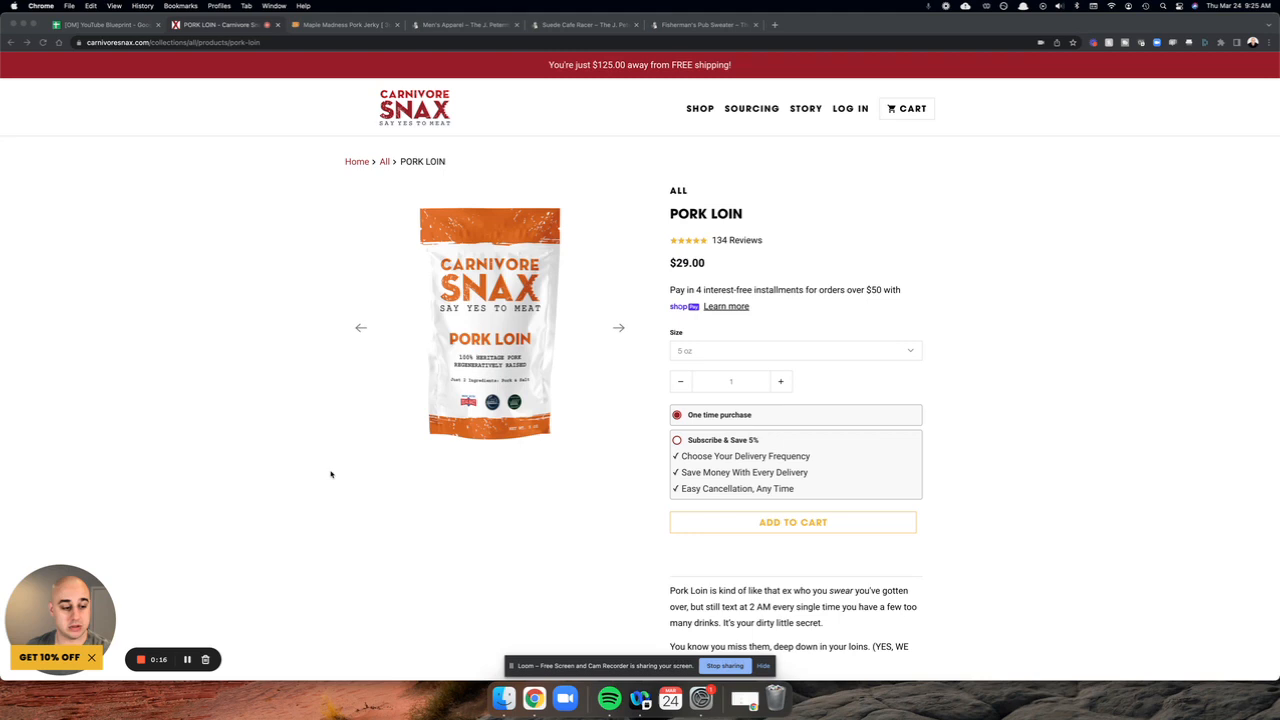
left_click(618, 327)
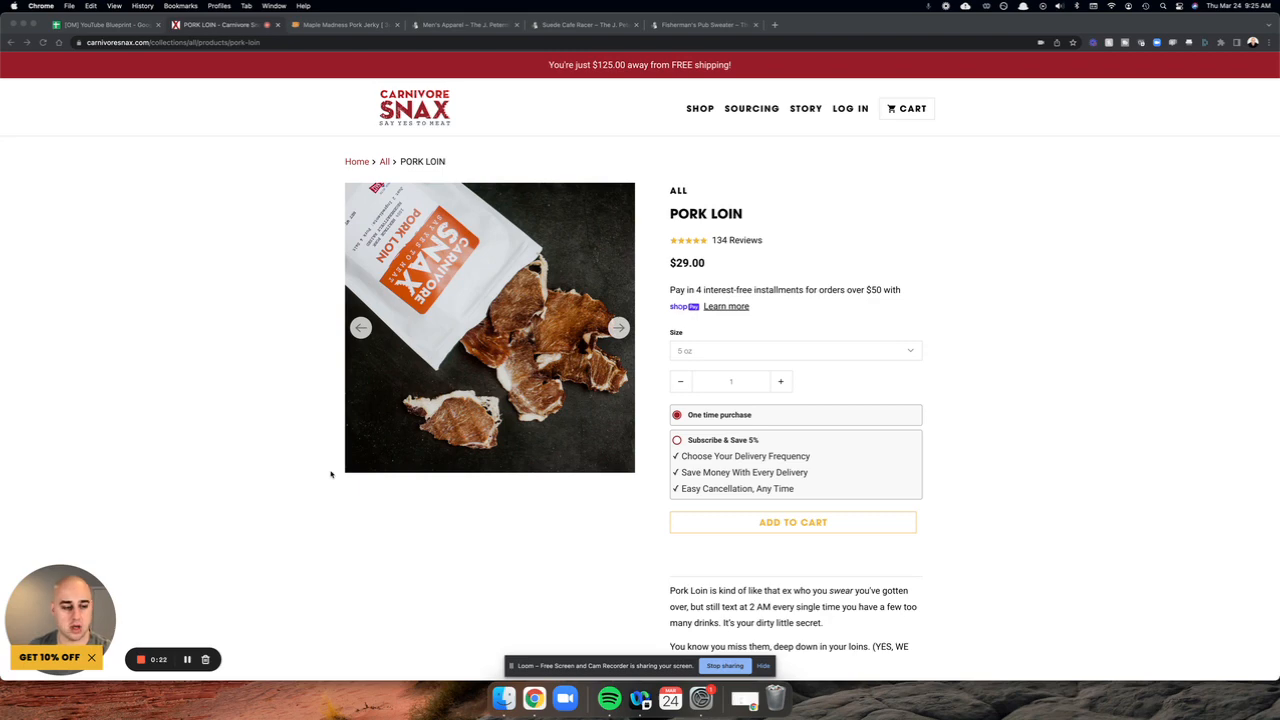
left_click(618, 327)
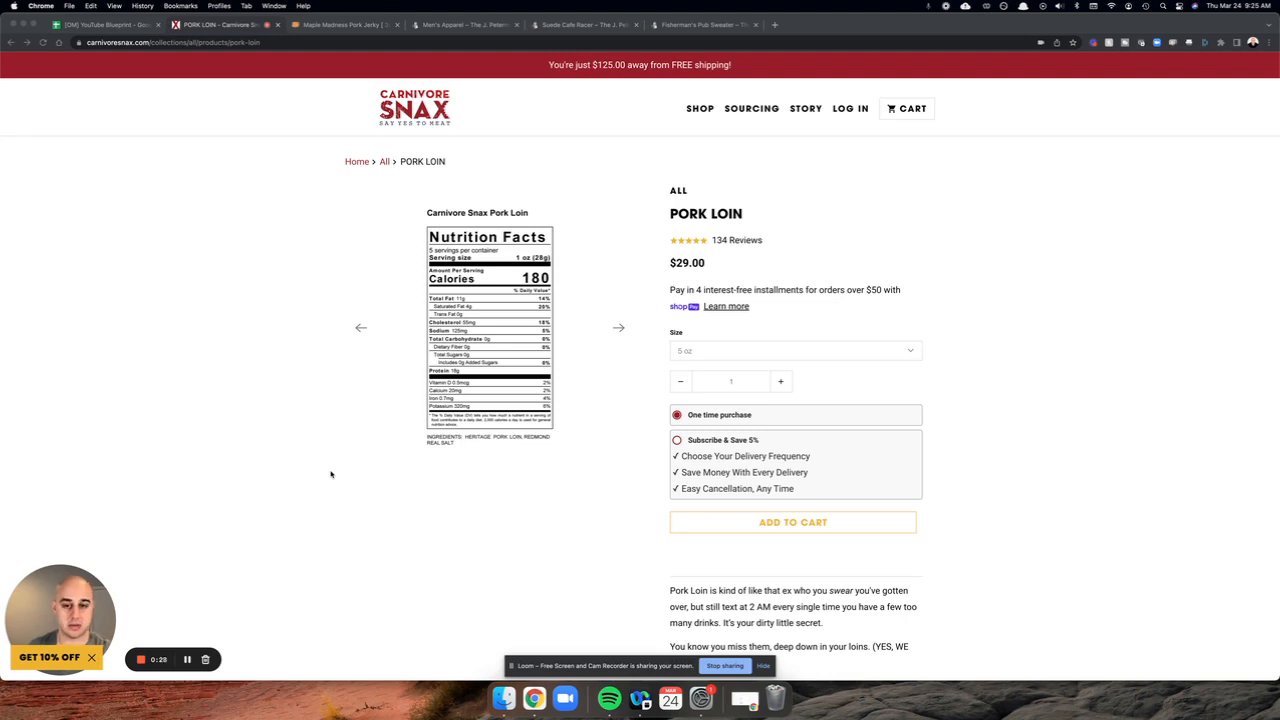
left_click(619, 327)
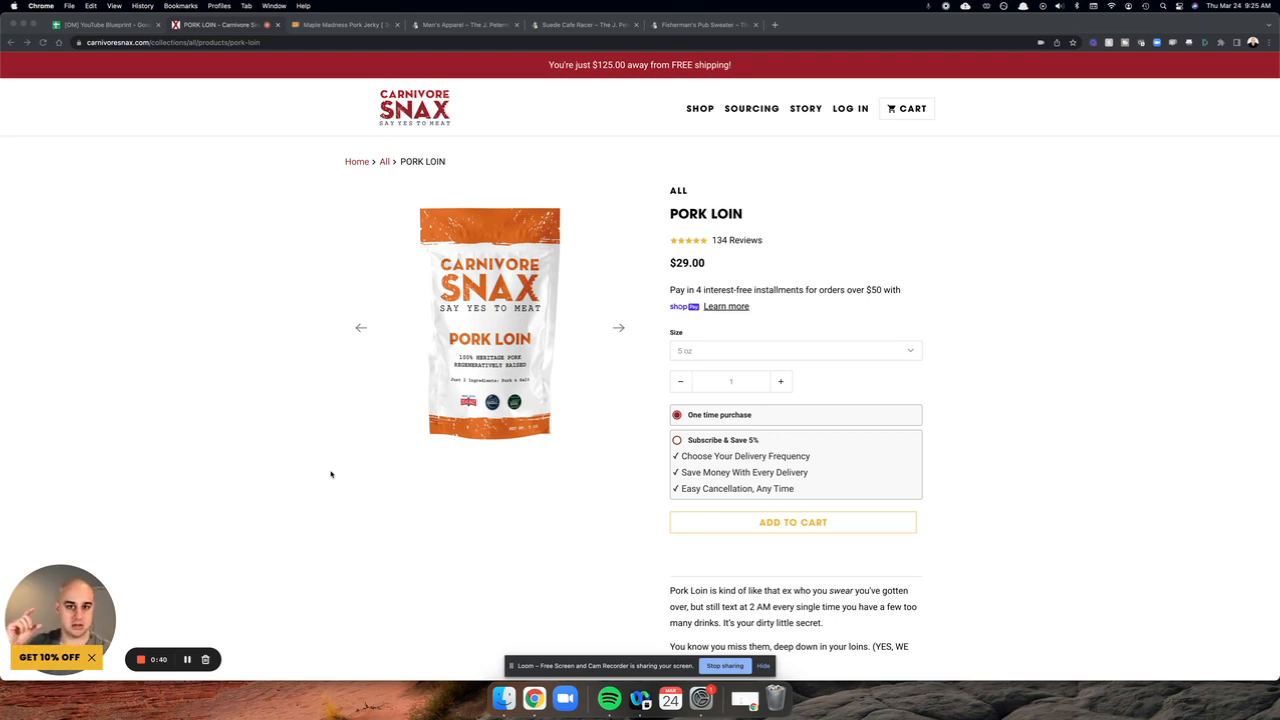
left_click(618, 327)
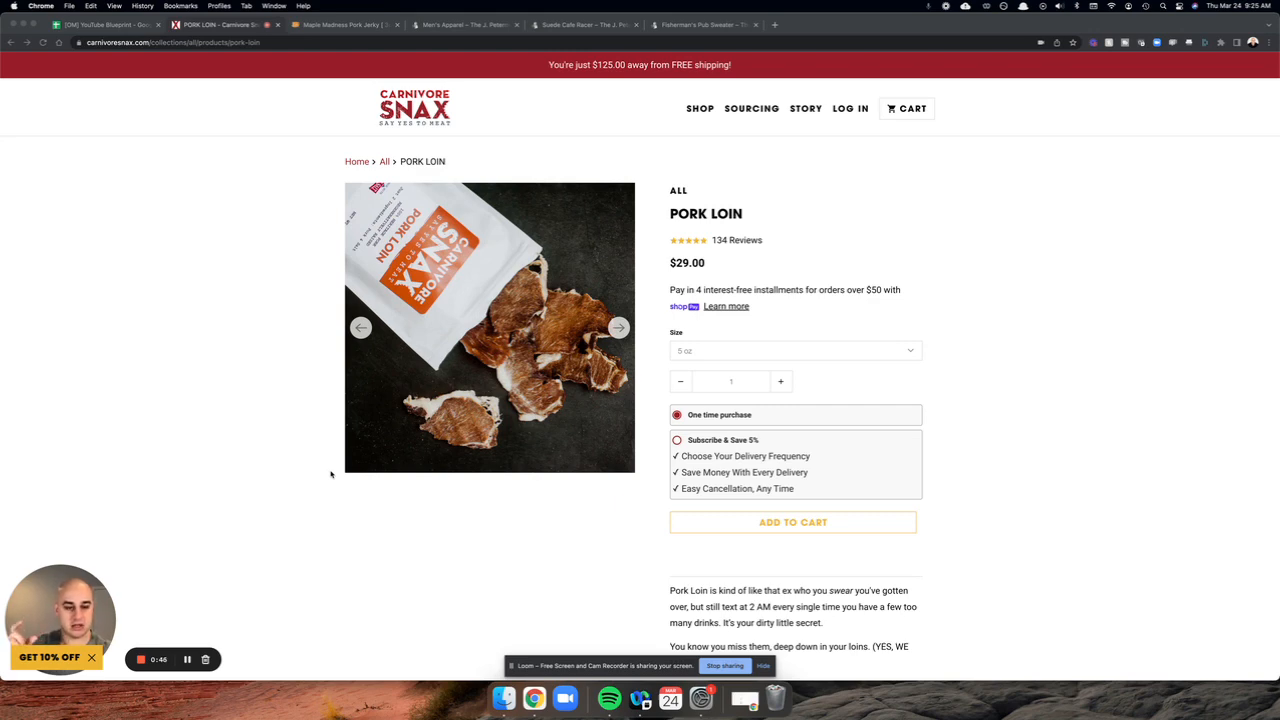
left_click(618, 327)
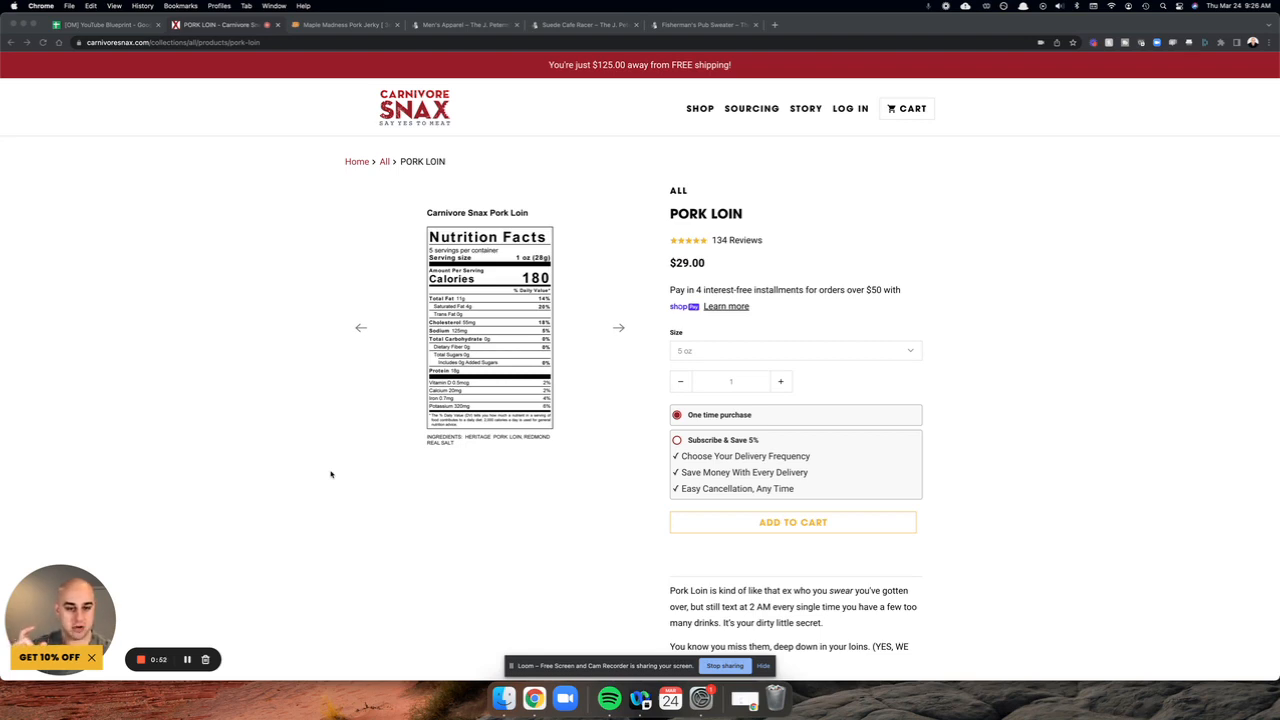
left_click(618, 327)
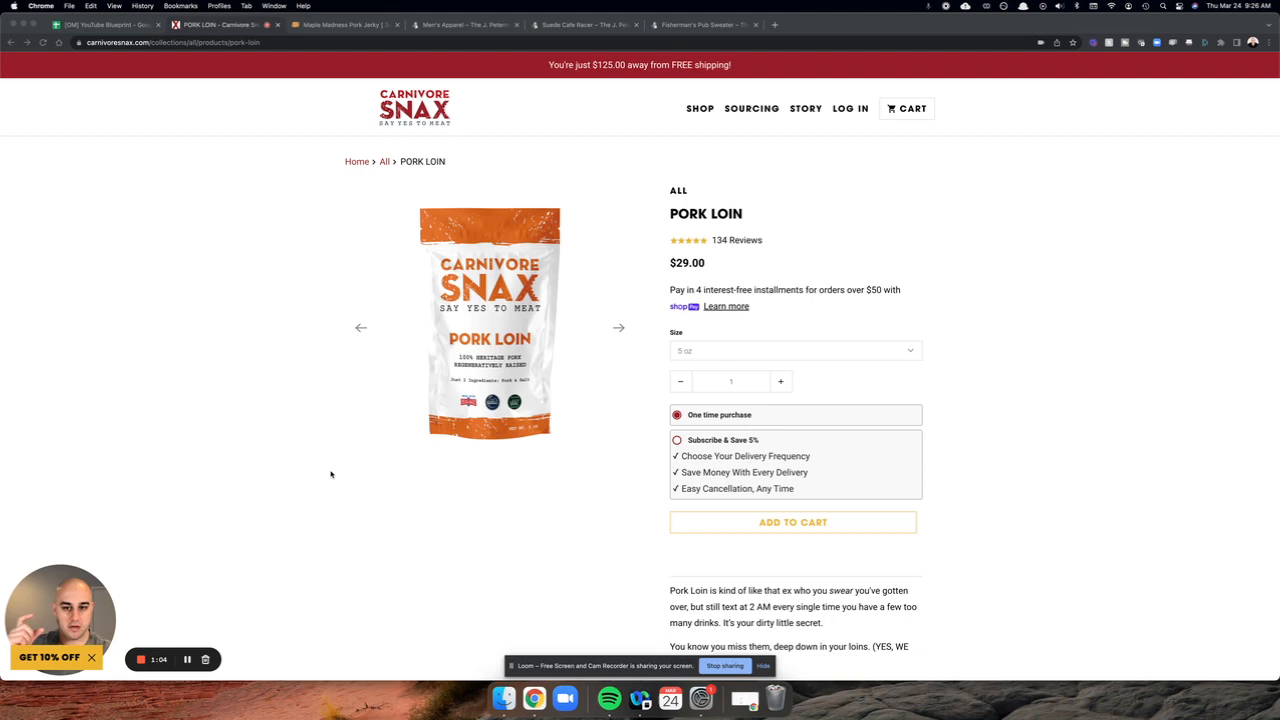
Step: Cycle the gallery again to the back-of-bag photo, then switch to the Maple Madness Pork Jerky tab
left_click(618, 327)
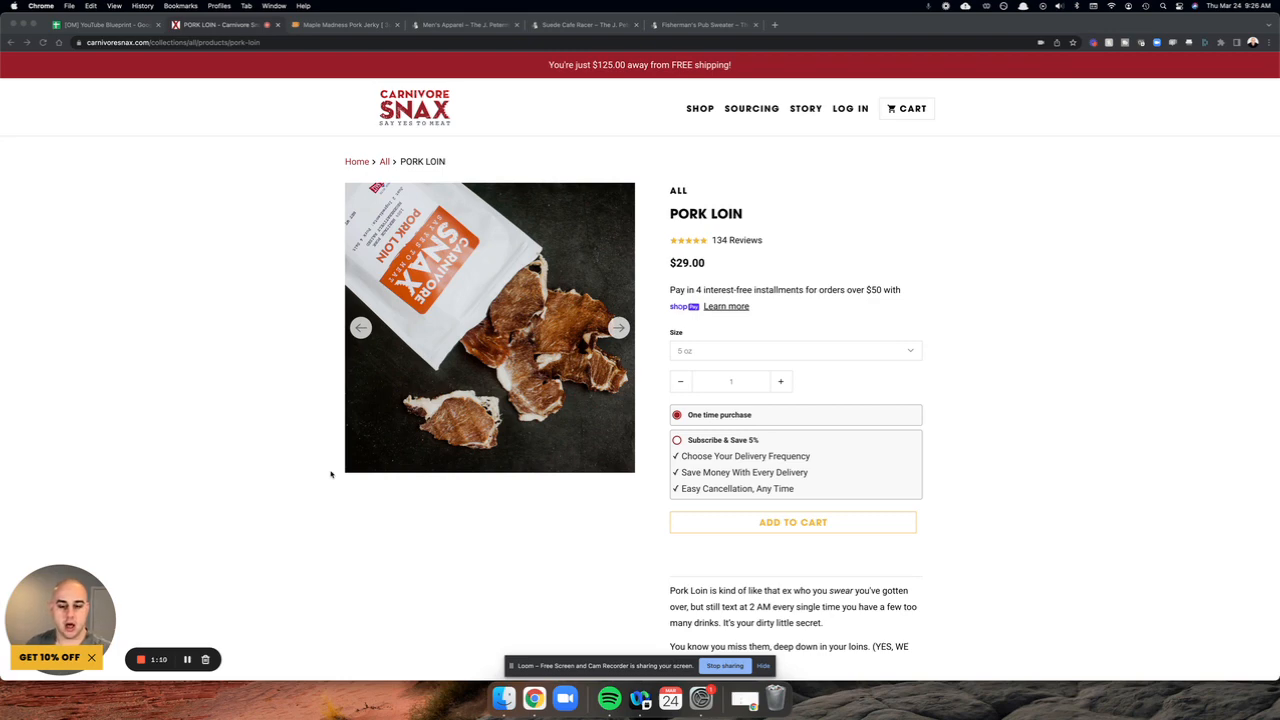
left_click(618, 327)
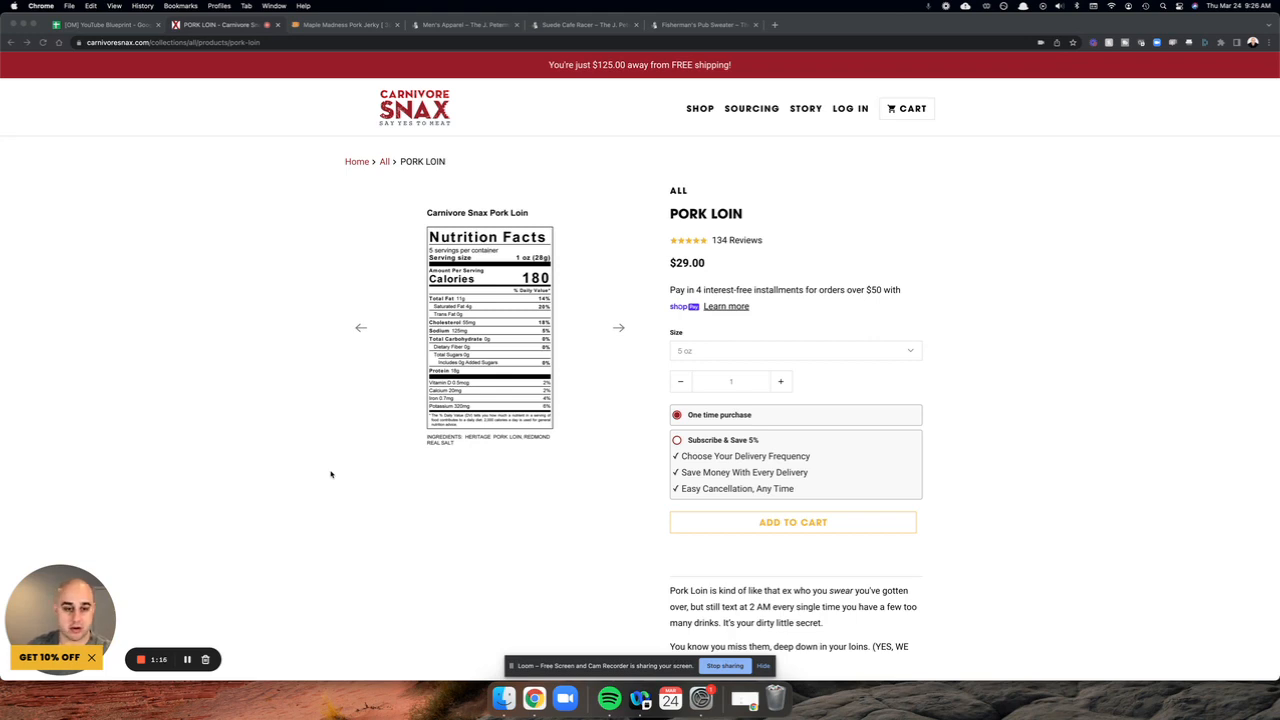
left_click(618, 327)
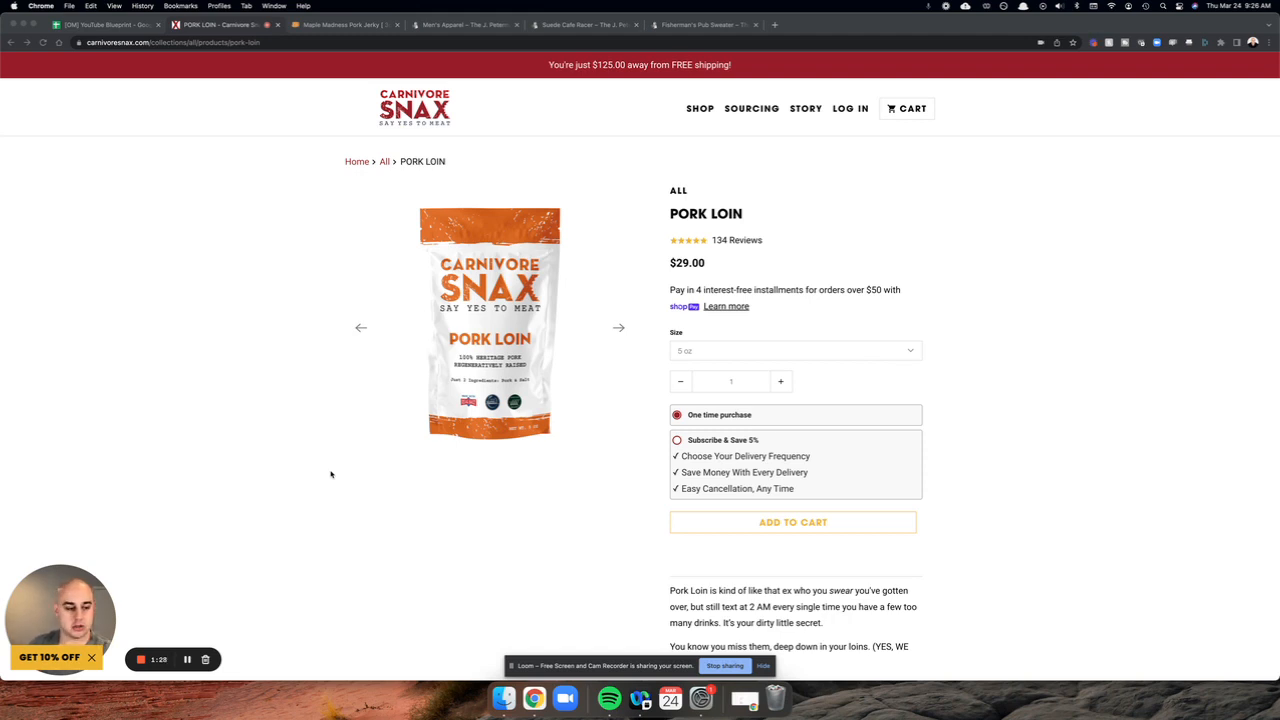
left_click(618, 327)
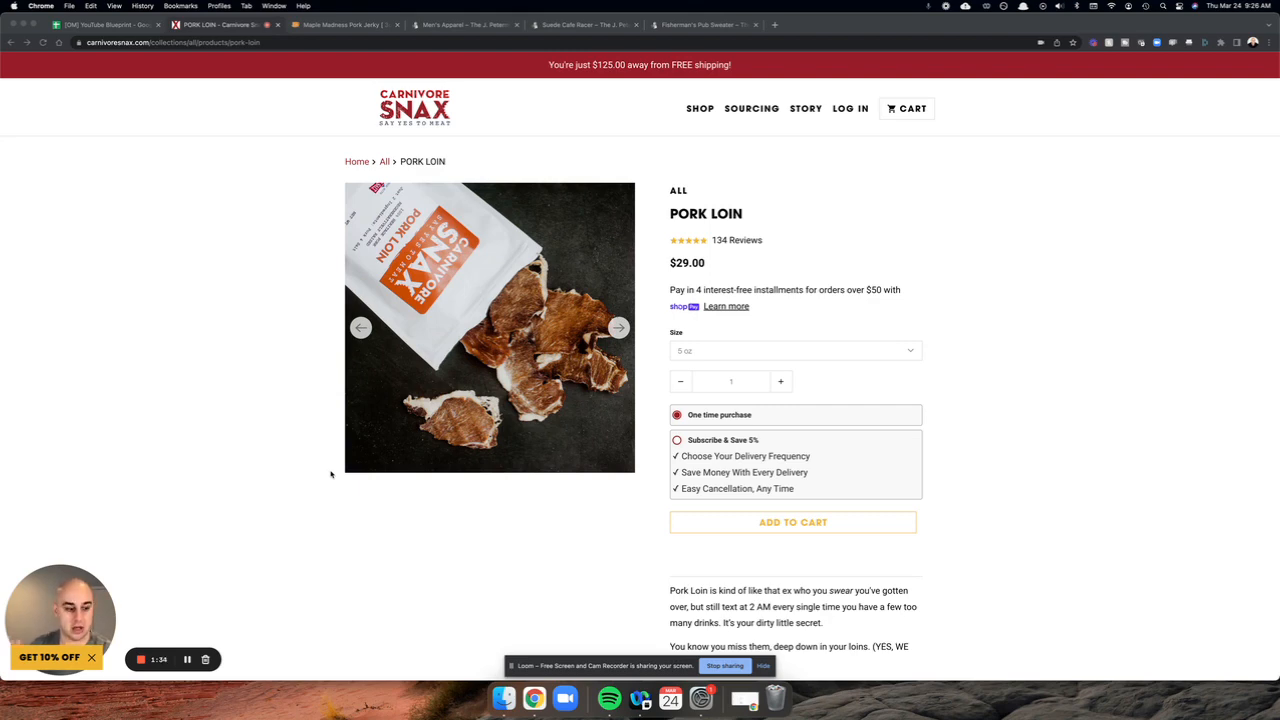
left_click(618, 327)
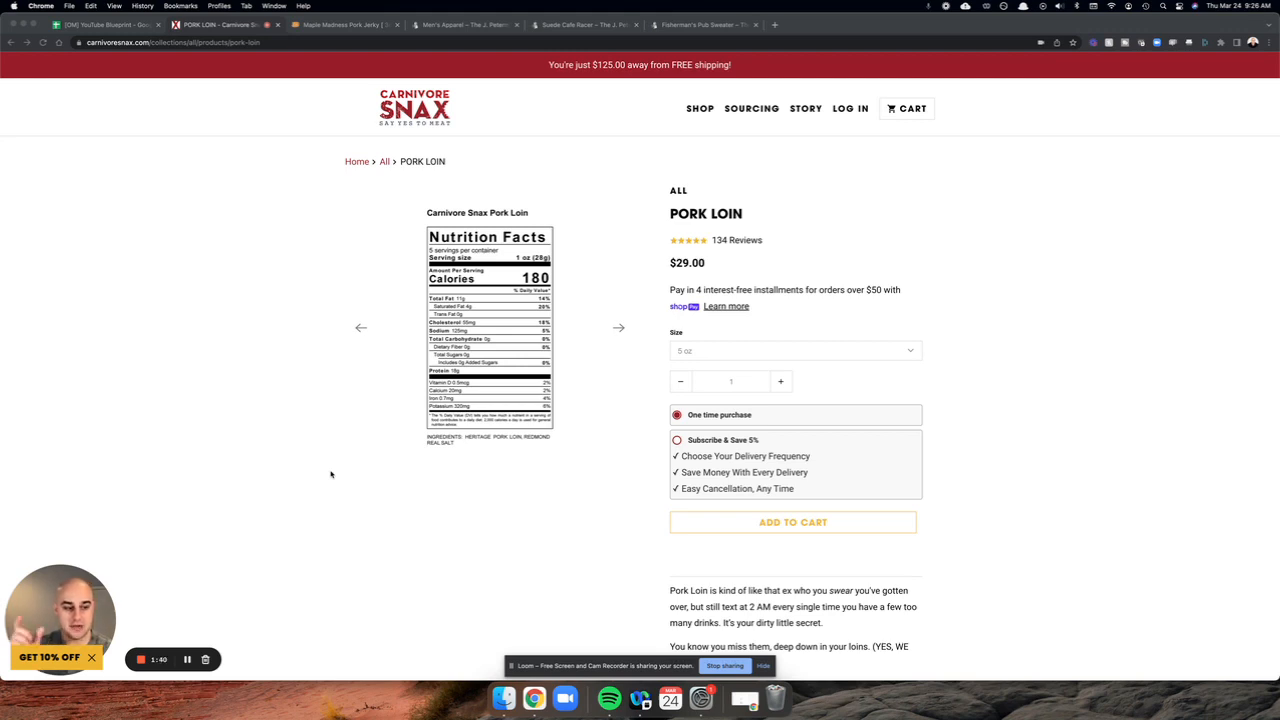
left_click(618, 327)
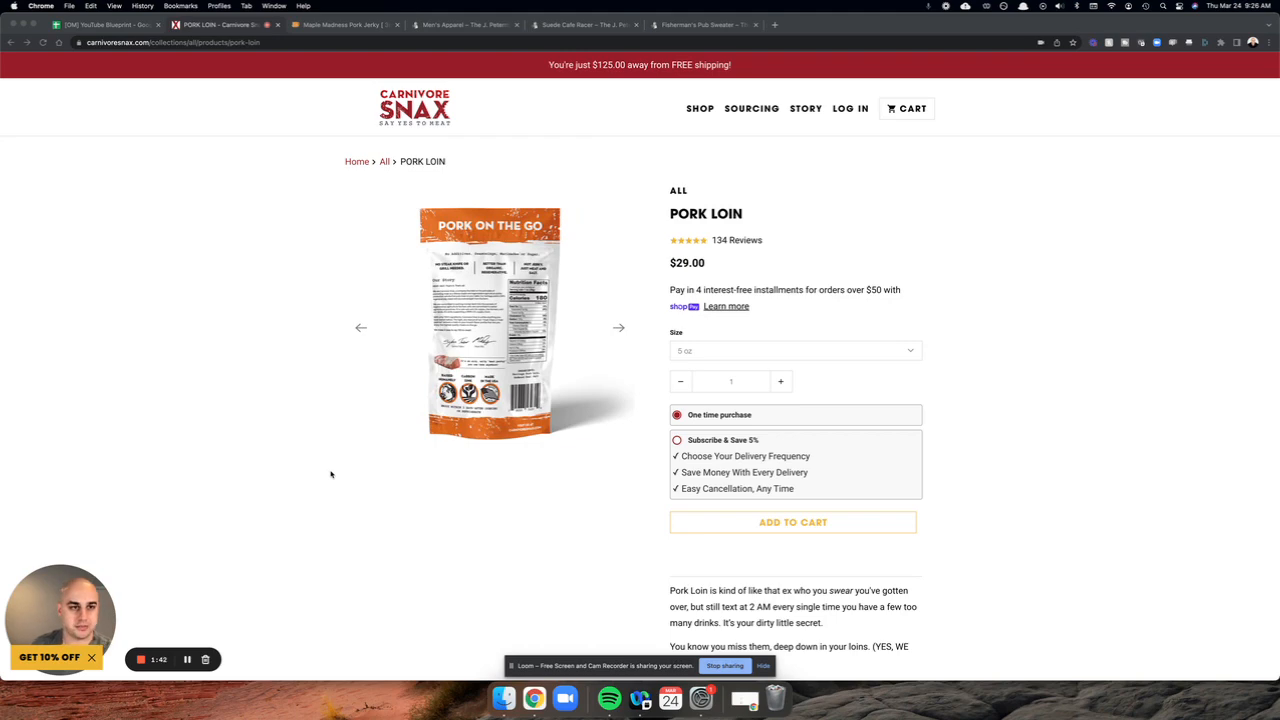
left_click(340, 24)
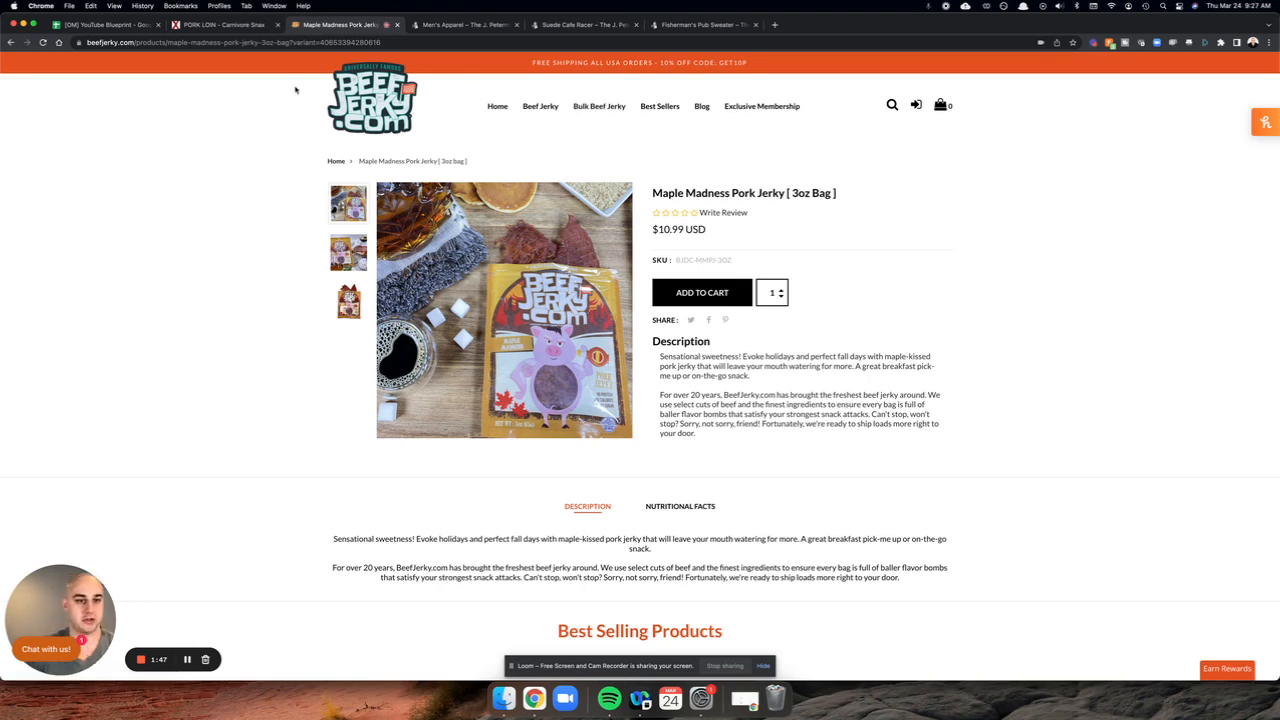
mouse_move(457, 146)
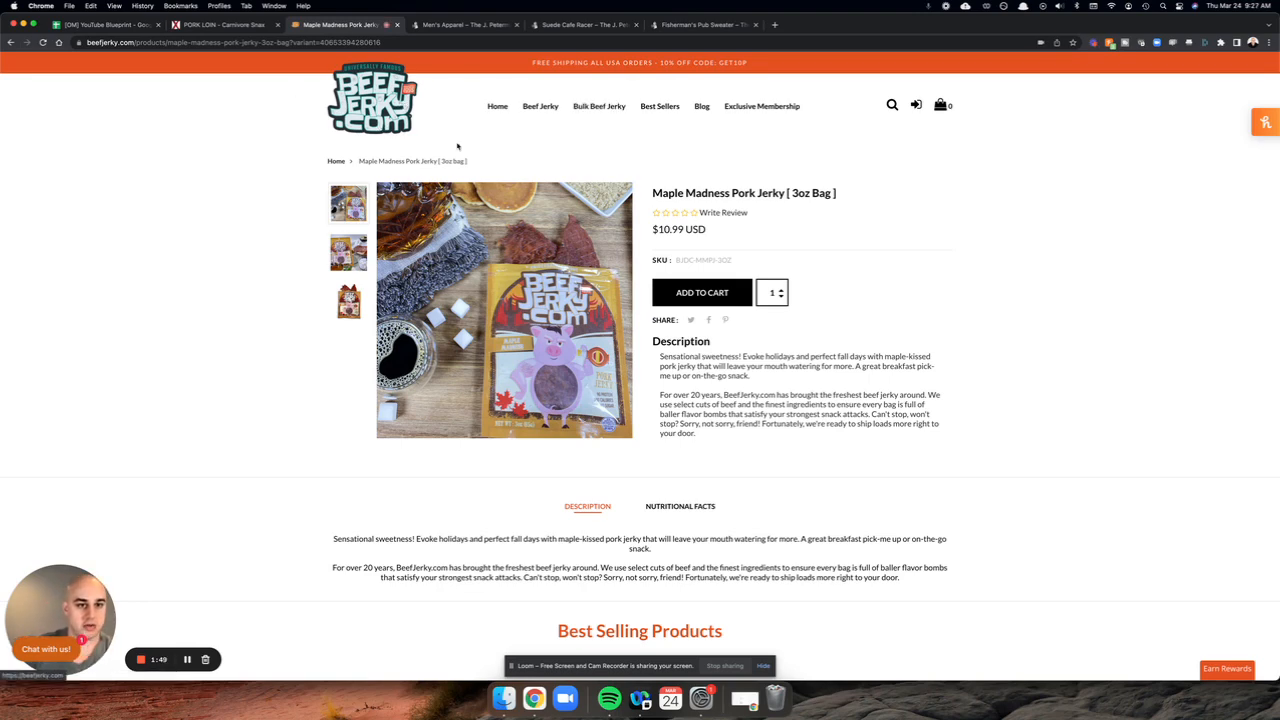
mouse_move(628, 148)
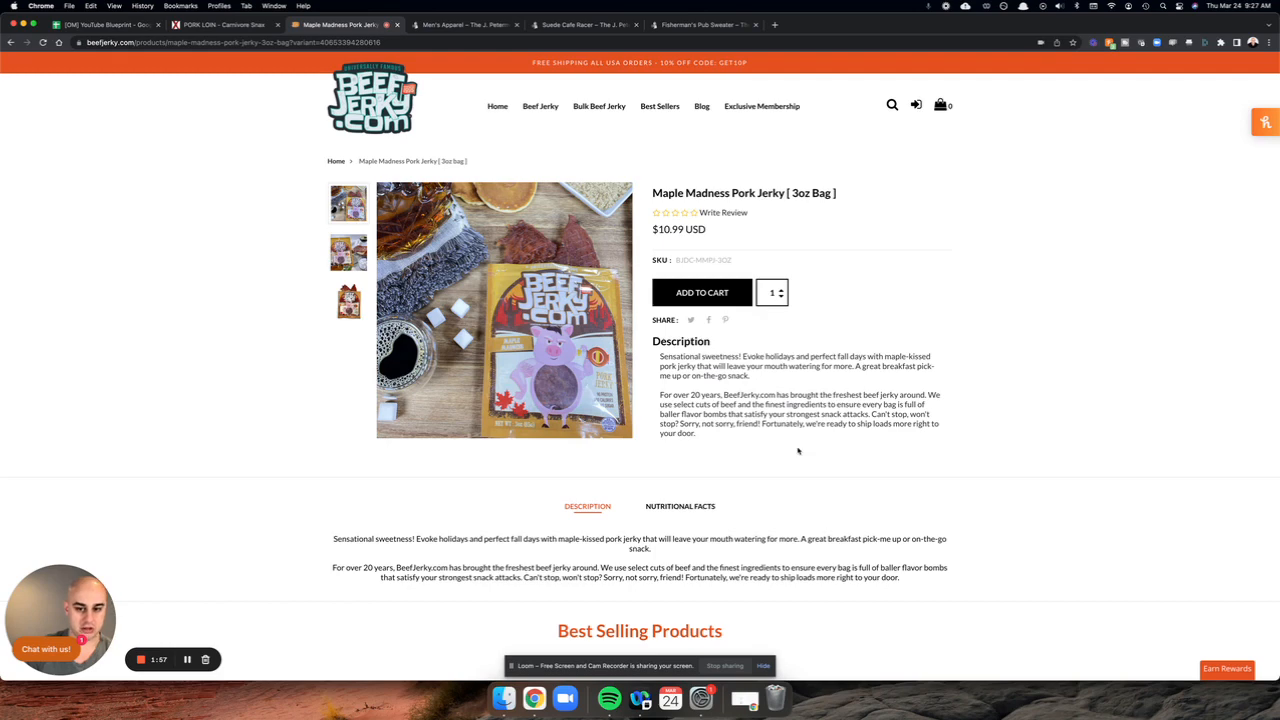
Step: Switch back to the PORK LOIN – Carnivore Snax tab
left_click(225, 24)
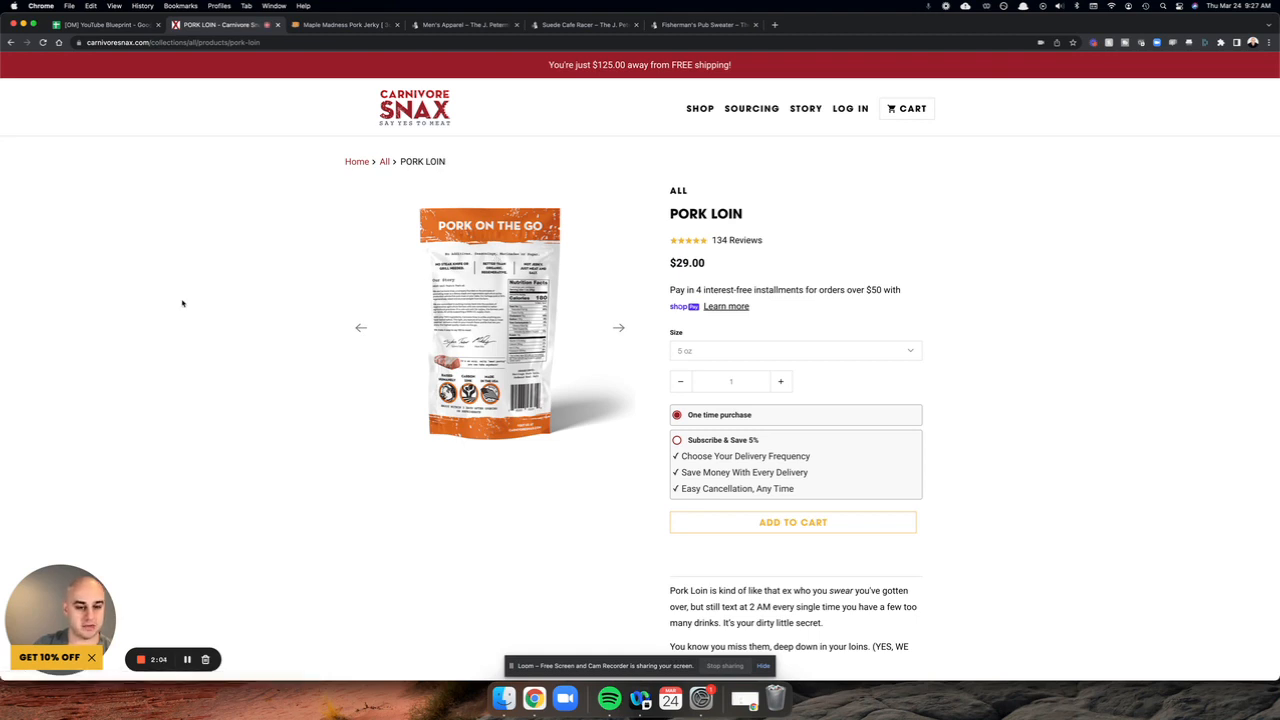
mouse_move(259, 177)
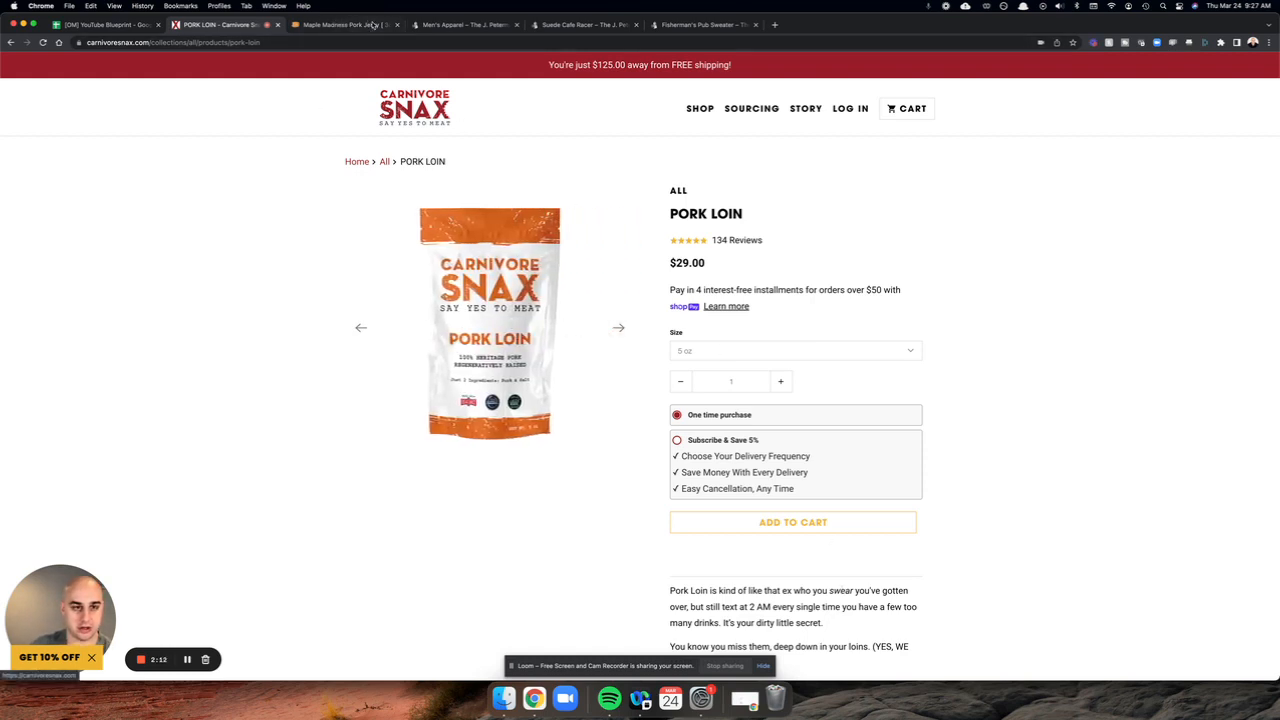
Step: Return to the Maple Madness Pork Jerky tab and select, then deselect, its description text
left_click(340, 24)
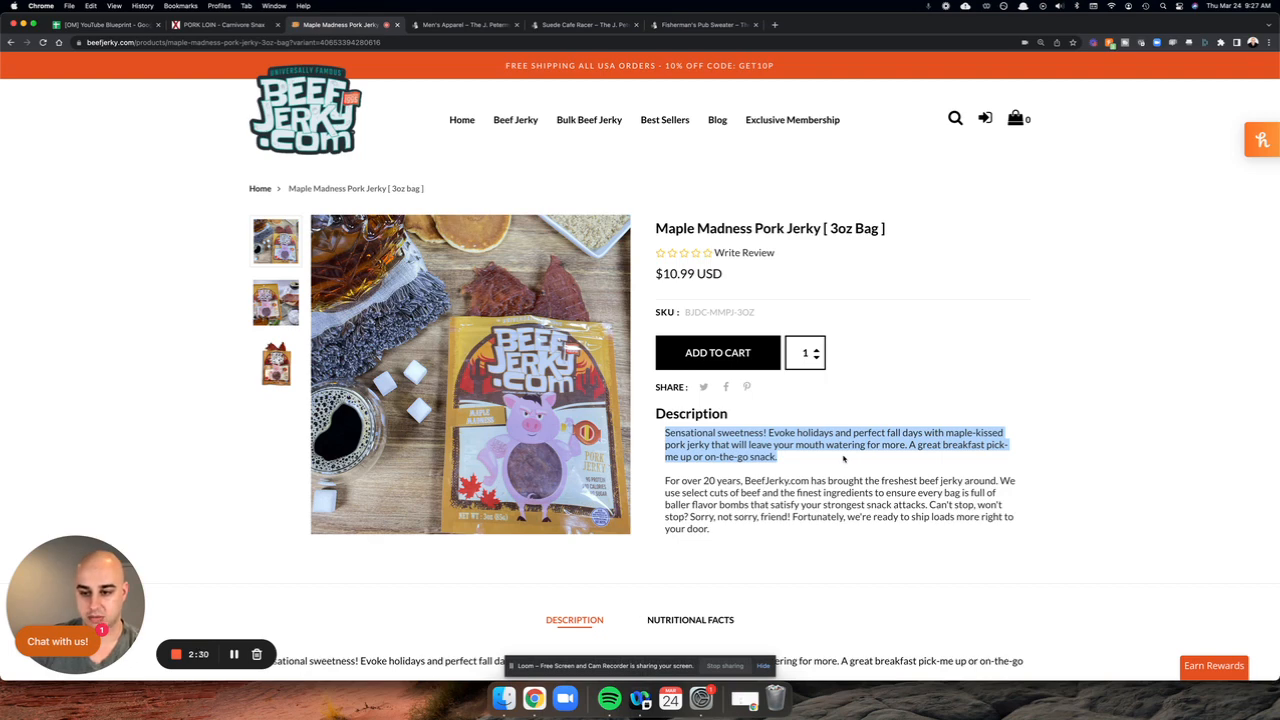
left_click(802, 456)
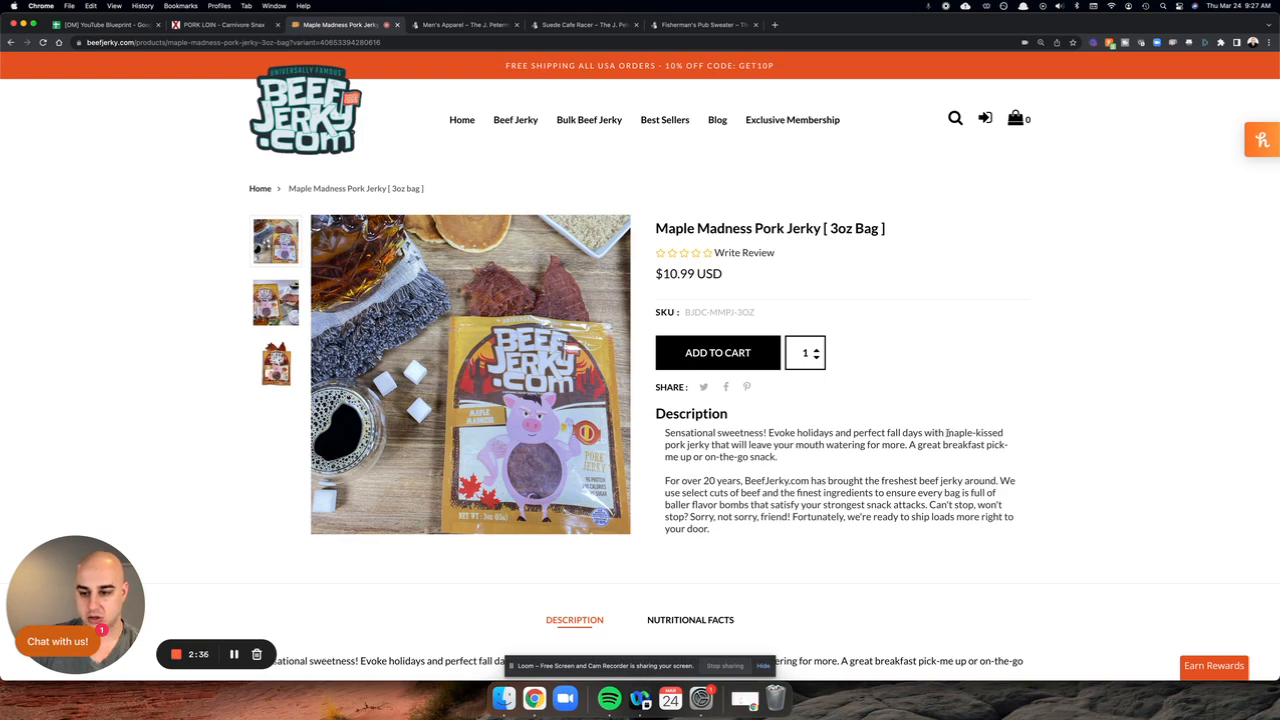
double_click(974, 432)
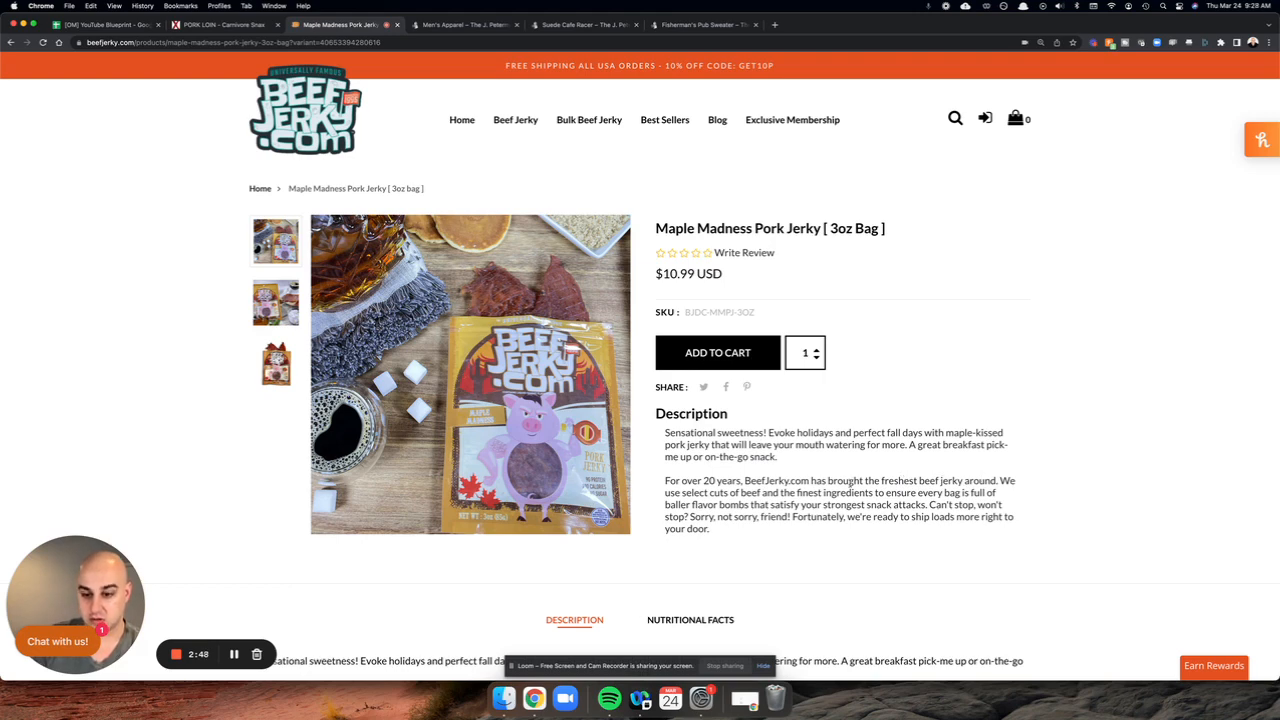
mouse_move(953, 476)
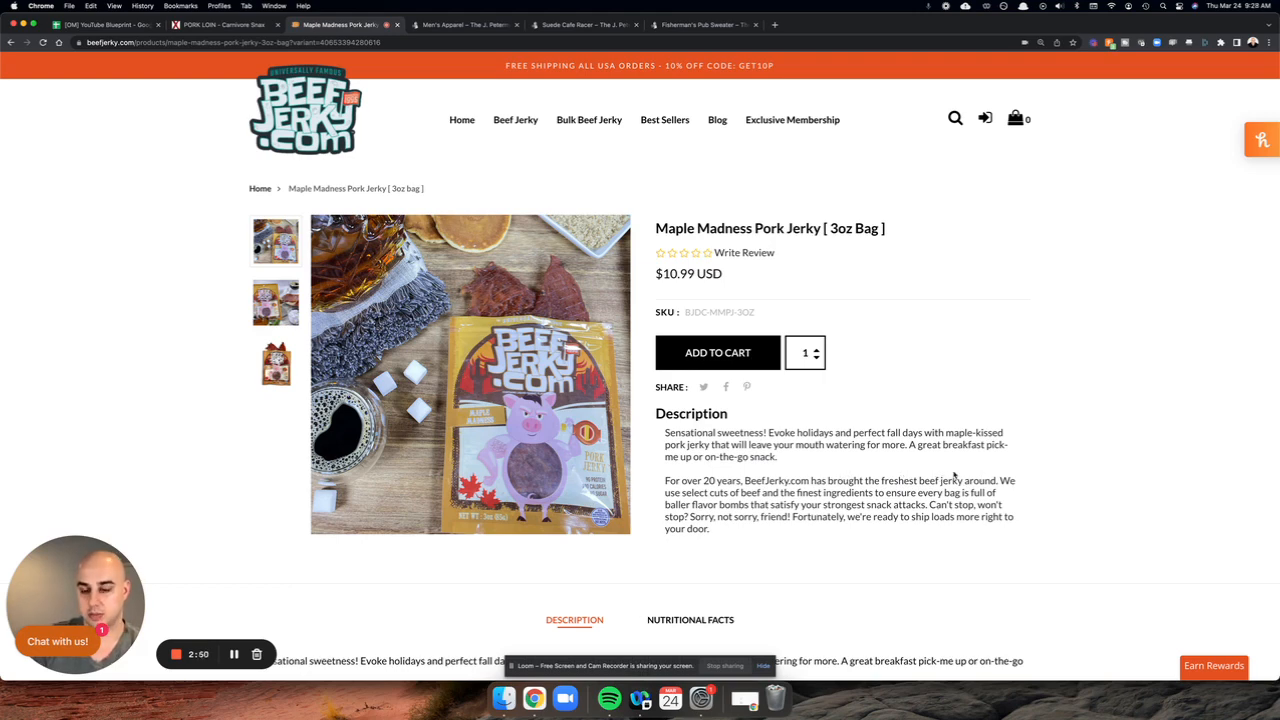
mouse_move(904, 534)
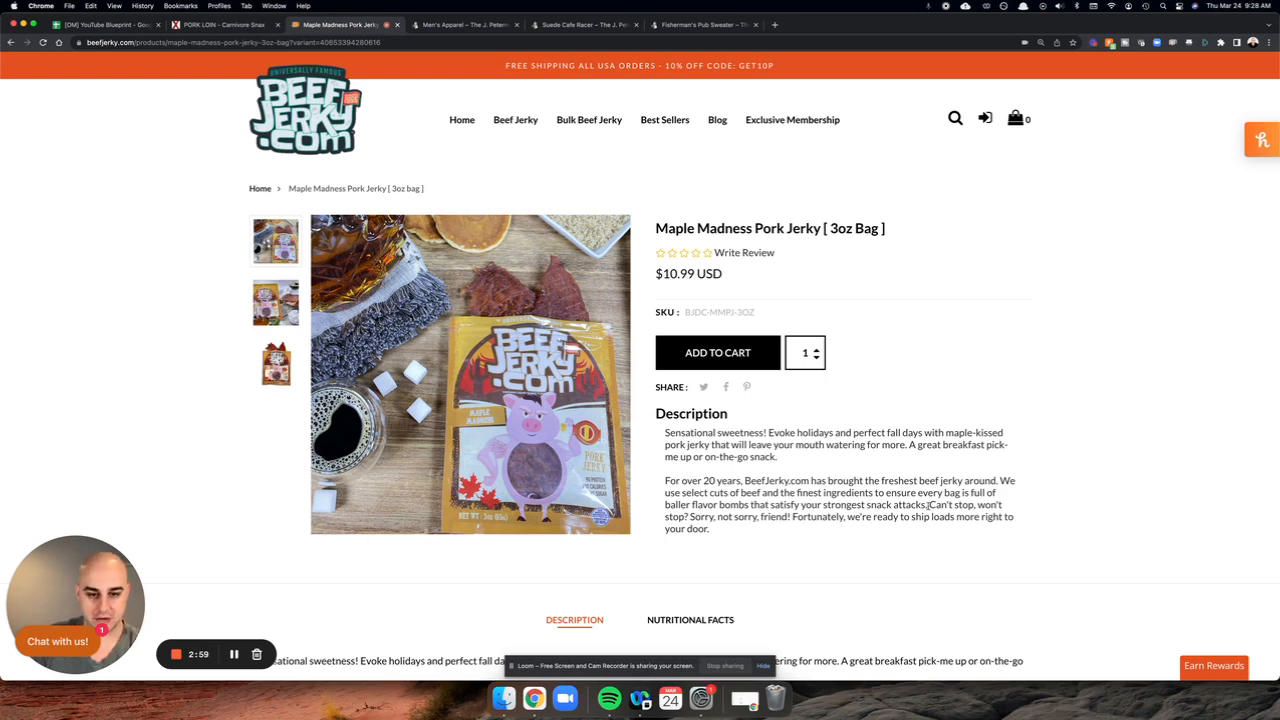
mouse_move(841, 543)
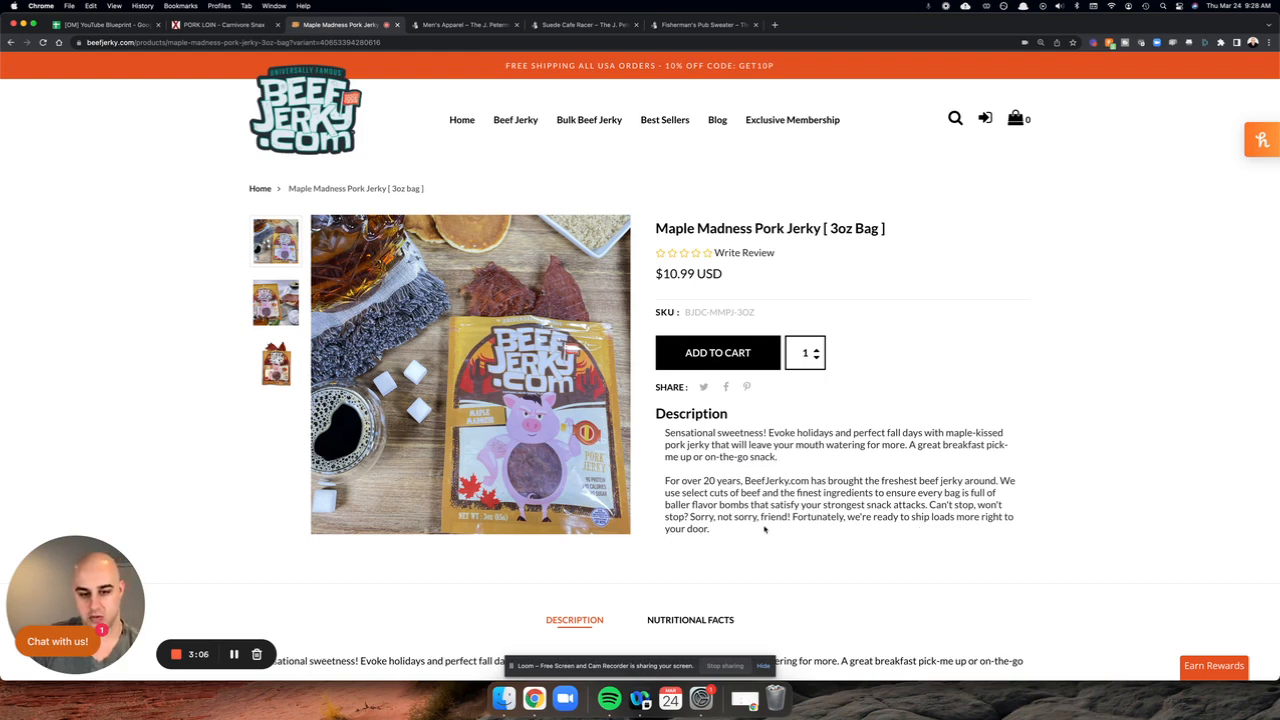
left_click_drag(929, 504, 710, 528)
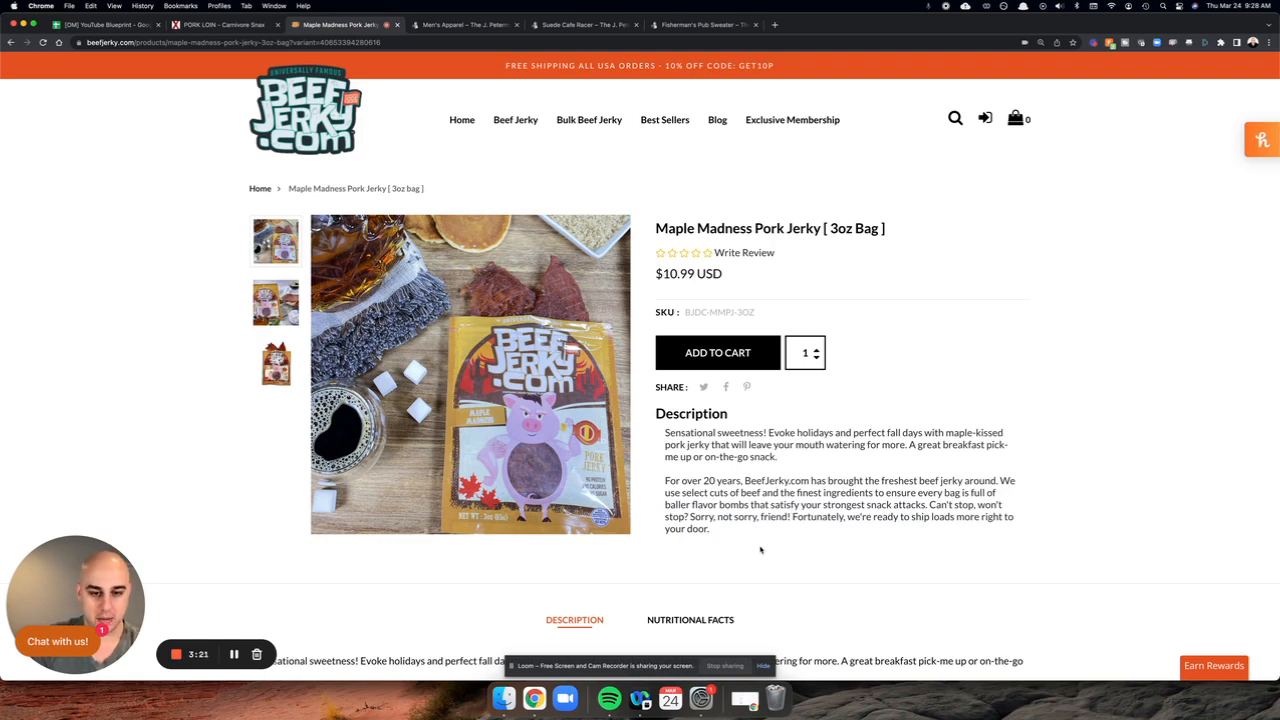
scroll("down", 3)
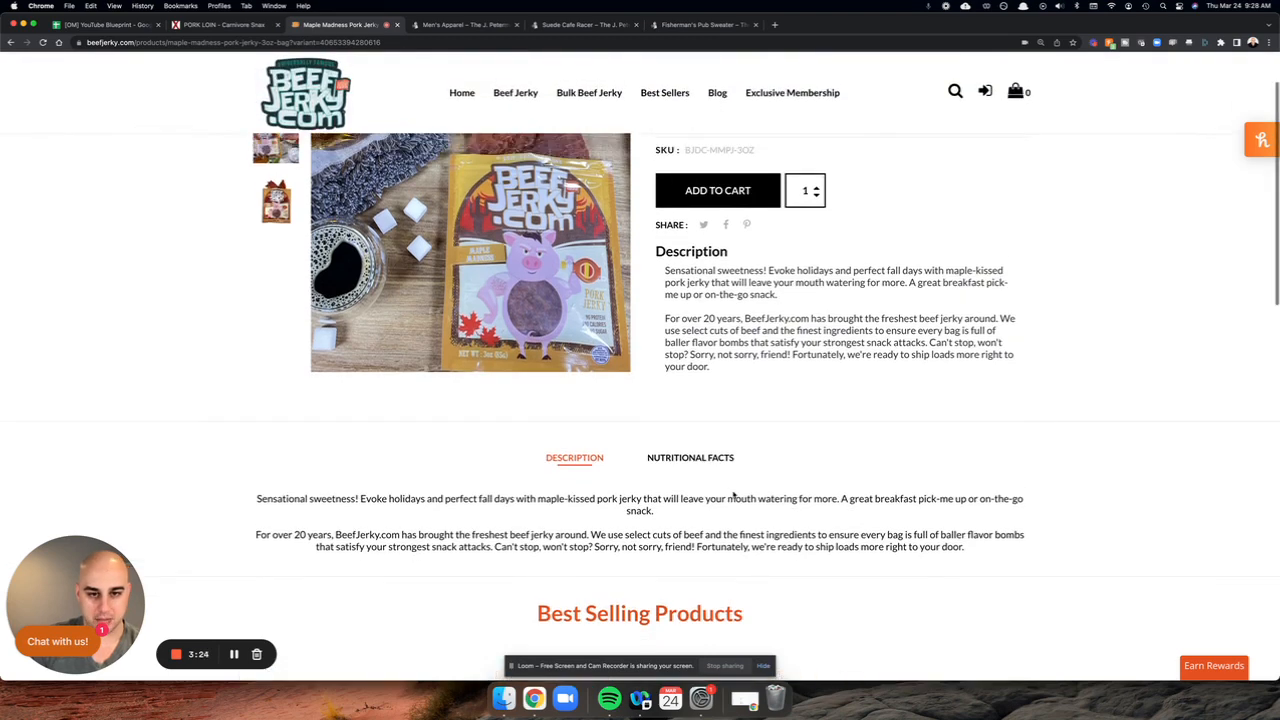
scroll("up", 3)
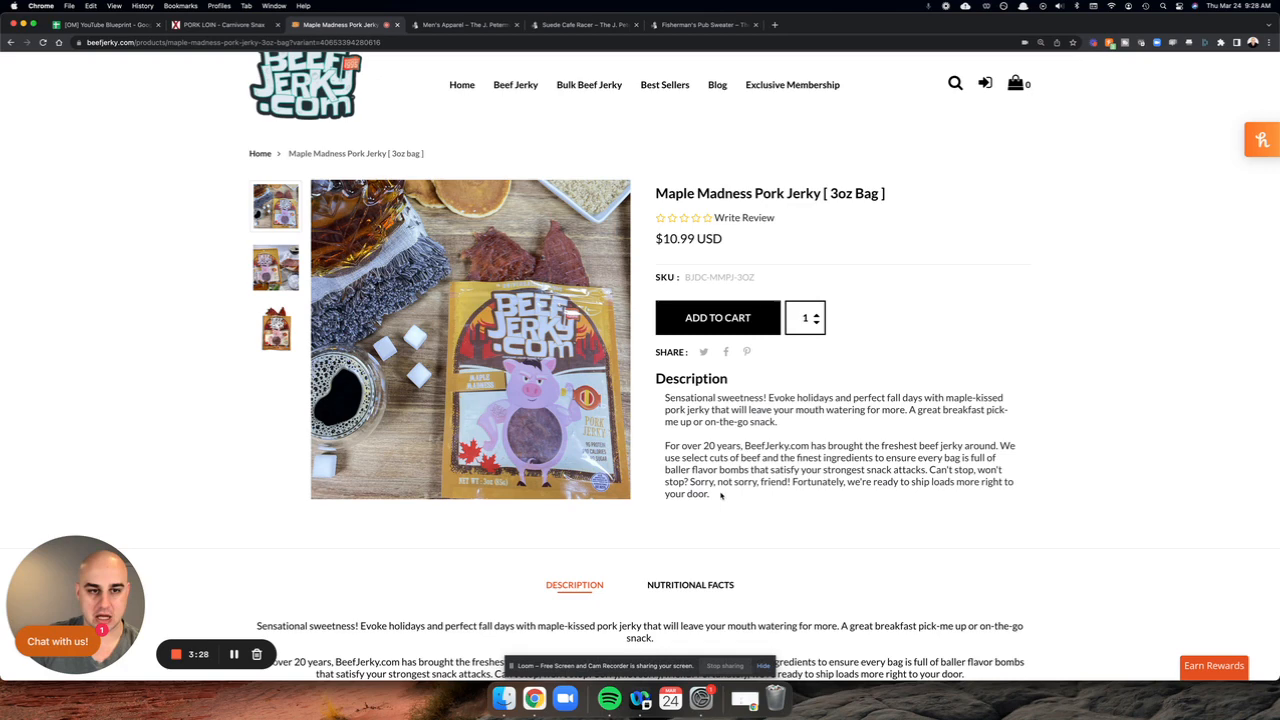
left_click_drag(928, 470, 710, 493)
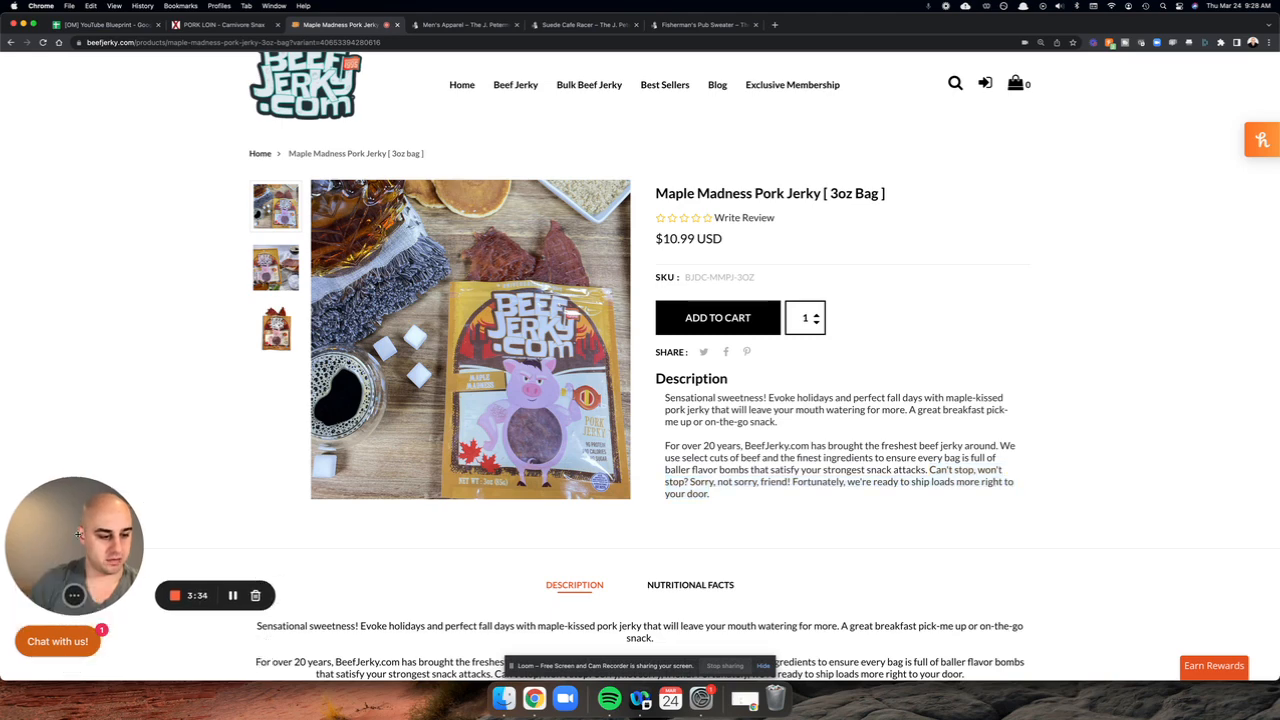
mouse_move(393, 538)
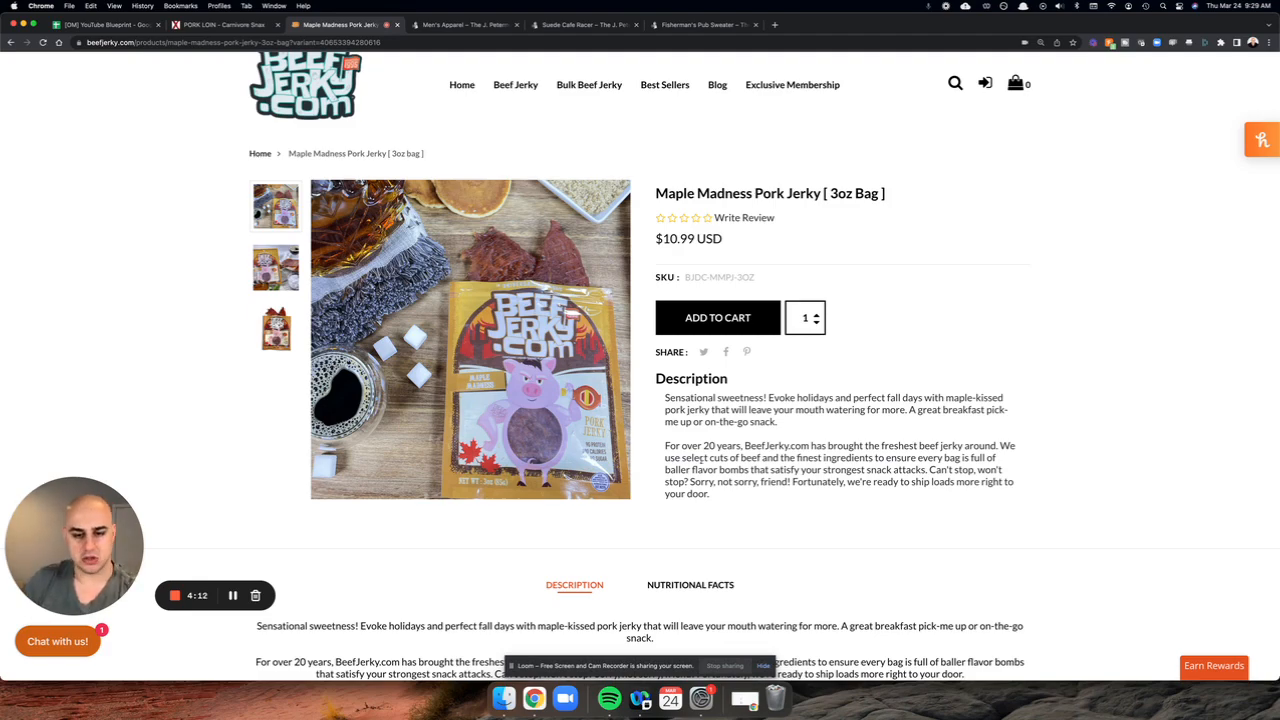
scroll("down", 3)
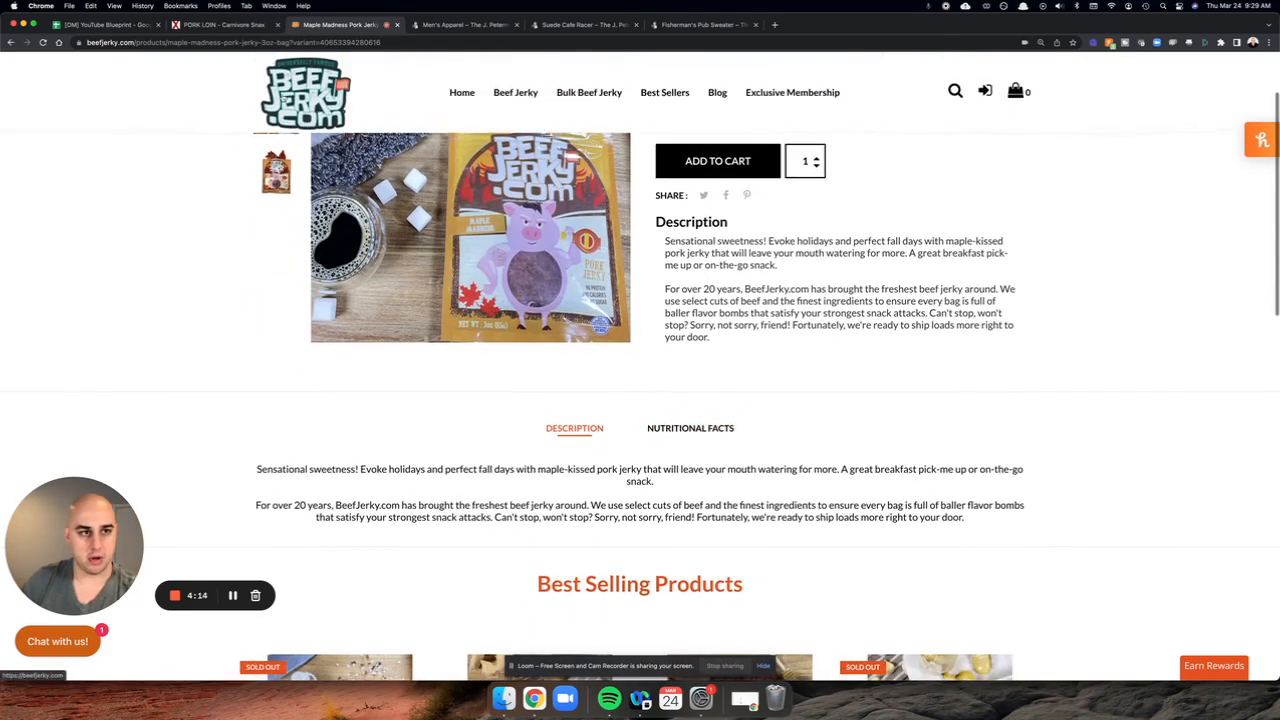
Step: Return to the Carnivore Snax Pork Loin tab and scroll down to the description paragraphs
left_click(217, 24)
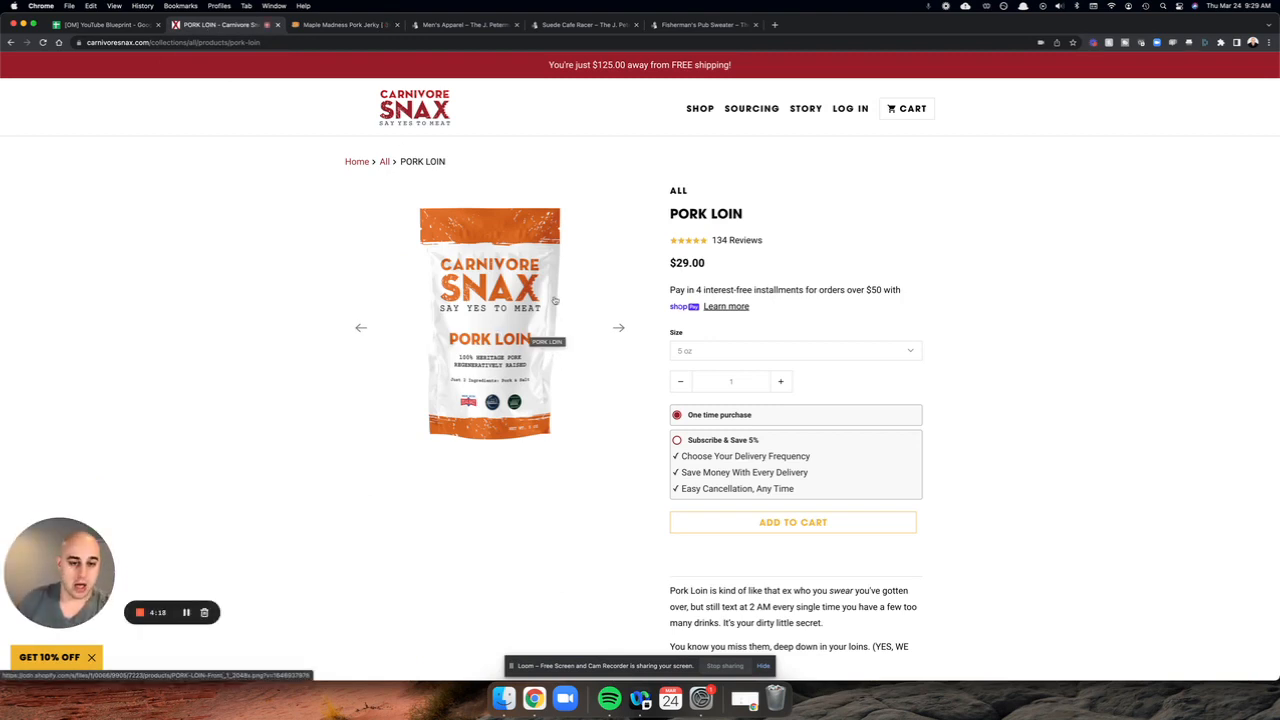
mouse_move(792, 90)
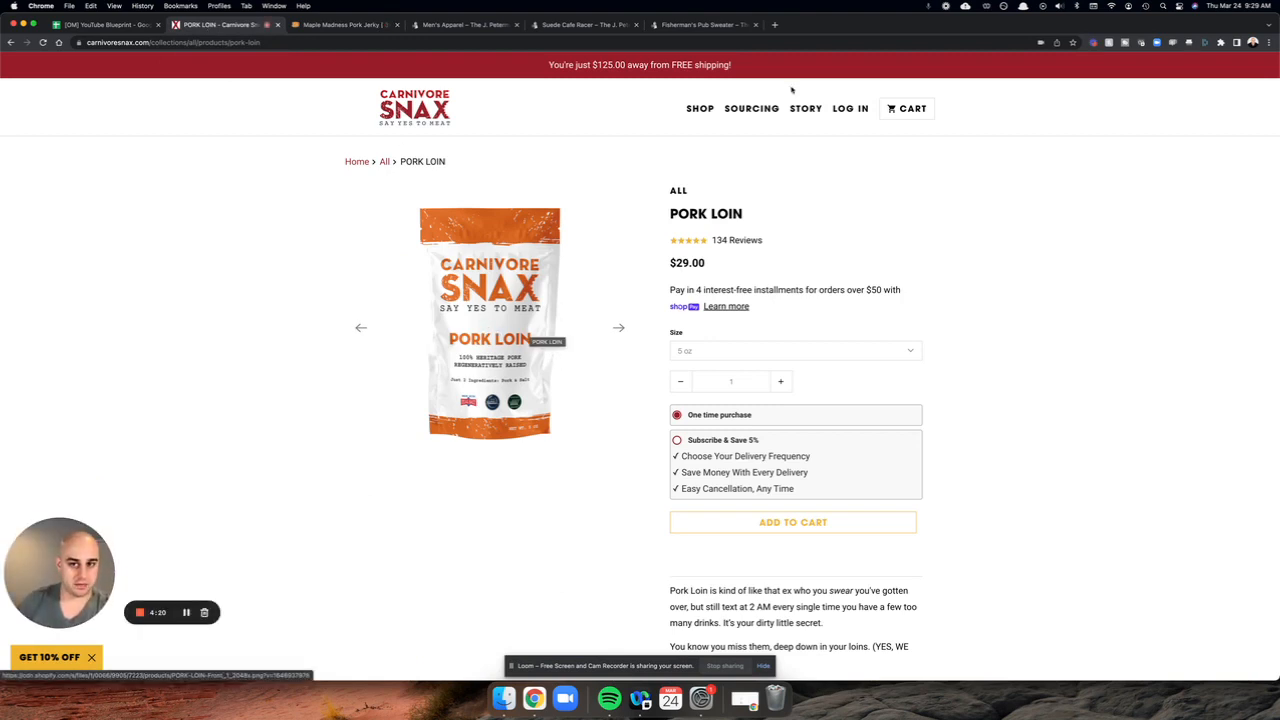
mouse_move(648, 160)
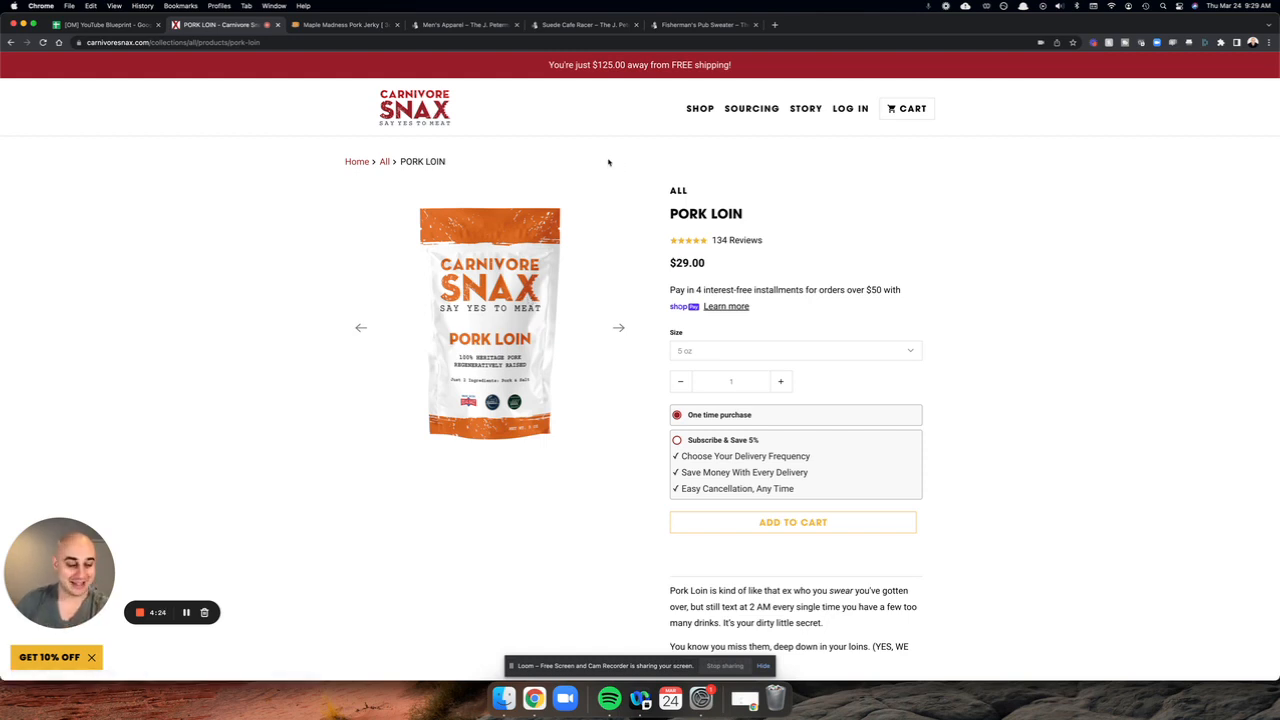
scroll("down", 3)
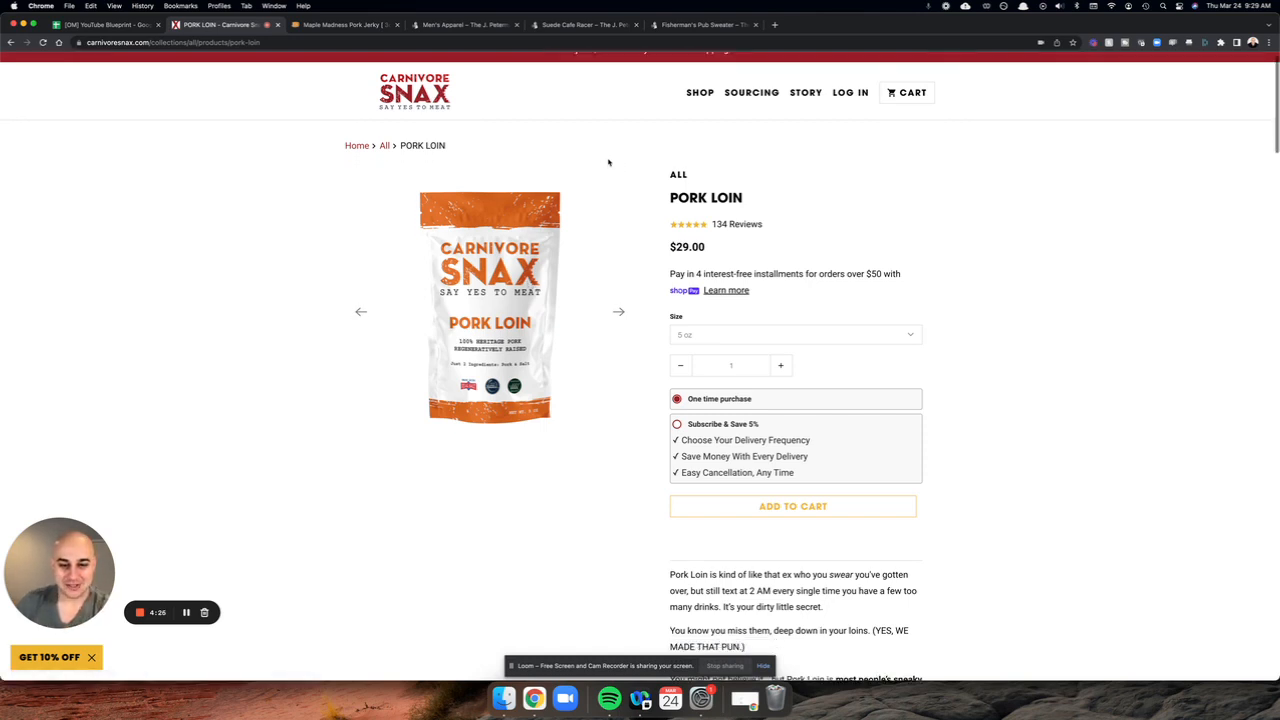
mouse_move(555, 350)
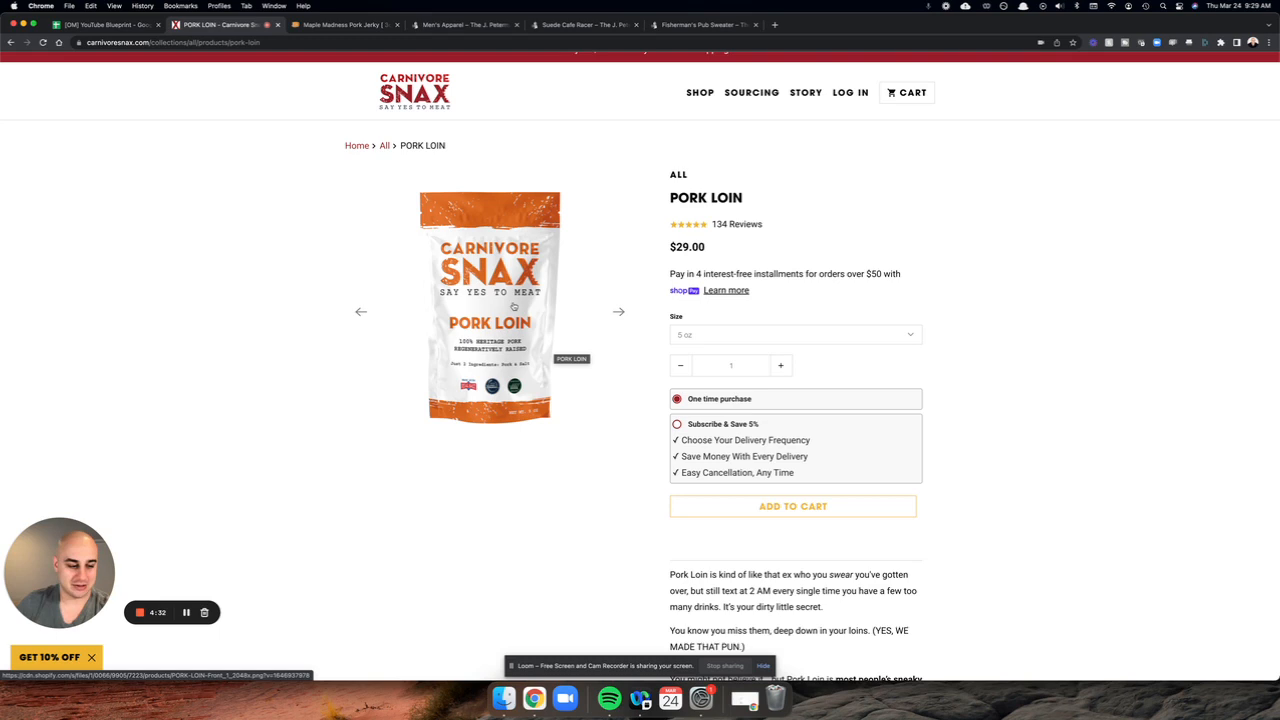
mouse_move(543, 489)
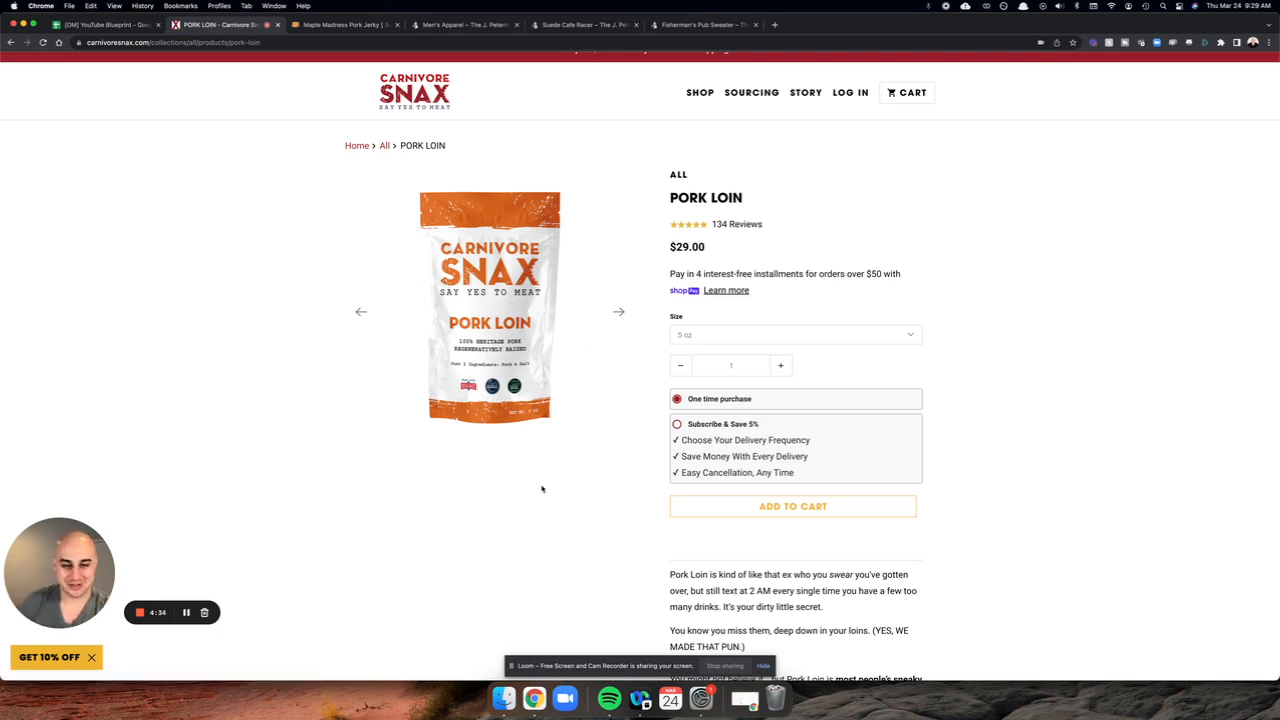
mouse_move(574, 529)
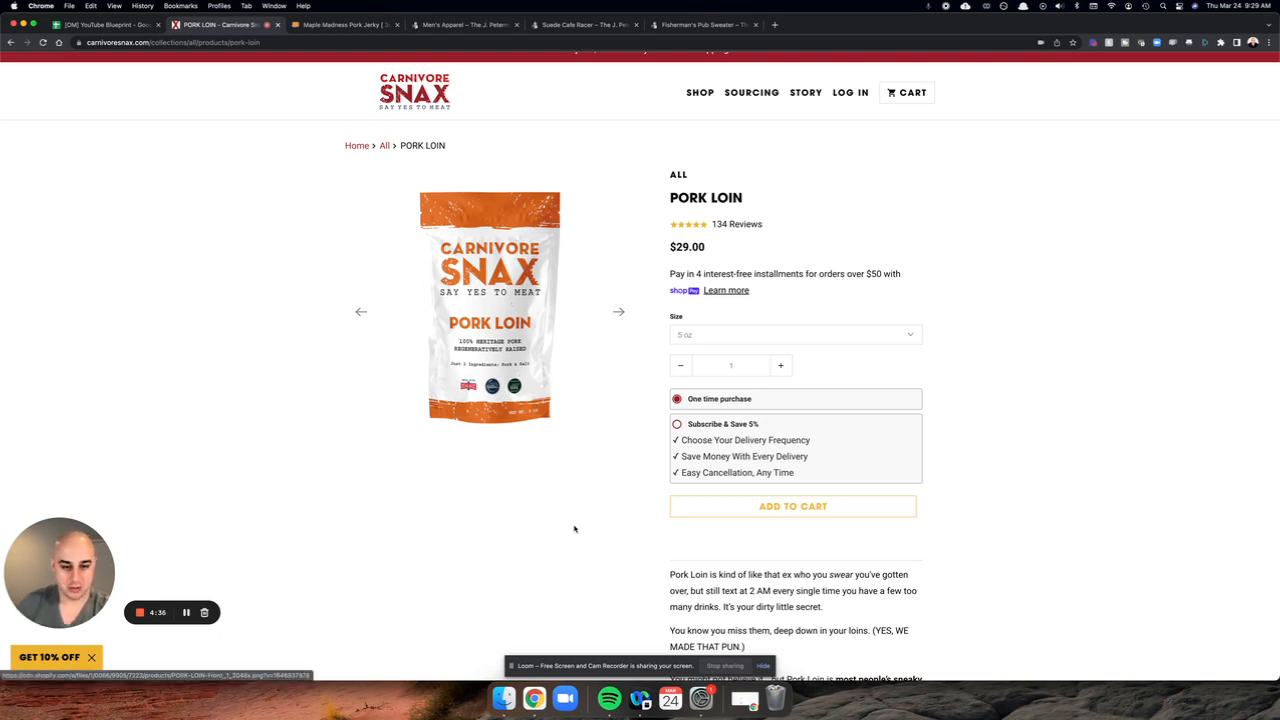
scroll("down", 3)
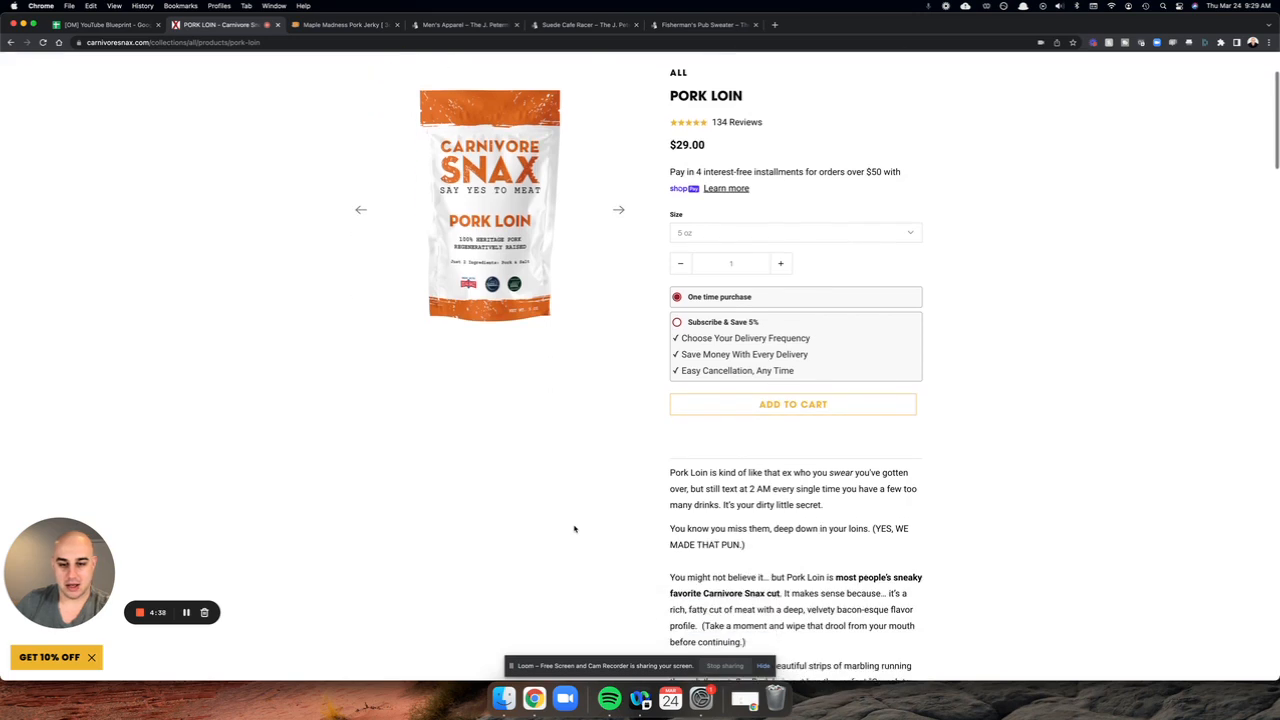
scroll("down", 3)
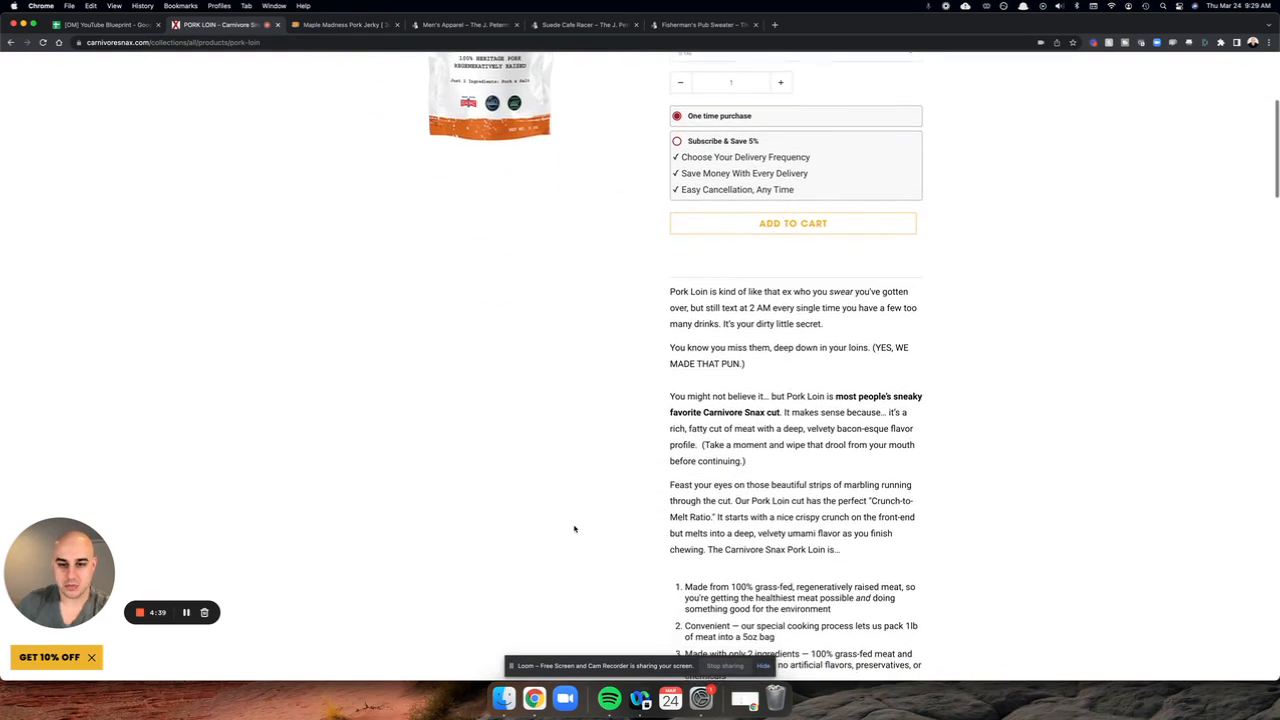
scroll("down", 3)
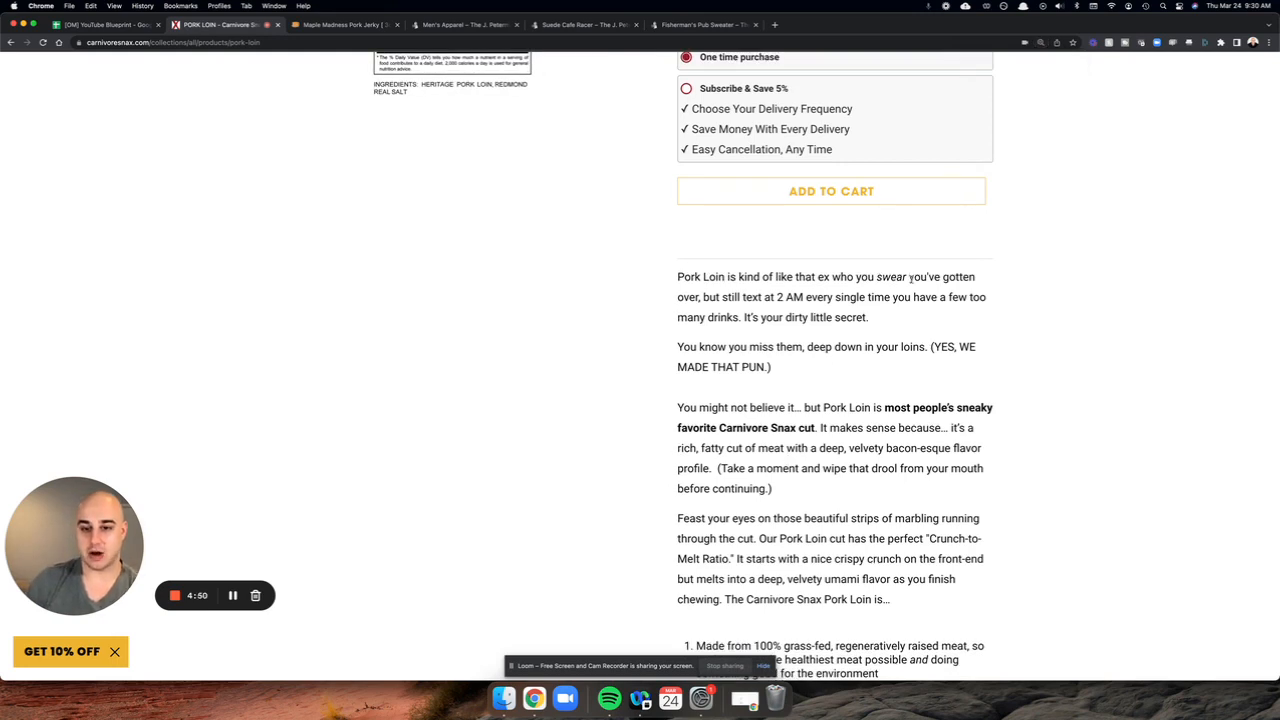
mouse_move(913, 314)
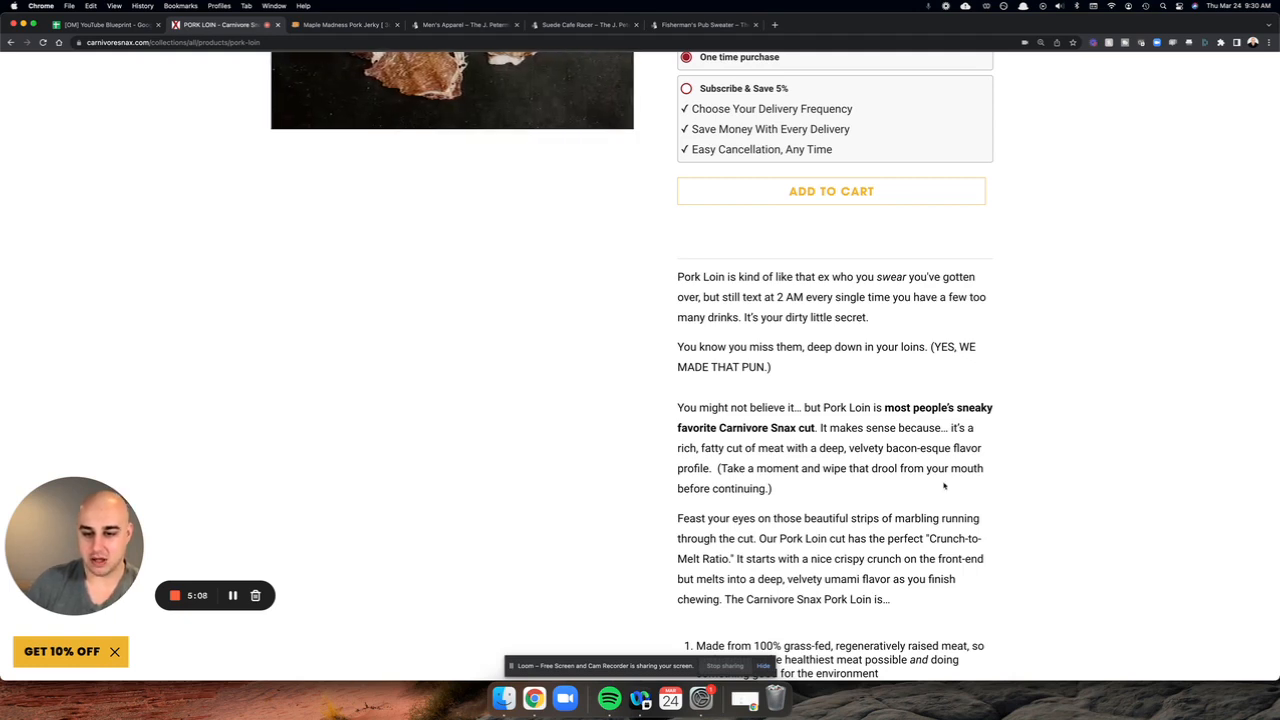
scroll("down", 3)
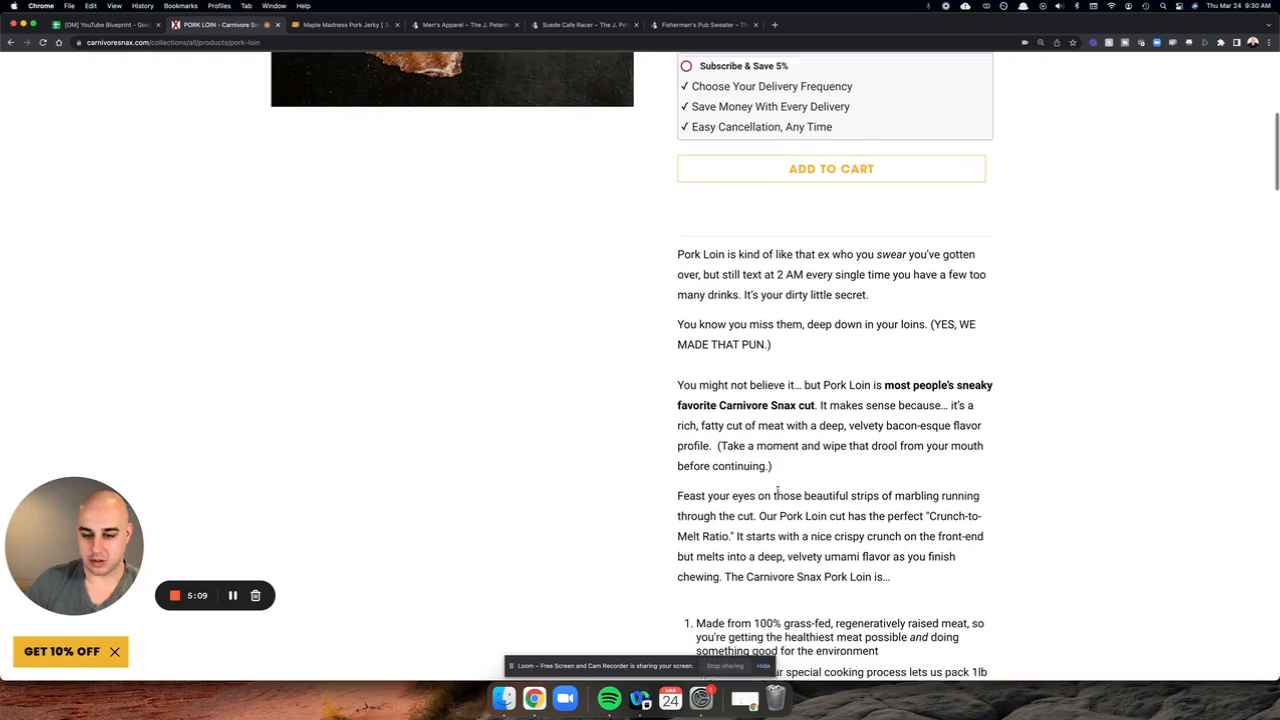
scroll("down", 3)
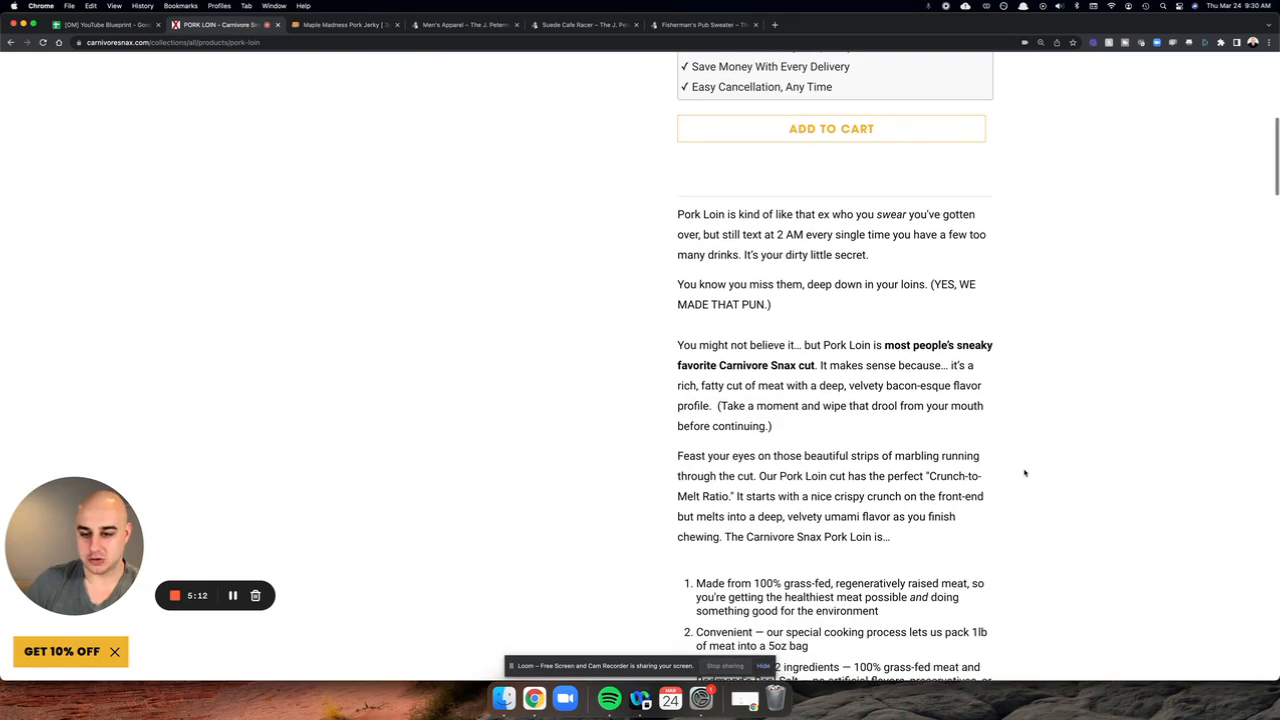
scroll("down", 3)
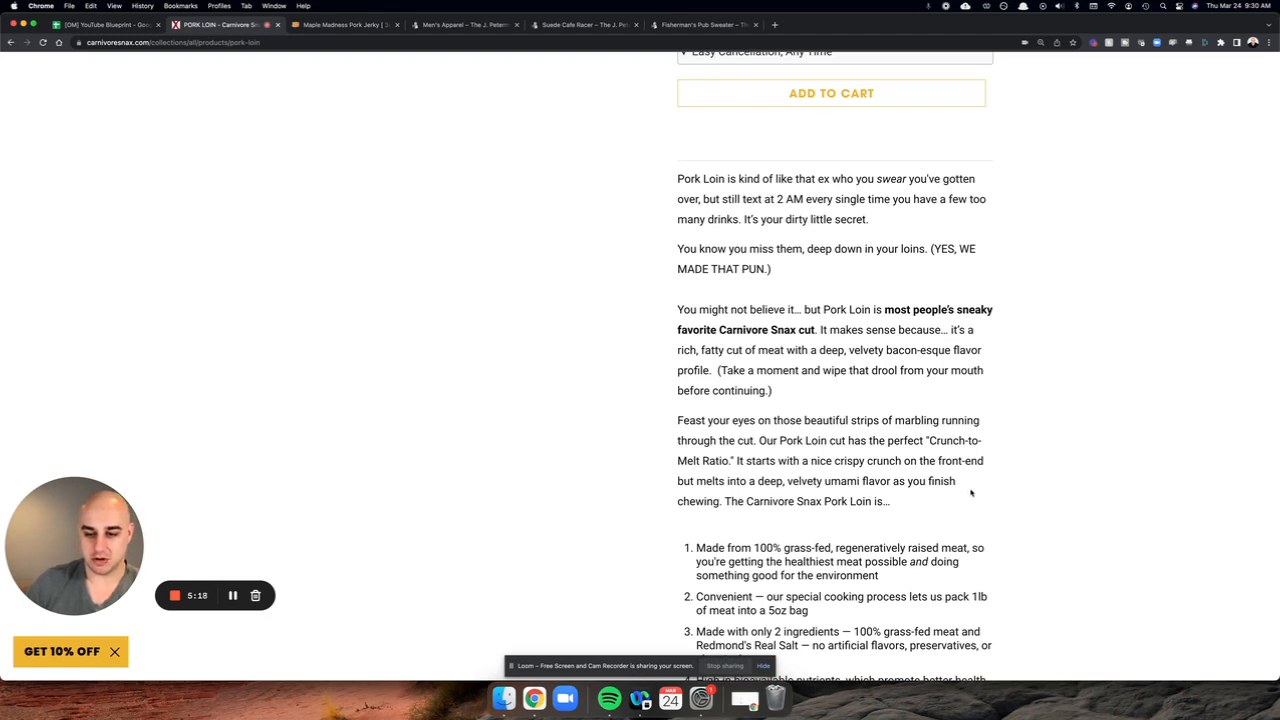
mouse_move(918, 514)
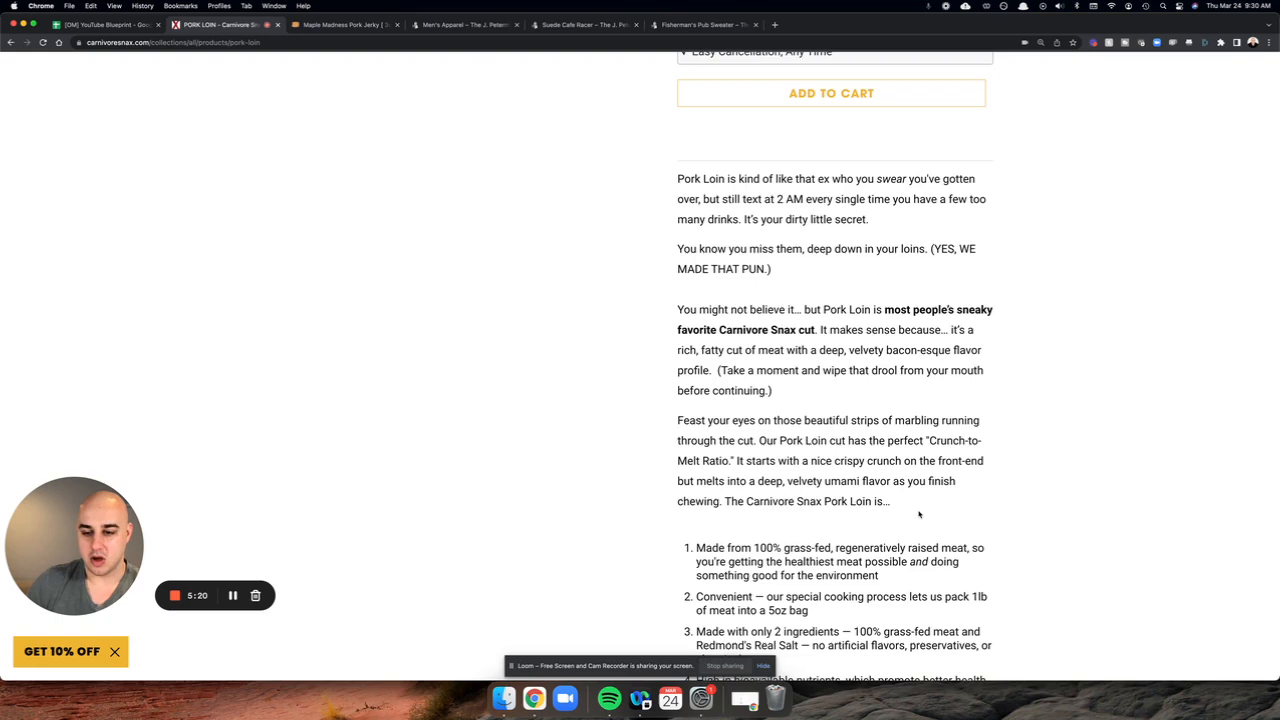
scroll("down", 3)
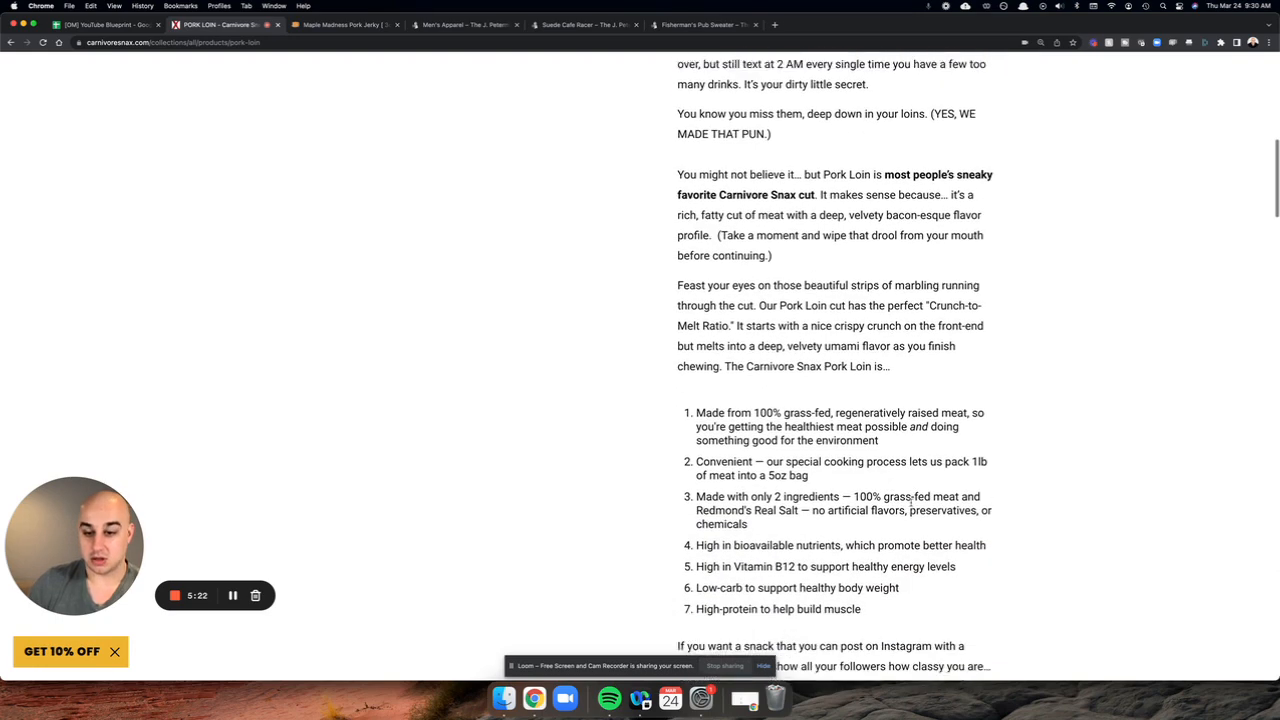
scroll("down", 3)
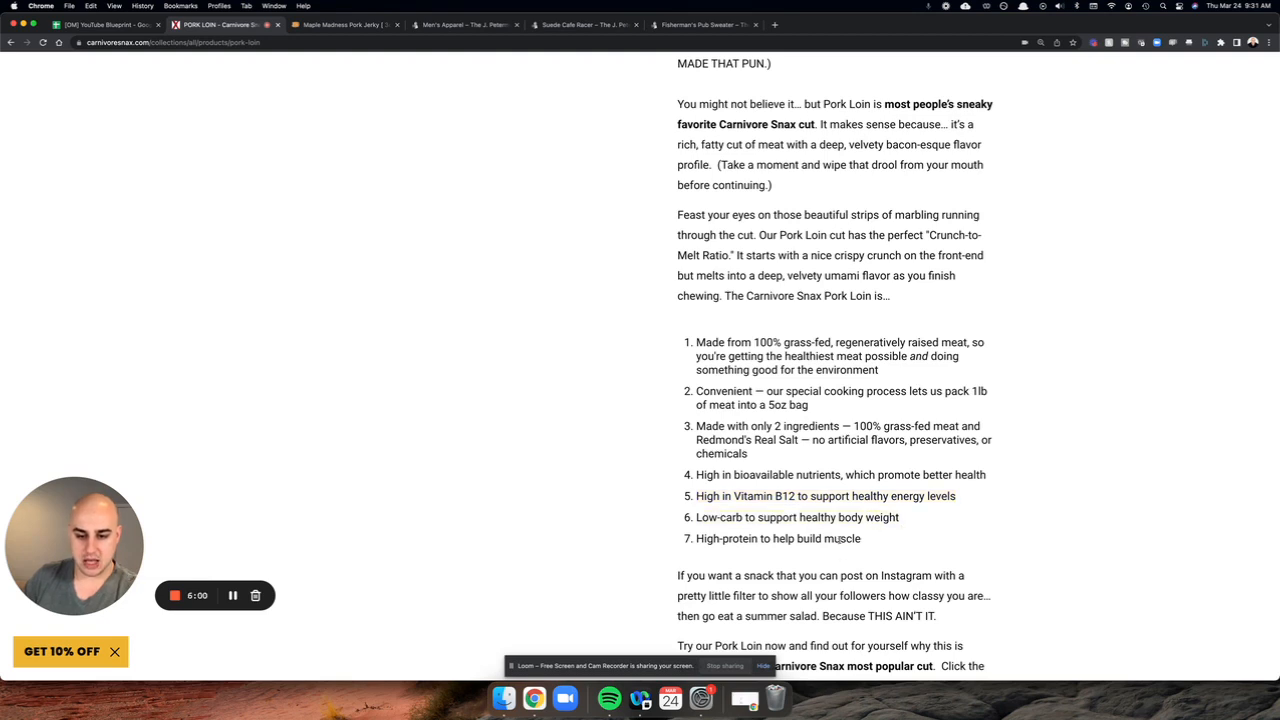
scroll("down", 3)
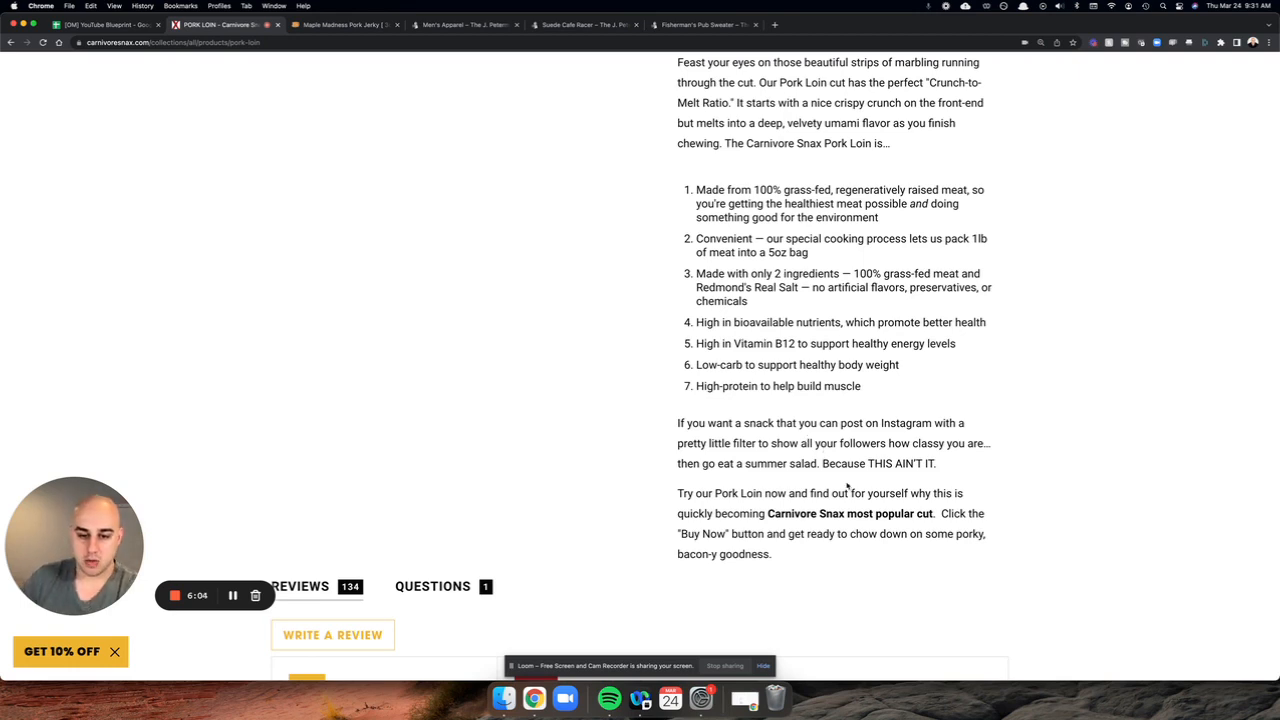
mouse_move(955, 467)
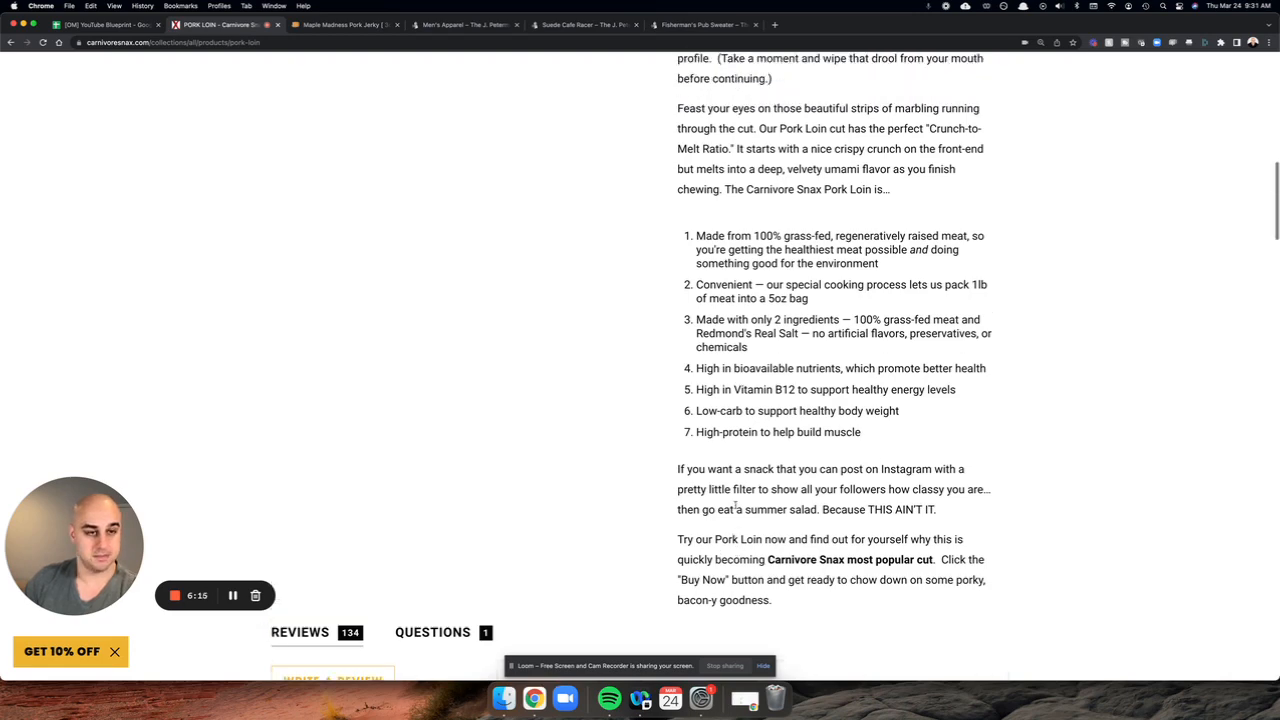
scroll("up", 3)
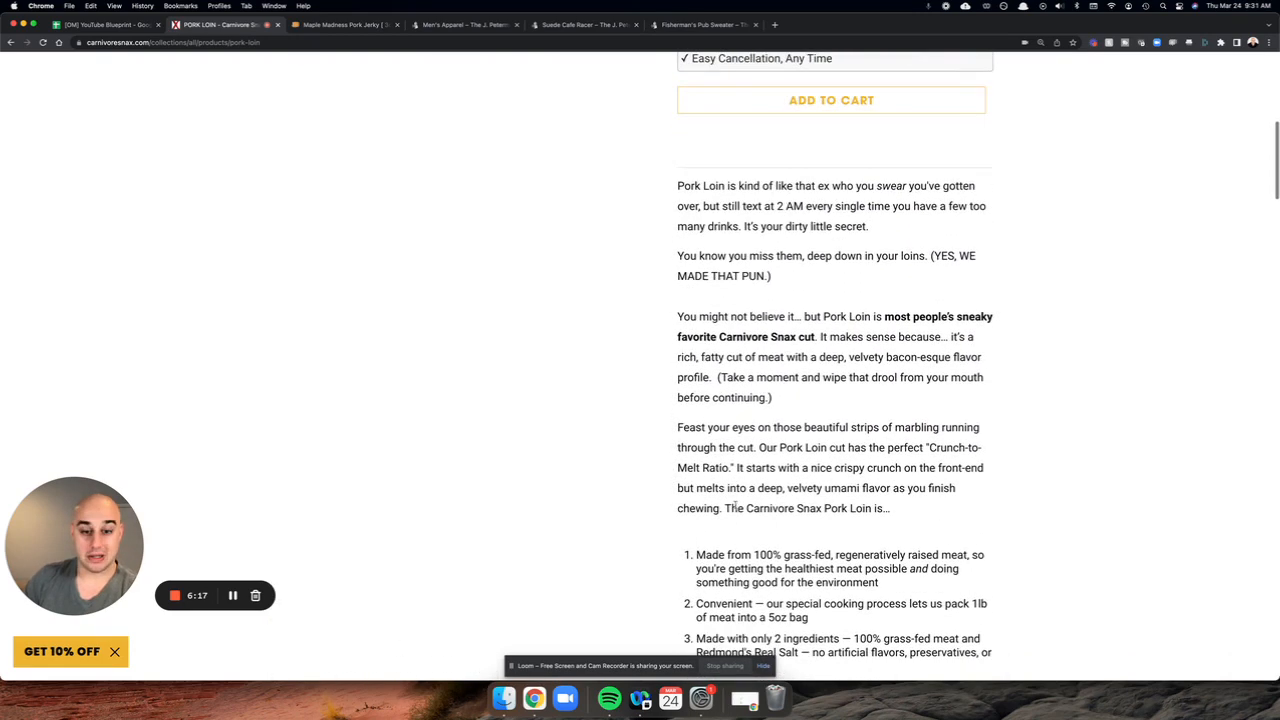
Step: Scroll to the Pork Loin opening paragraph, then switch to the Maple Madness tab
scroll("down", 3)
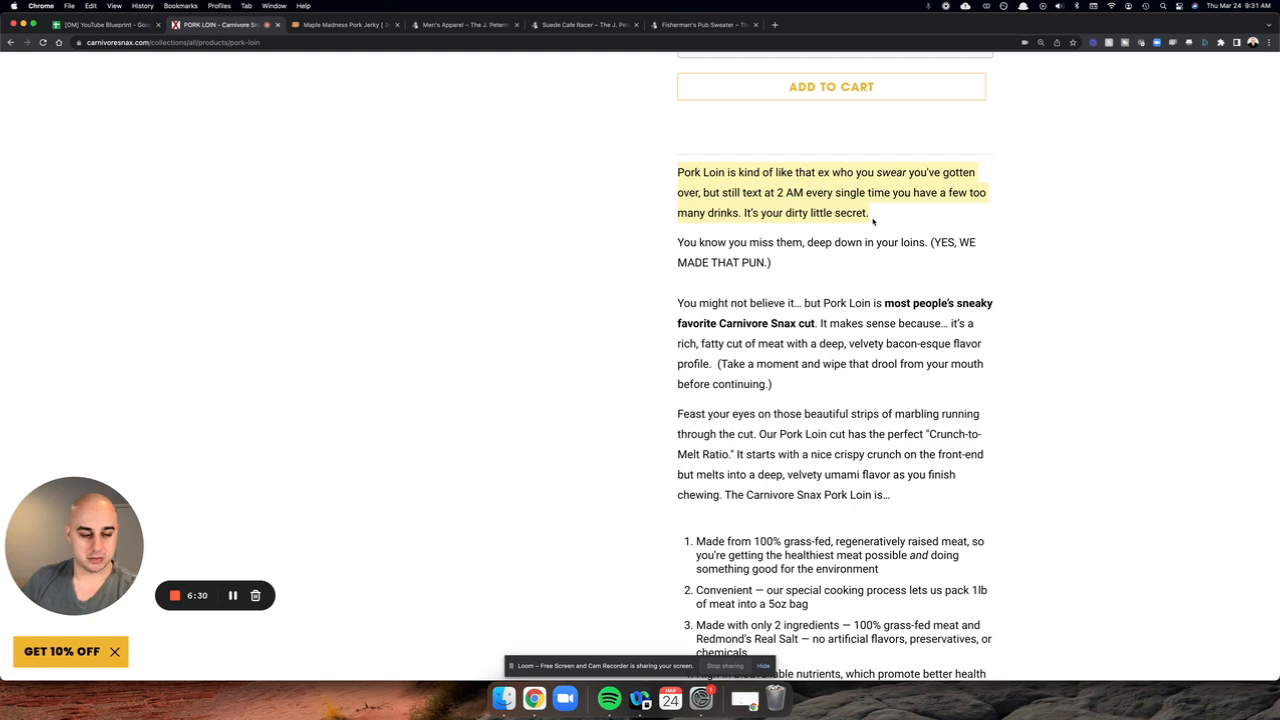
mouse_move(669, 267)
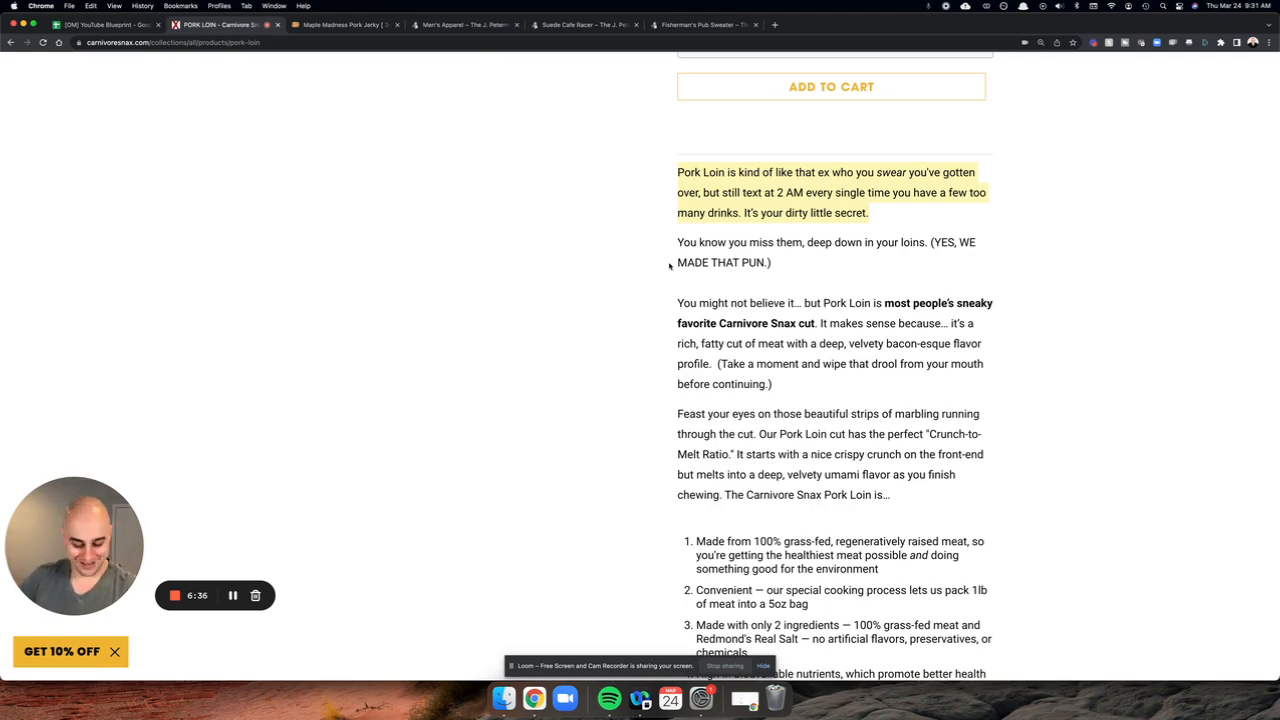
left_click(345, 24)
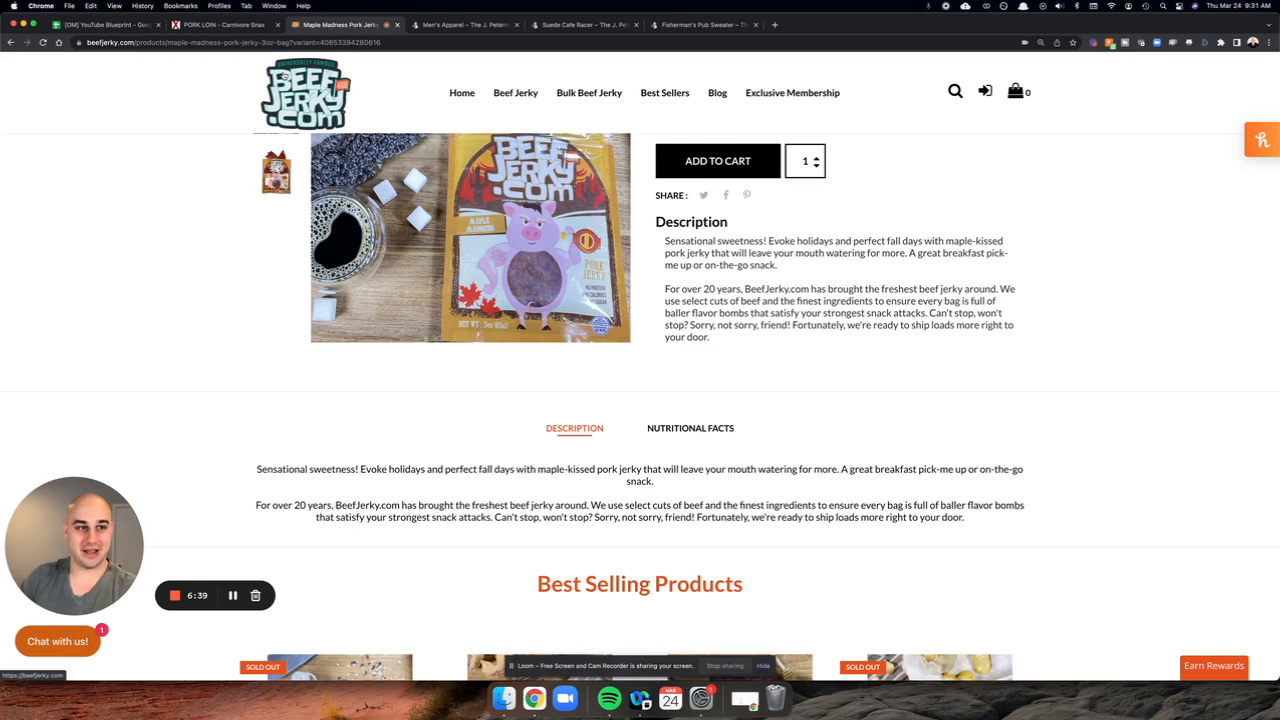
left_click(220, 24)
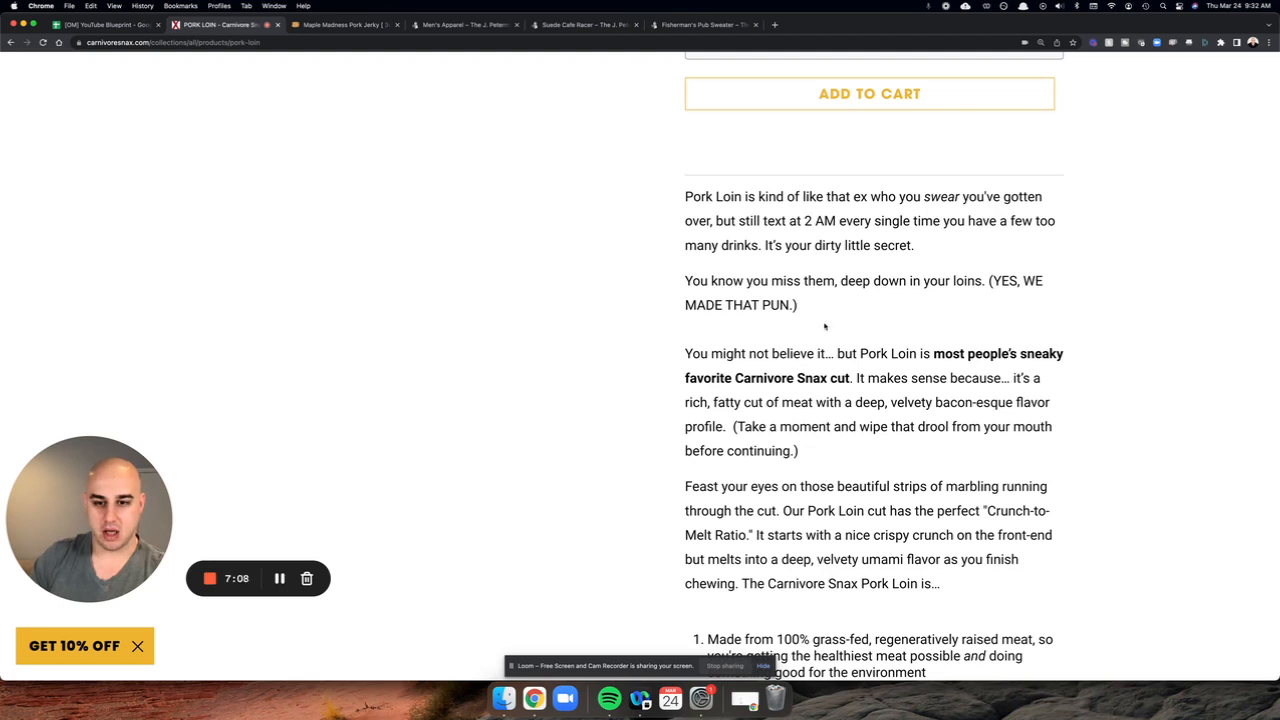
Step: Scroll down to the '(Take a moment and wipe that drool…)' sentence in the Pork Loin copy
scroll("down", 3)
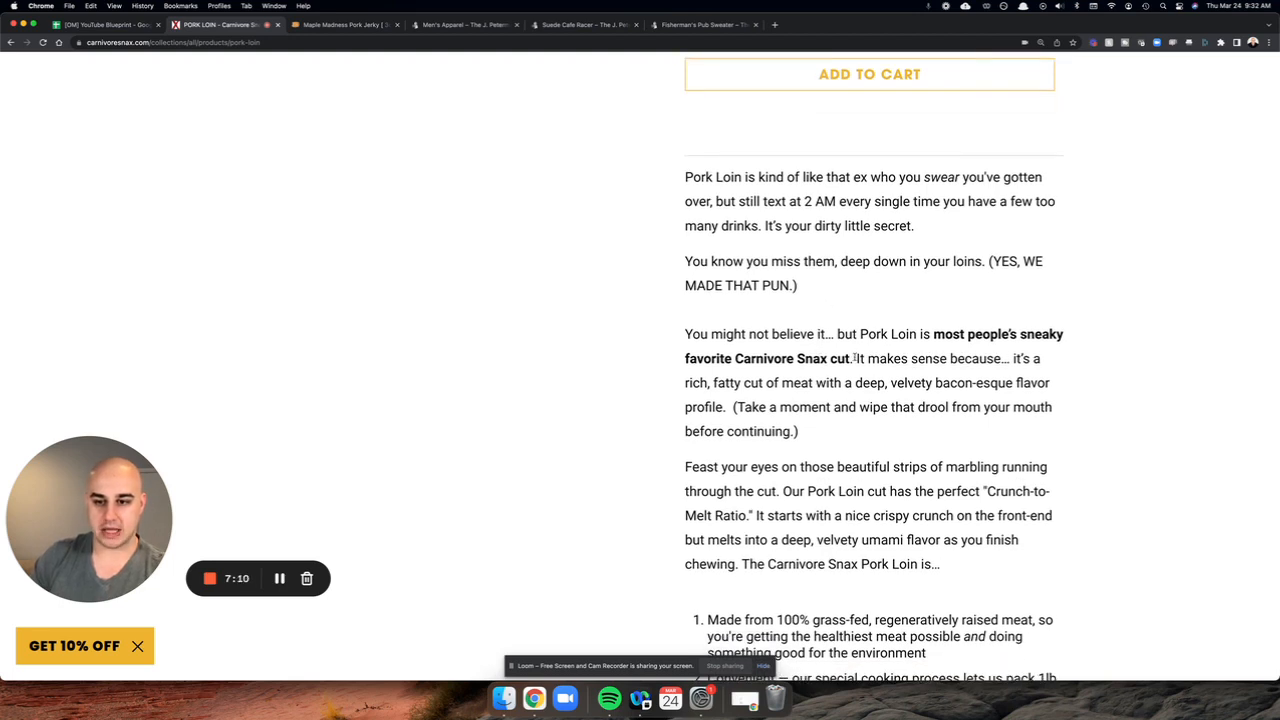
mouse_move(867, 302)
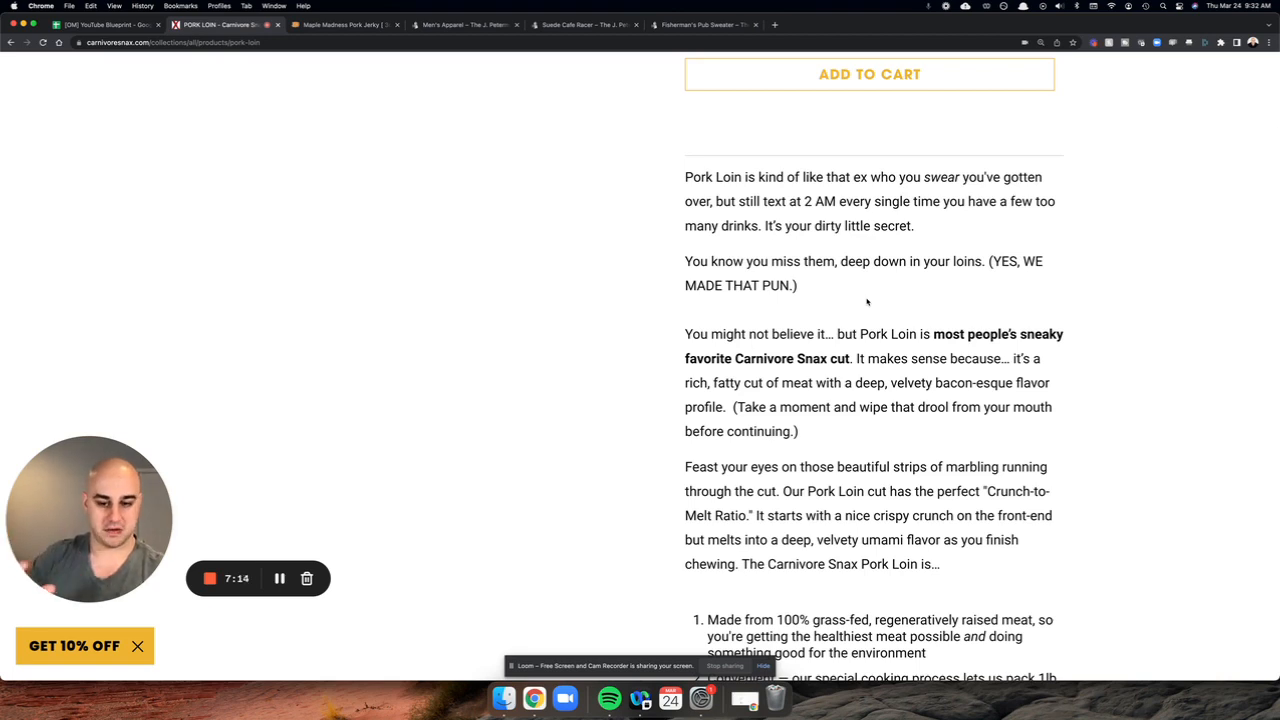
scroll("down", 3)
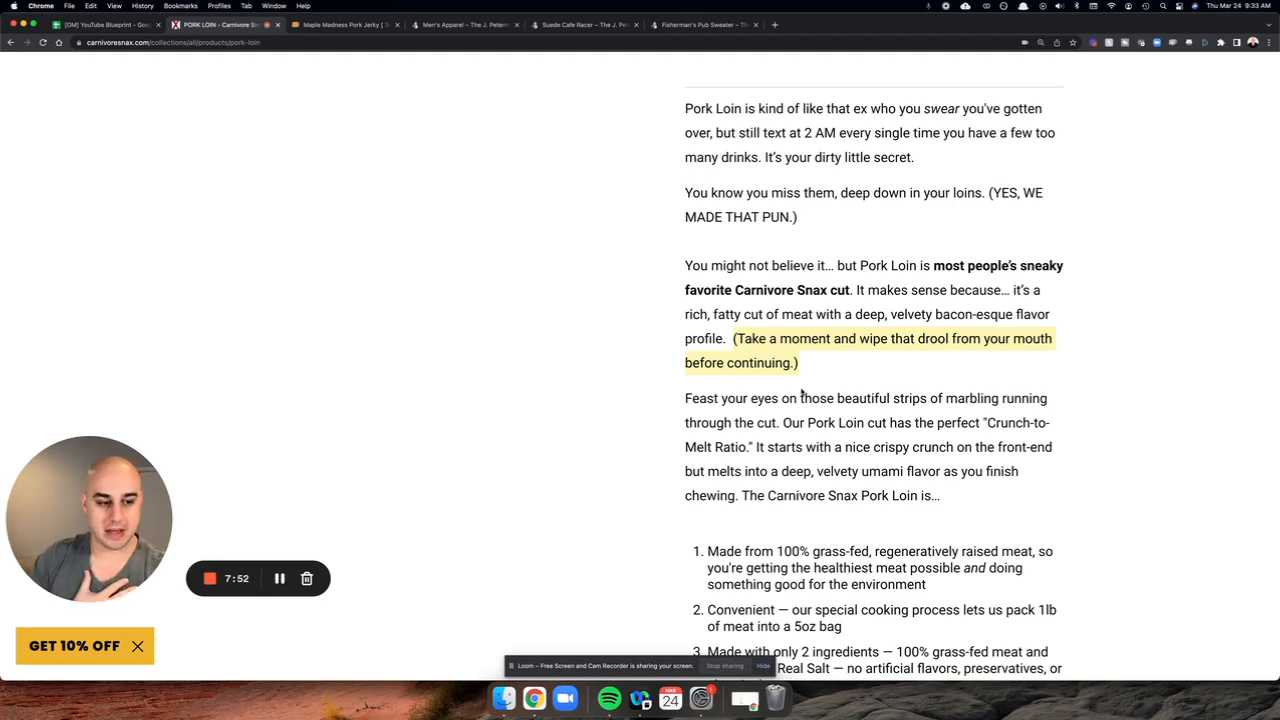
scroll("up", 3)
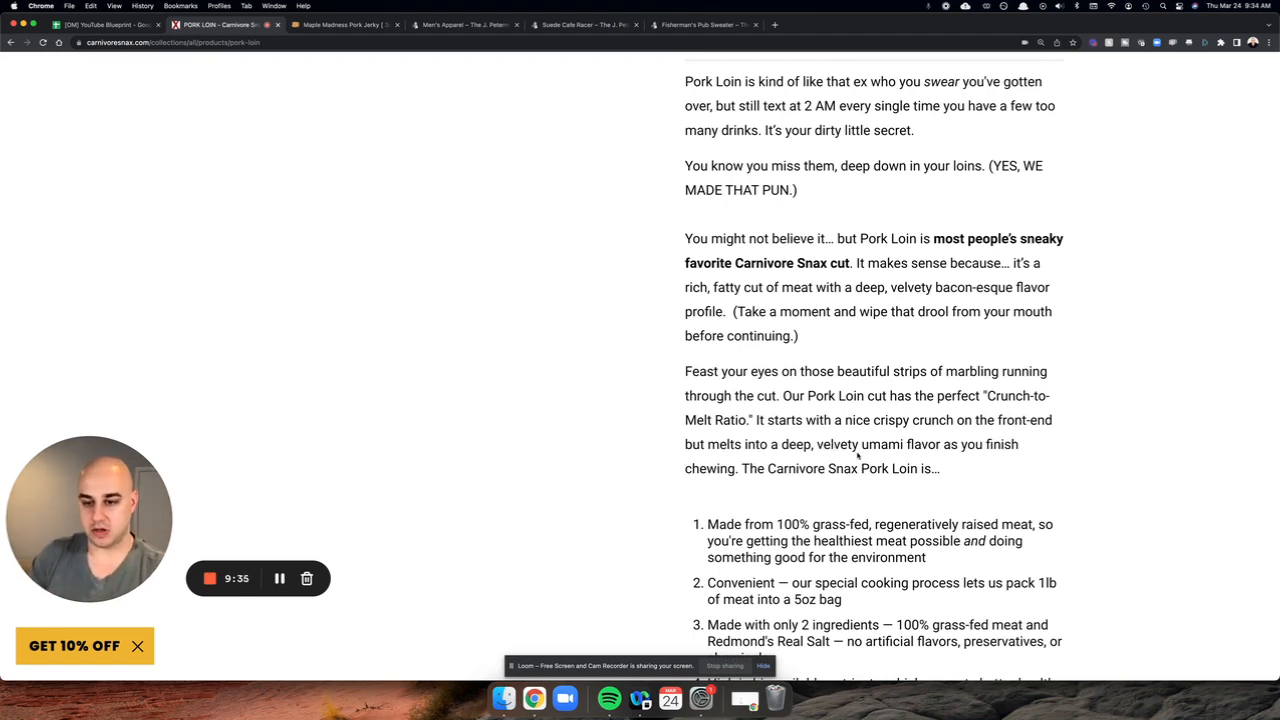
Step: Read through the Pork Loin description and numbered benefits, then show the bag-front photo
scroll("down", 3)
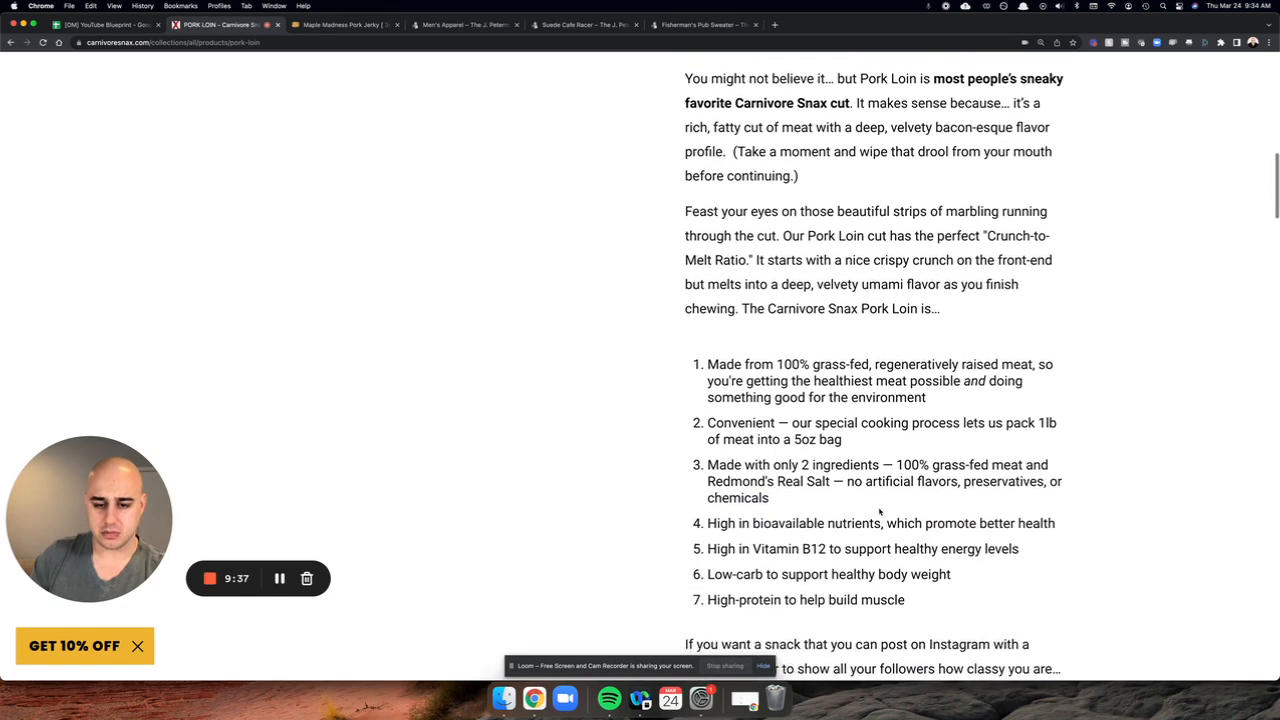
scroll("down", 3)
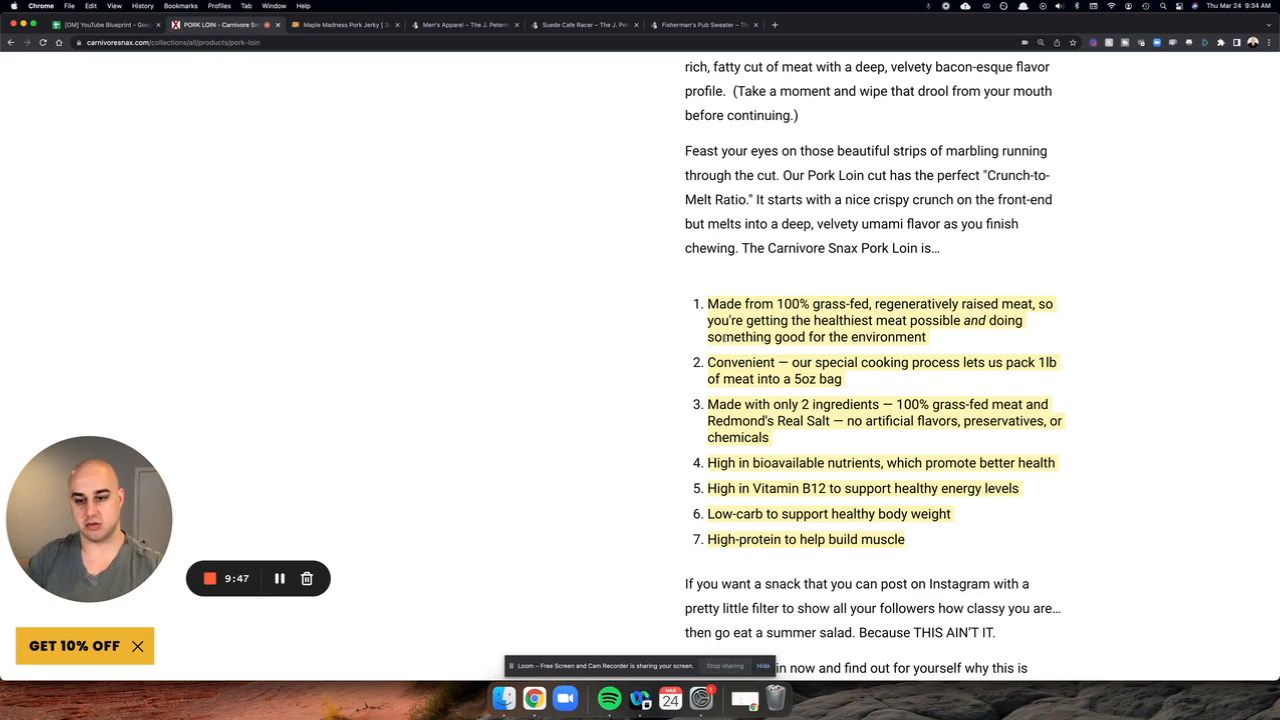
scroll("down", 3)
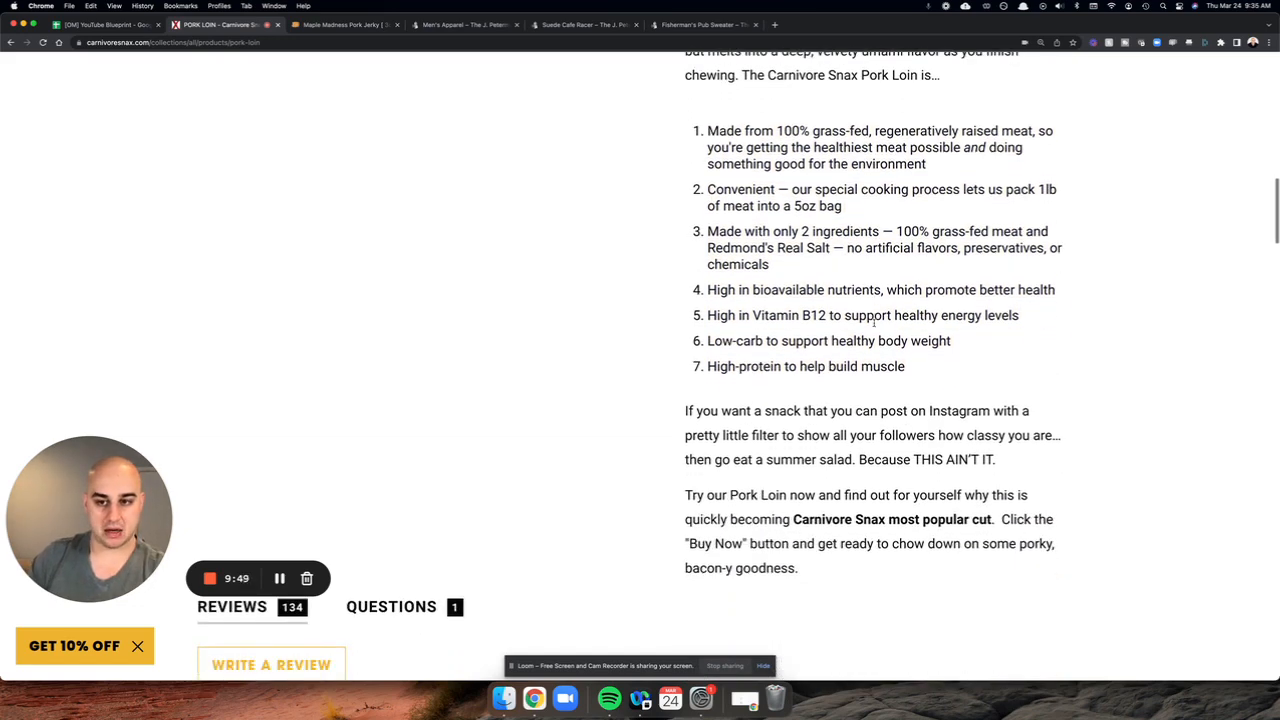
scroll("down", 3)
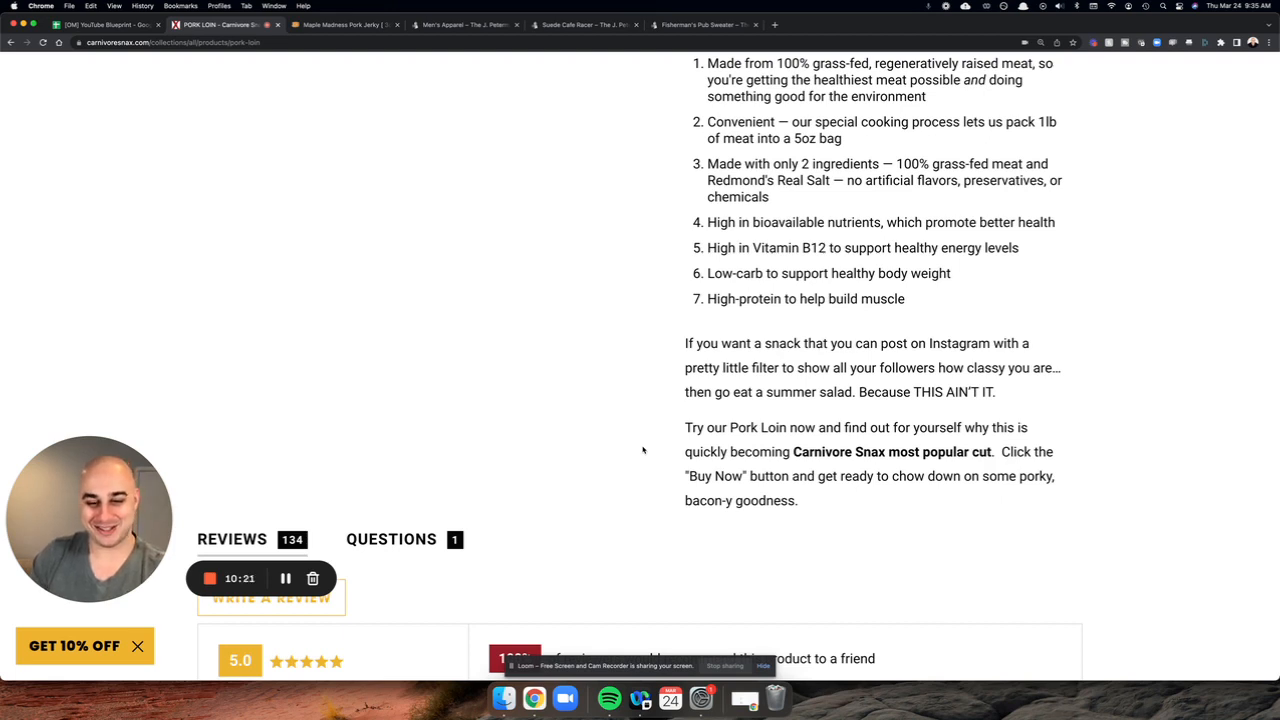
mouse_move(675, 443)
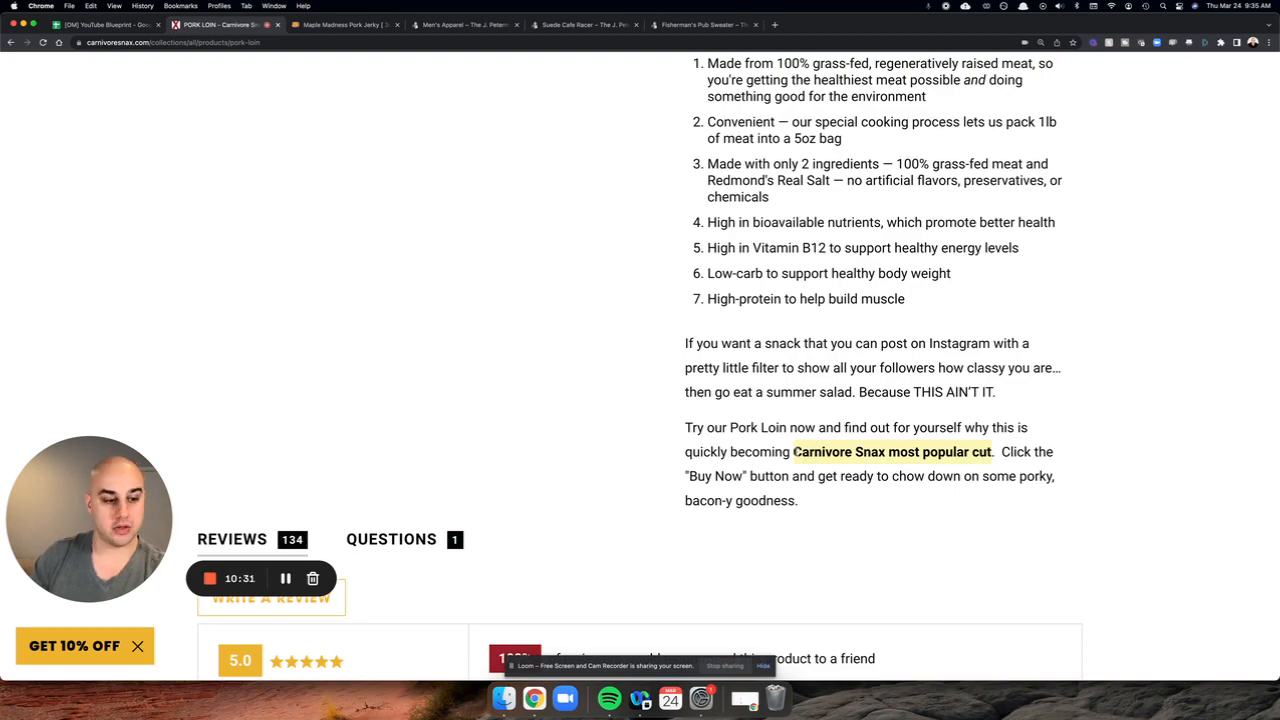
scroll("down", 3)
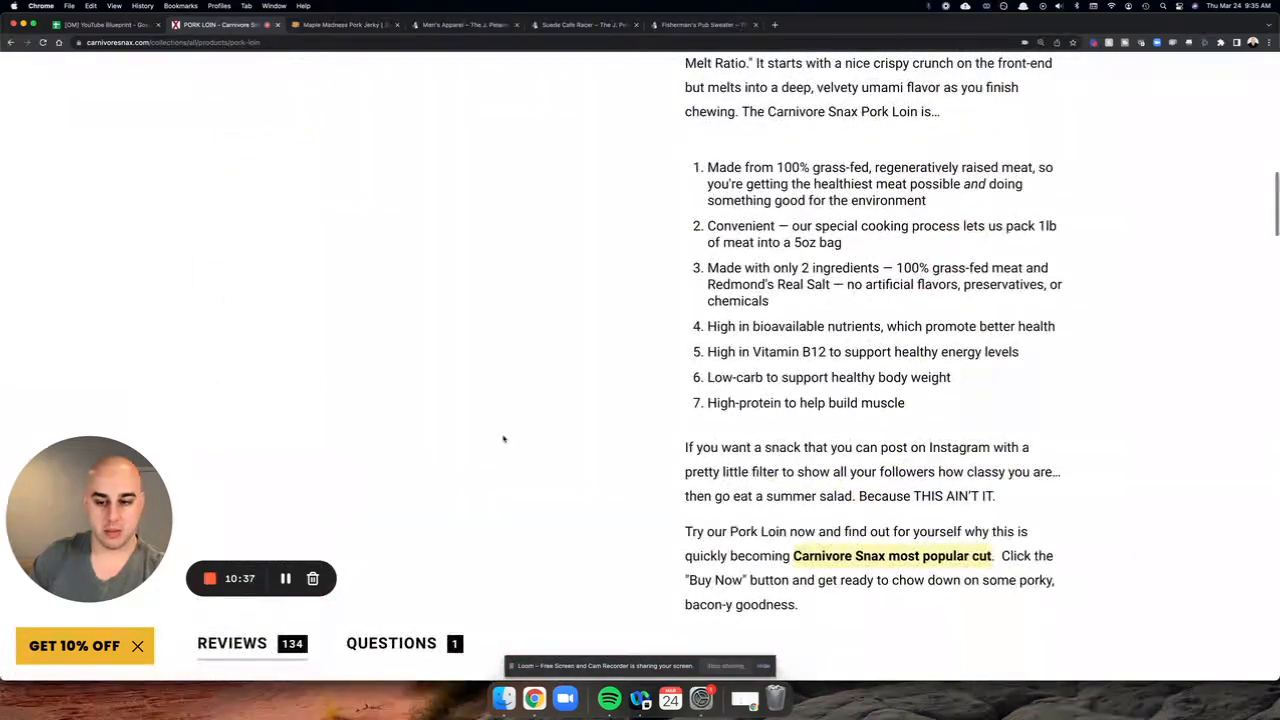
scroll("down", 3)
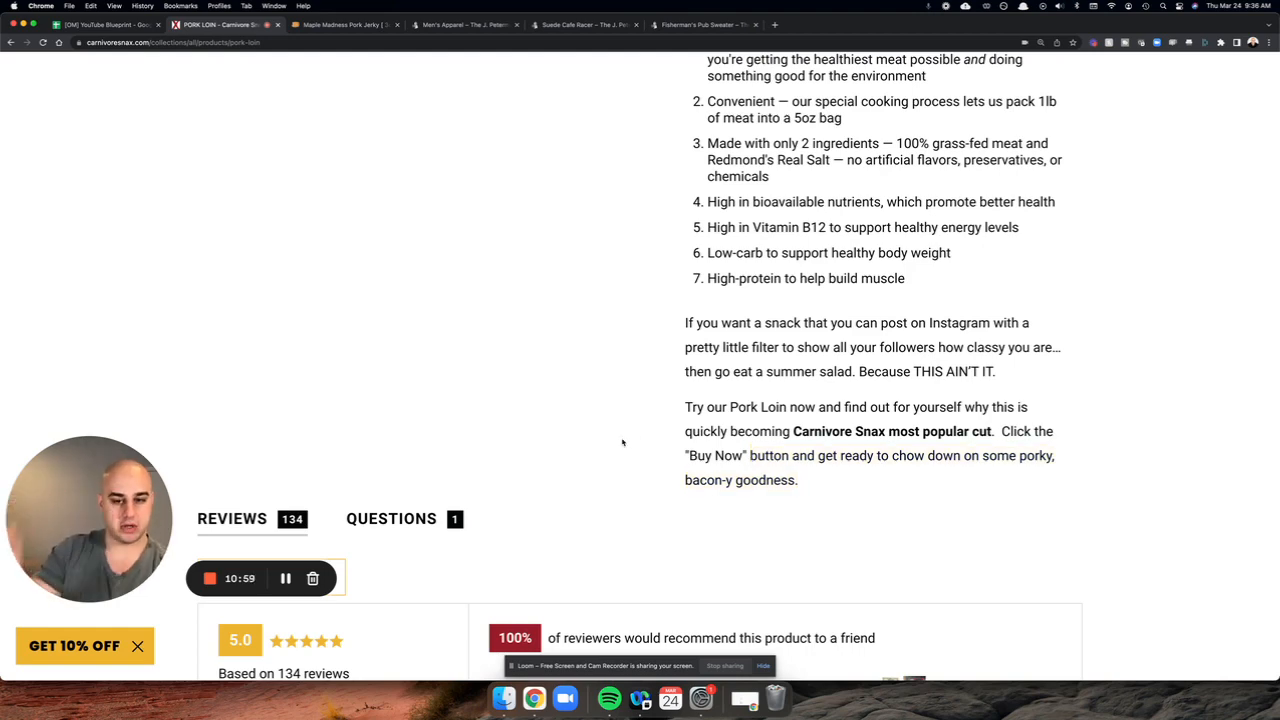
scroll("up", 3)
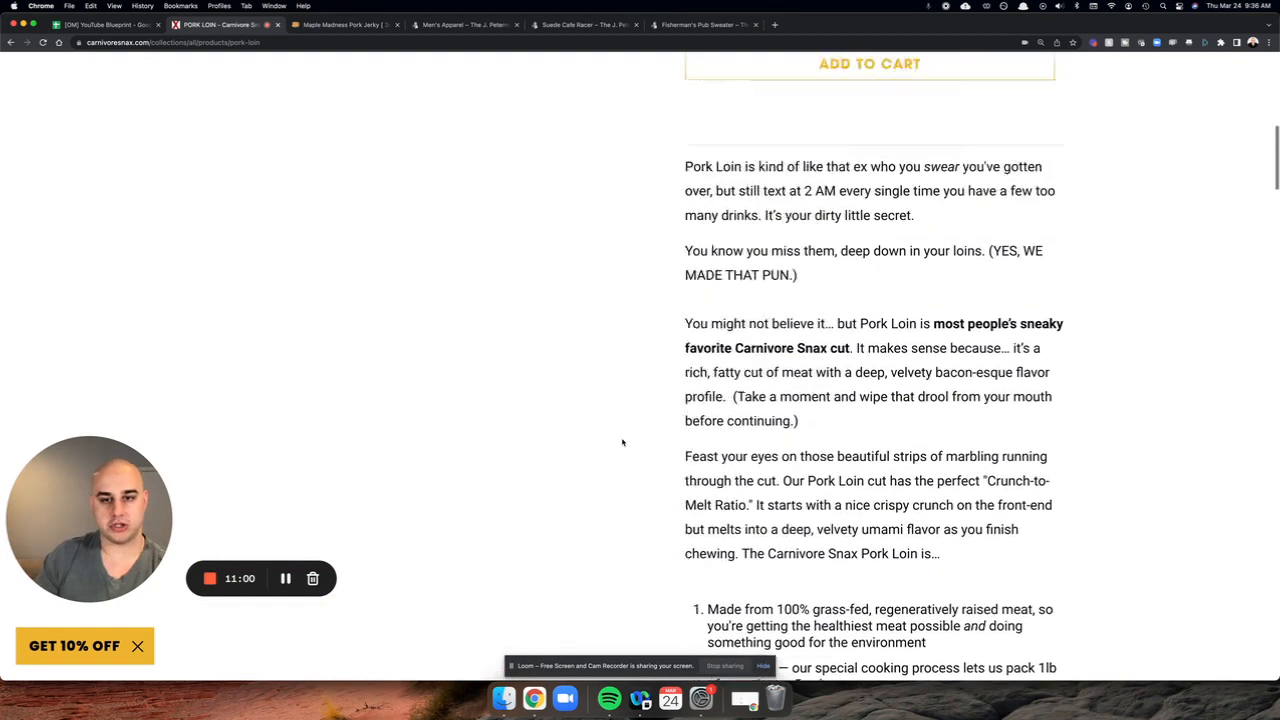
scroll("up", 3)
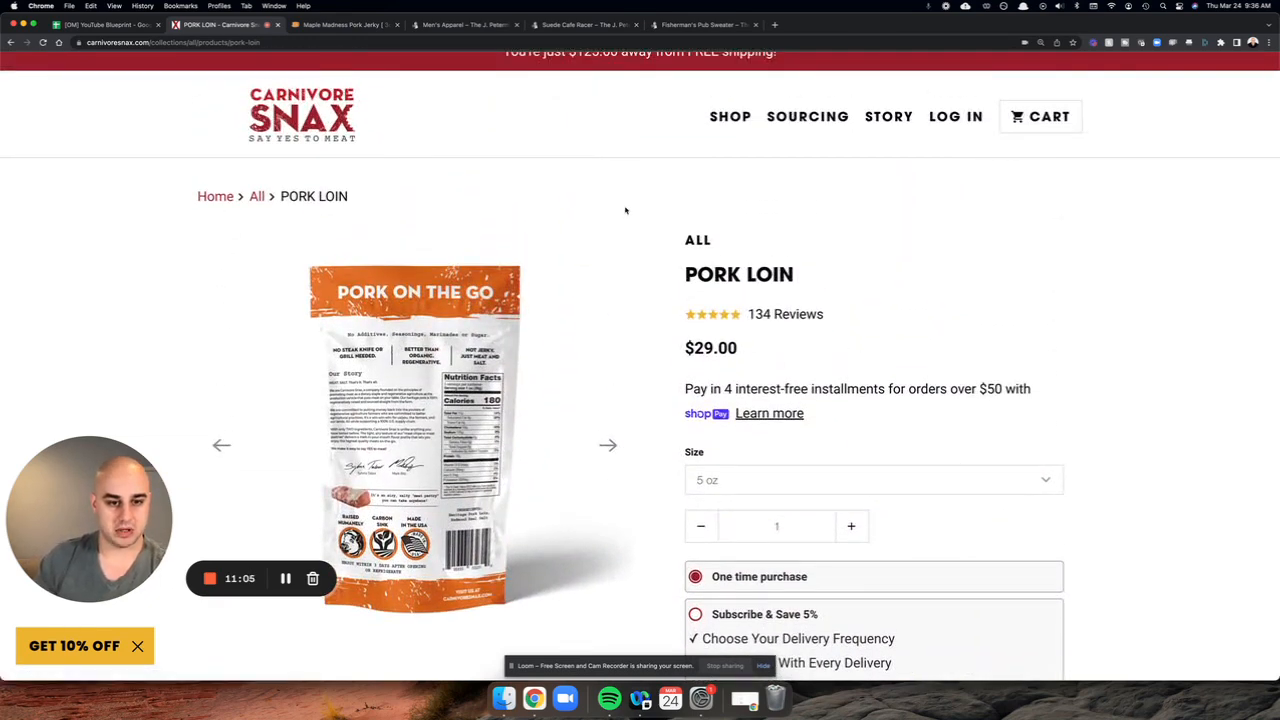
left_click(608, 445)
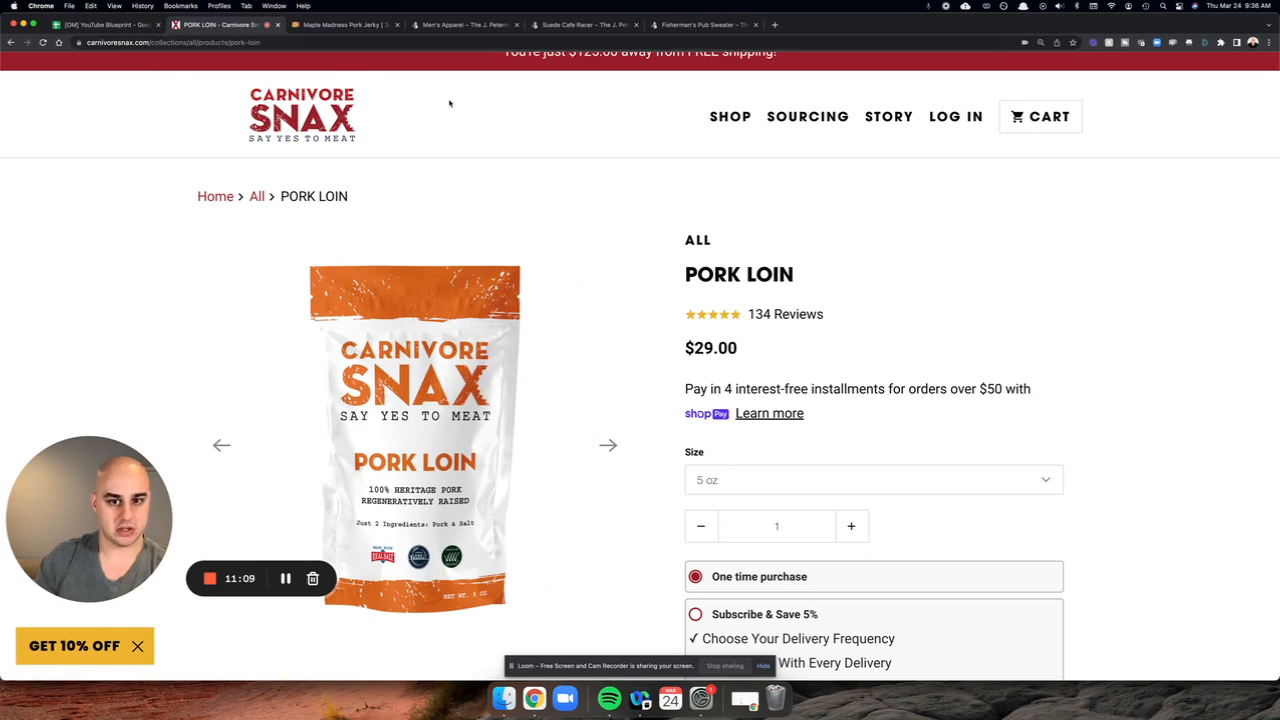
scroll("down", 3)
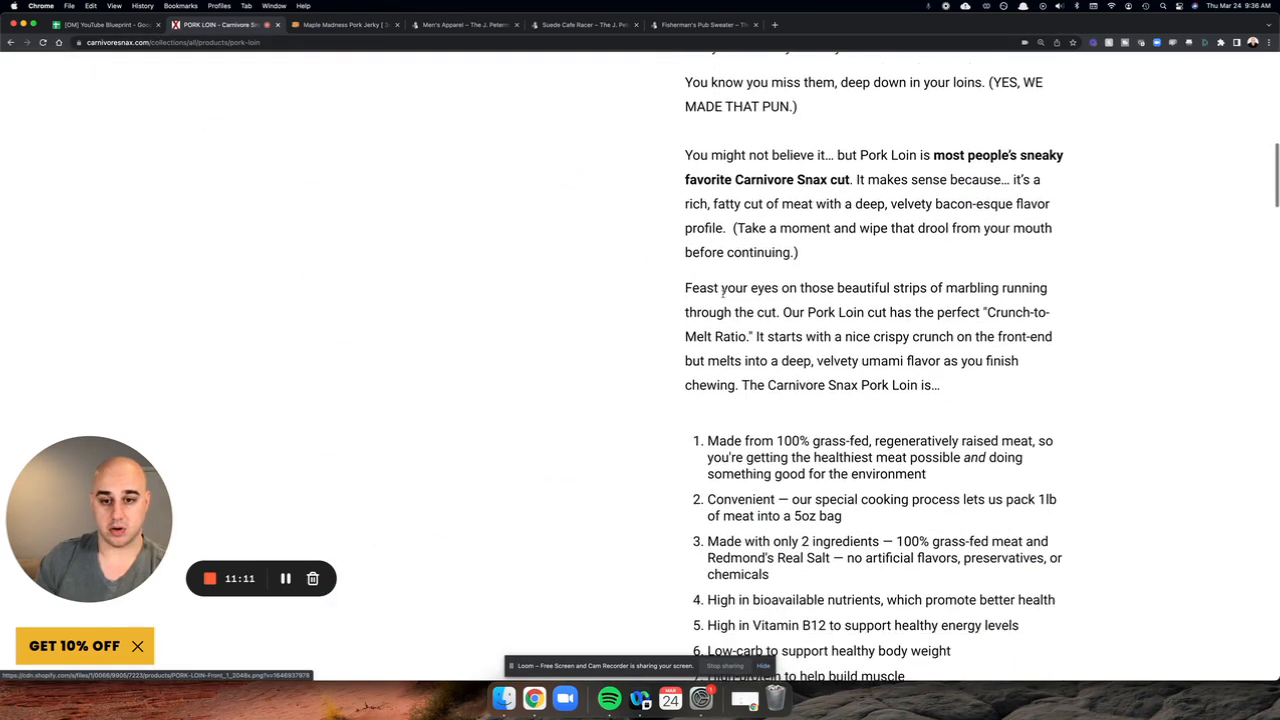
scroll("up", 3)
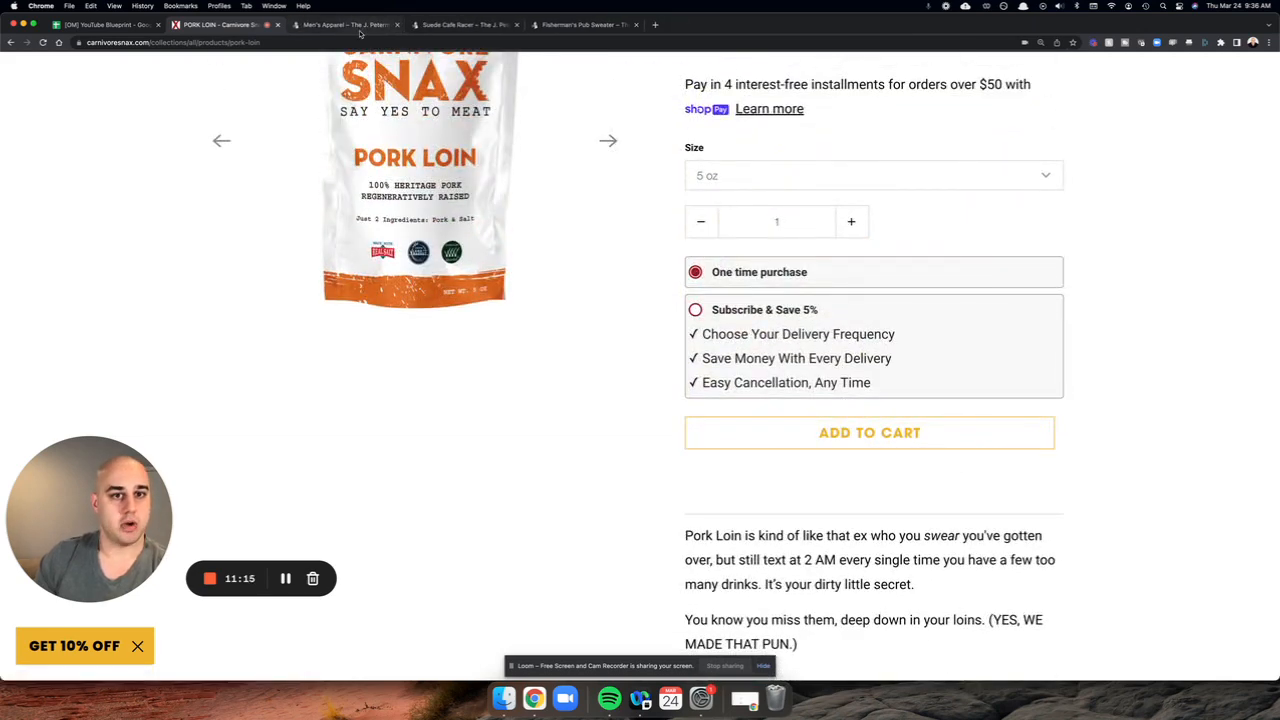
mouse_move(460, 24)
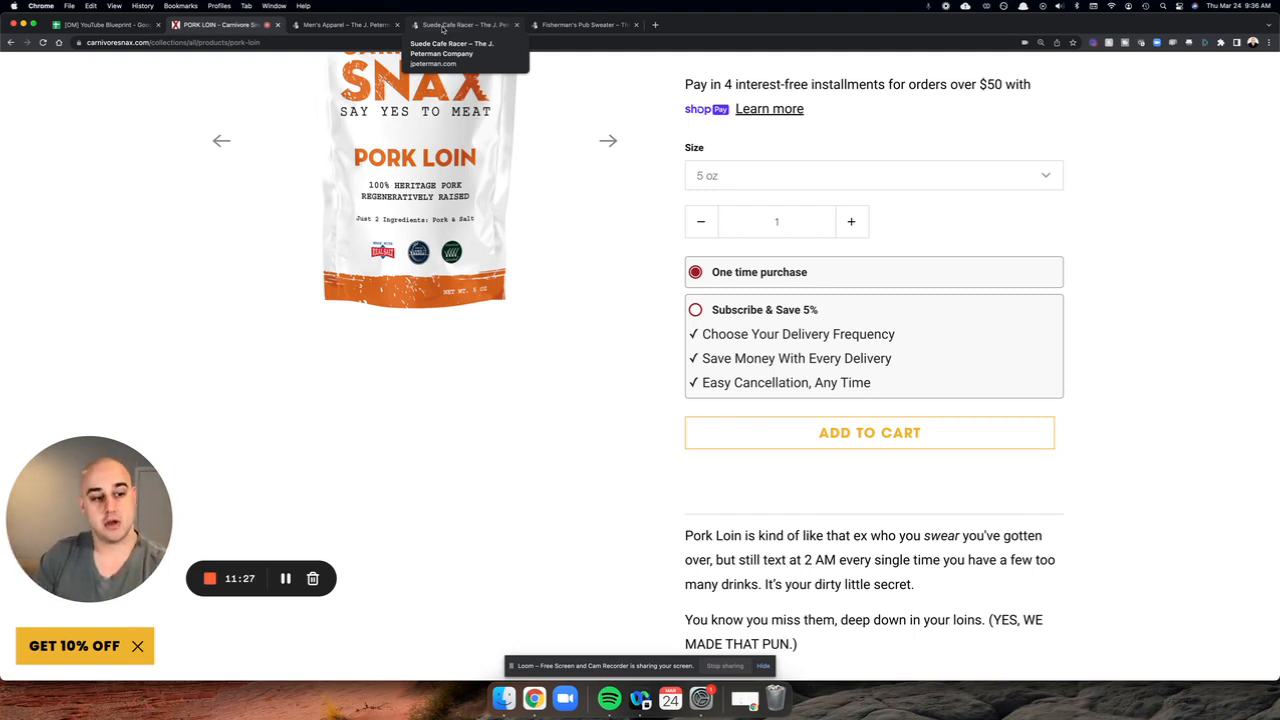
Step: Switch to the Suede Cafe Racer tab and scroll down to its DETAILS copy
left_click(465, 24)
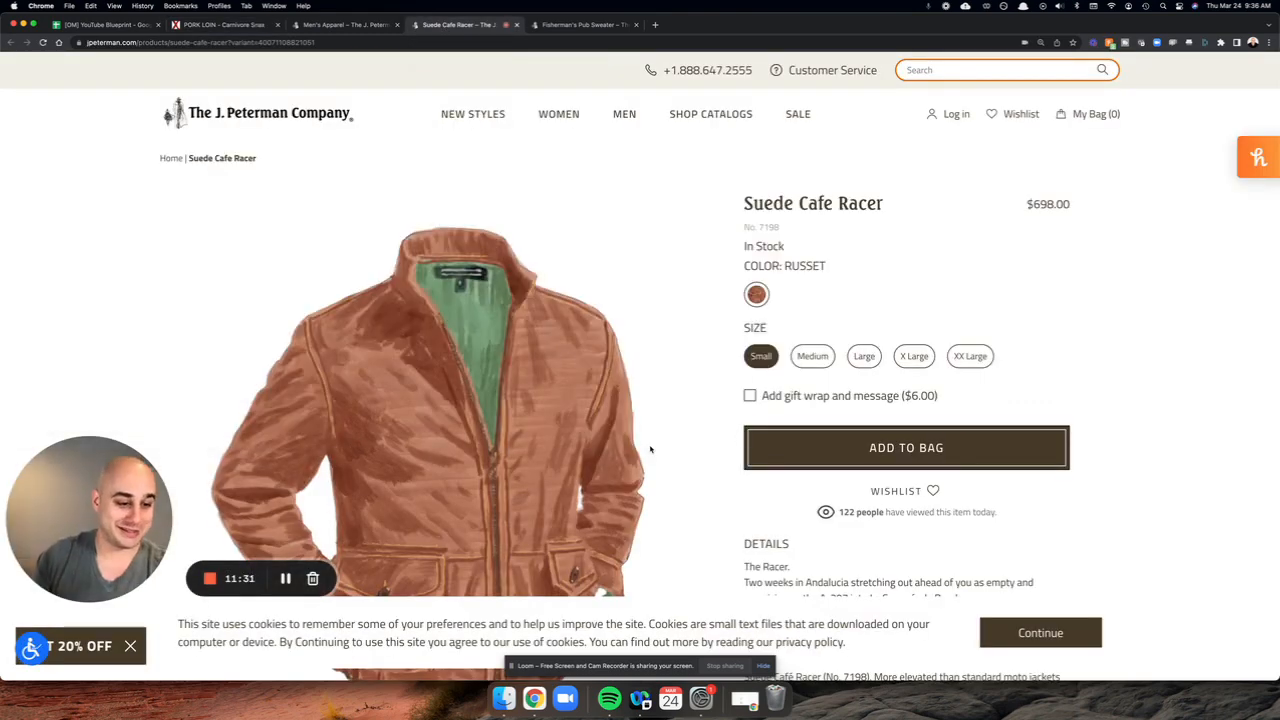
scroll("down", 3)
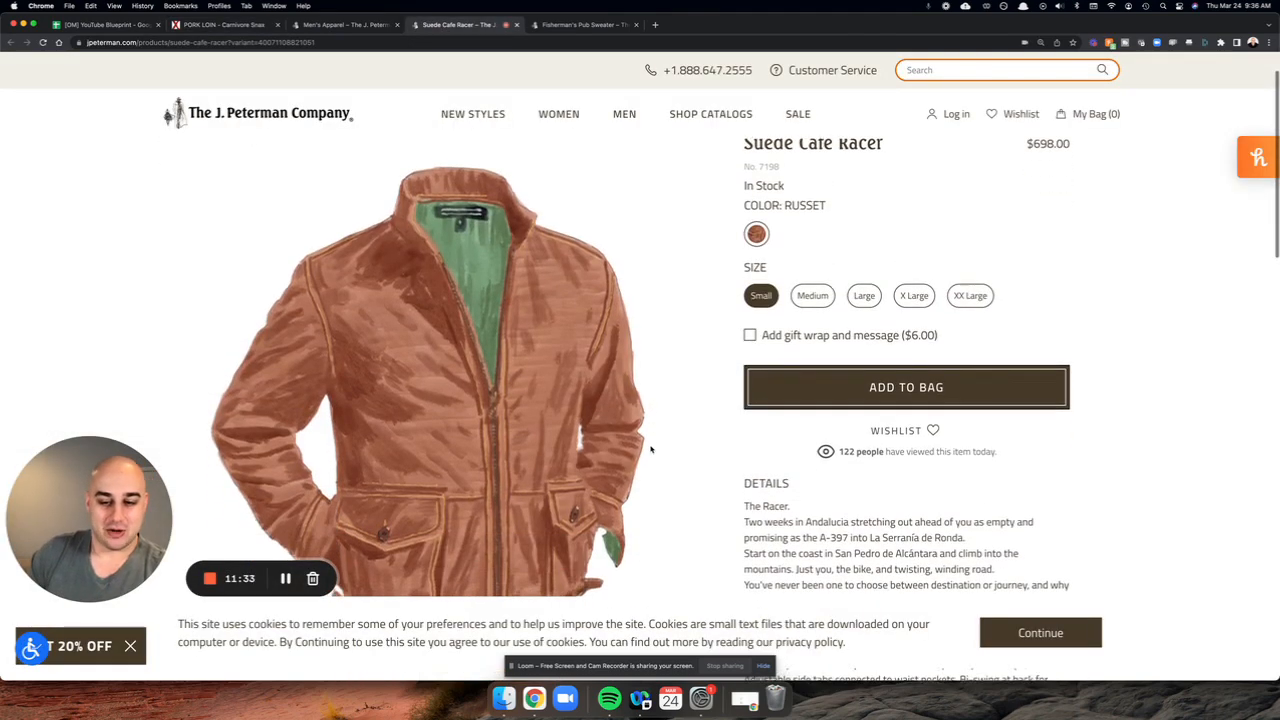
scroll("down", 3)
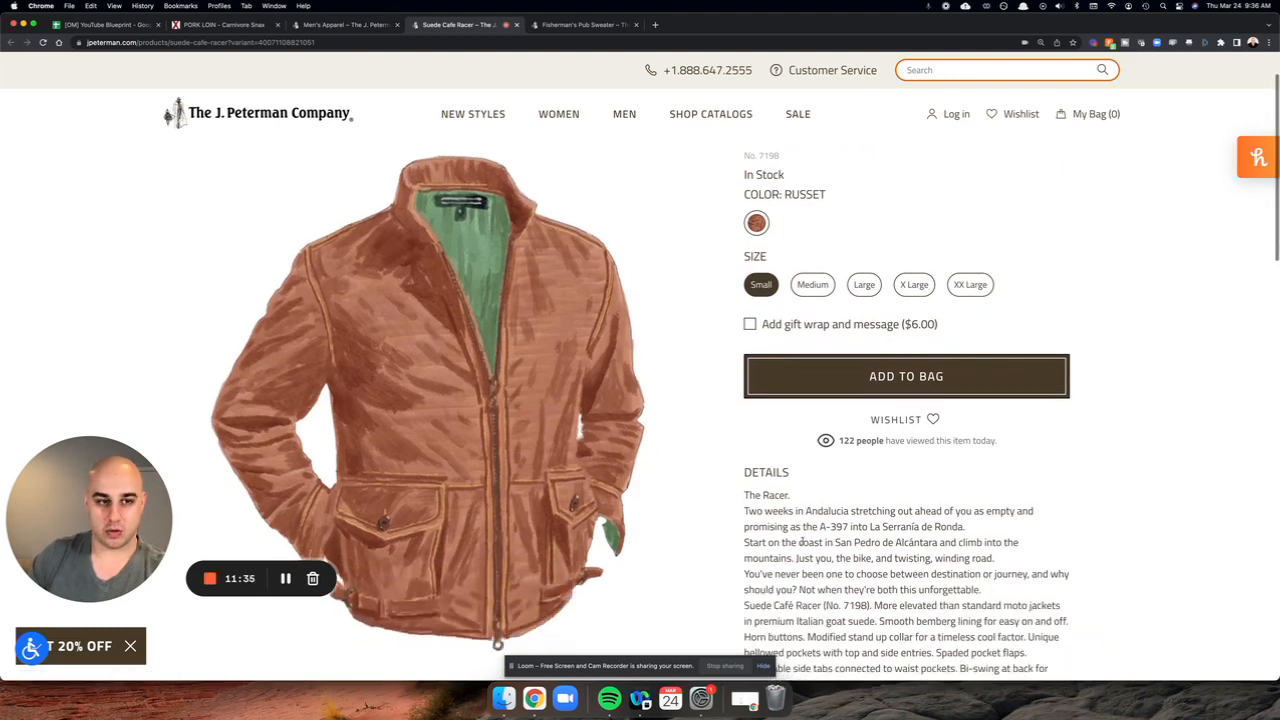
scroll("up", 3)
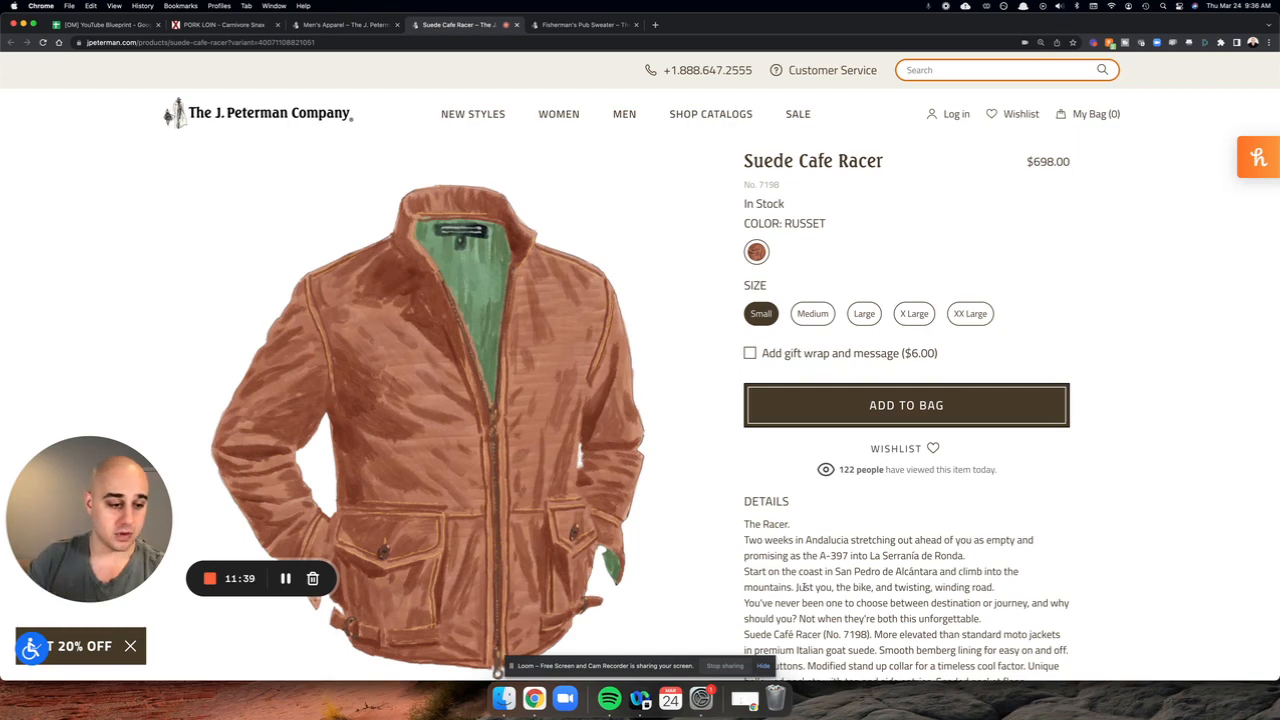
scroll("down", 3)
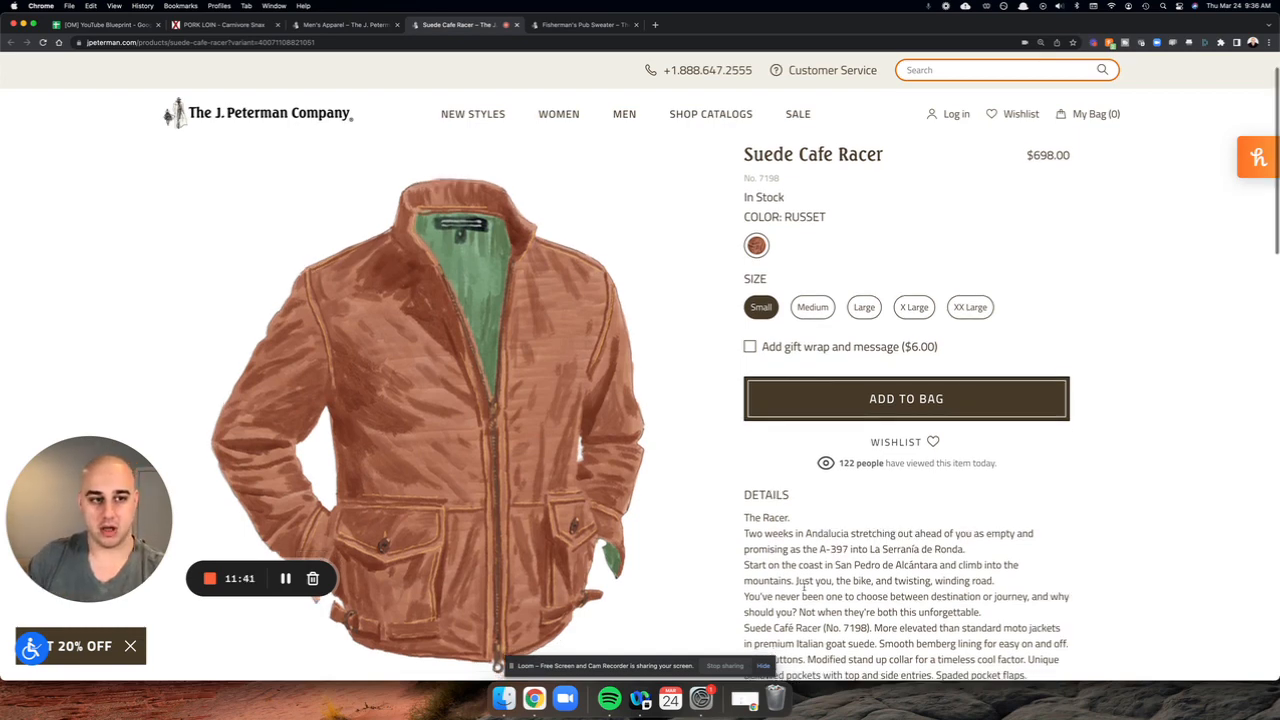
scroll("down", 3)
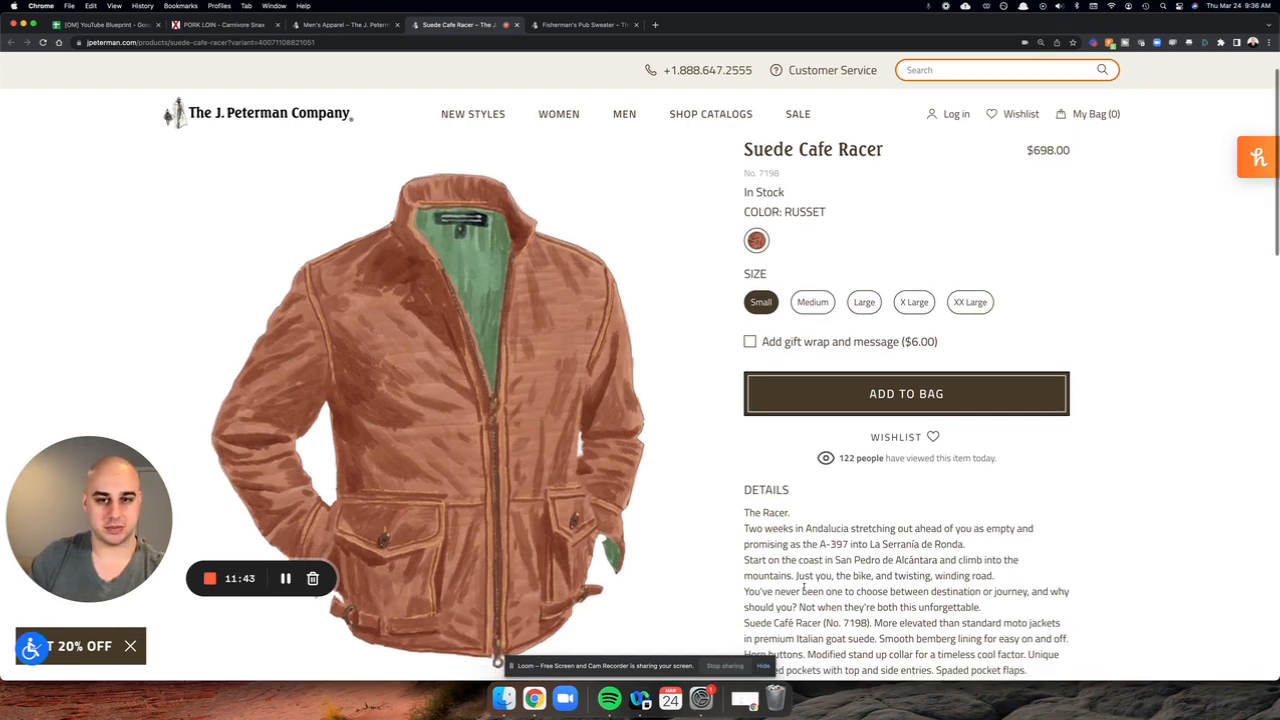
scroll("down", 3)
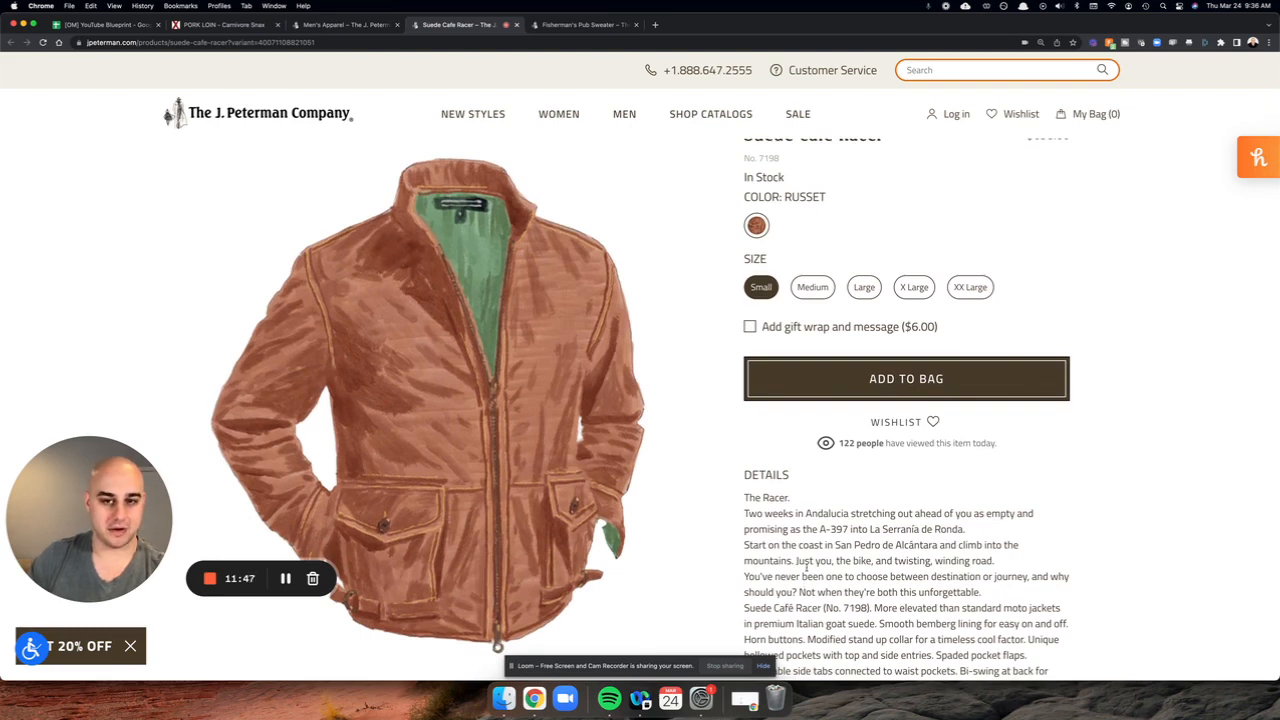
scroll("down", 3)
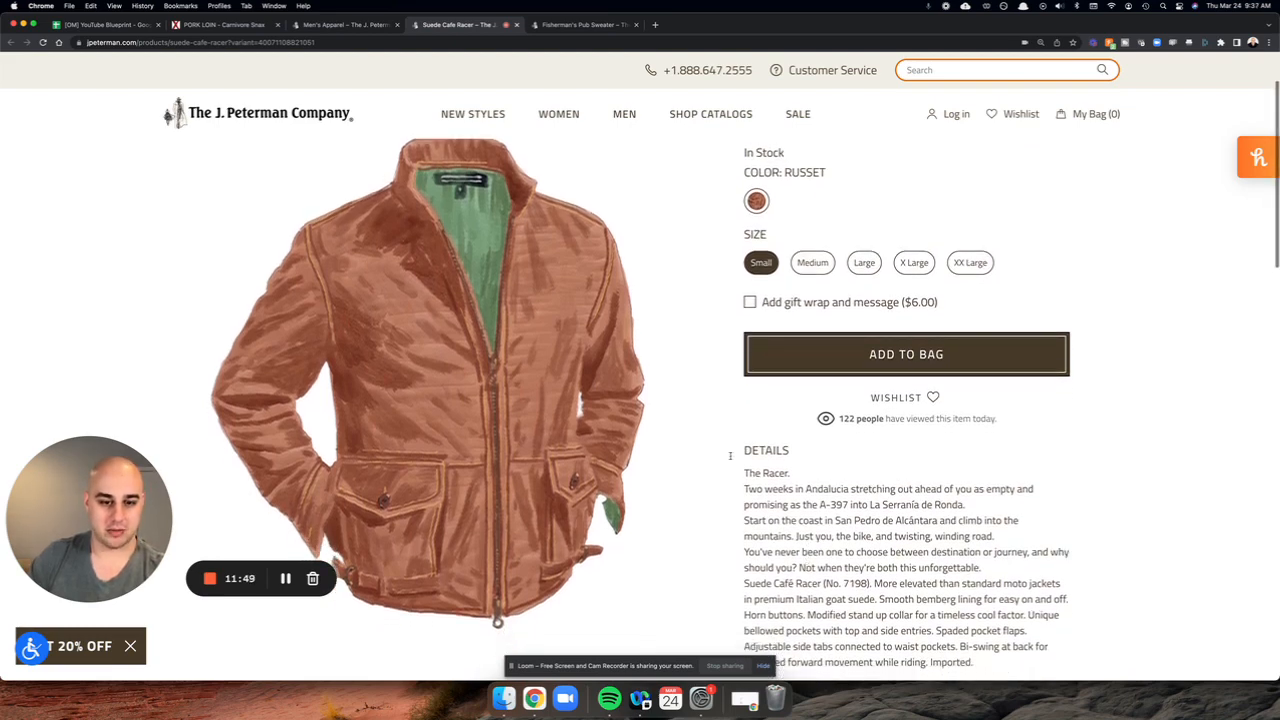
scroll("down", 3)
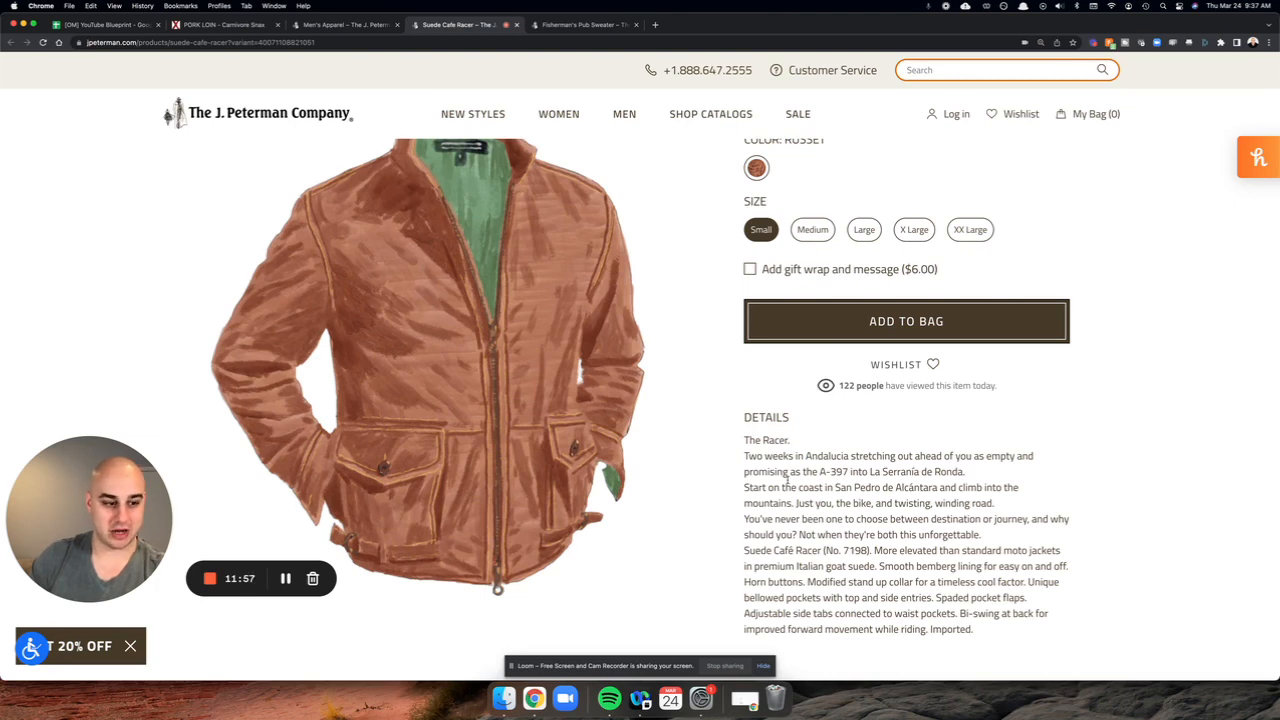
scroll("down", 3)
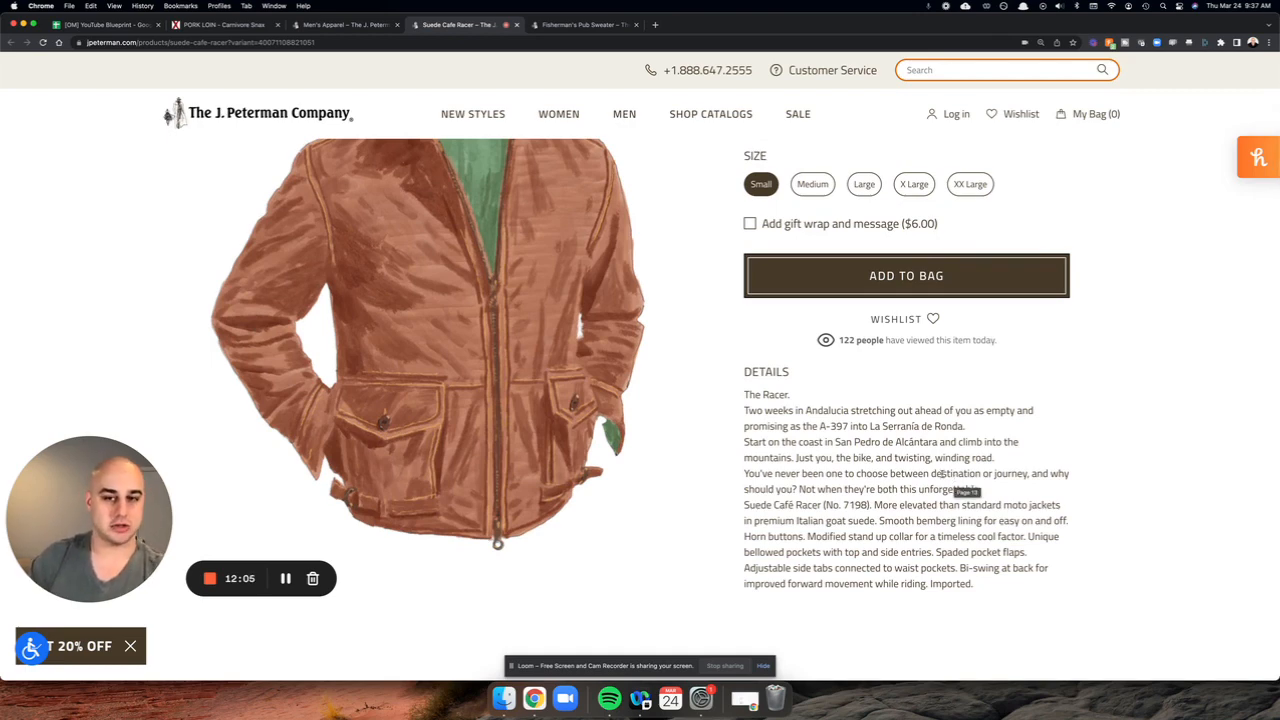
Step: Glance at the Pork Loin description for comparison, then return to Suede Cafe Racer
left_click(220, 24)
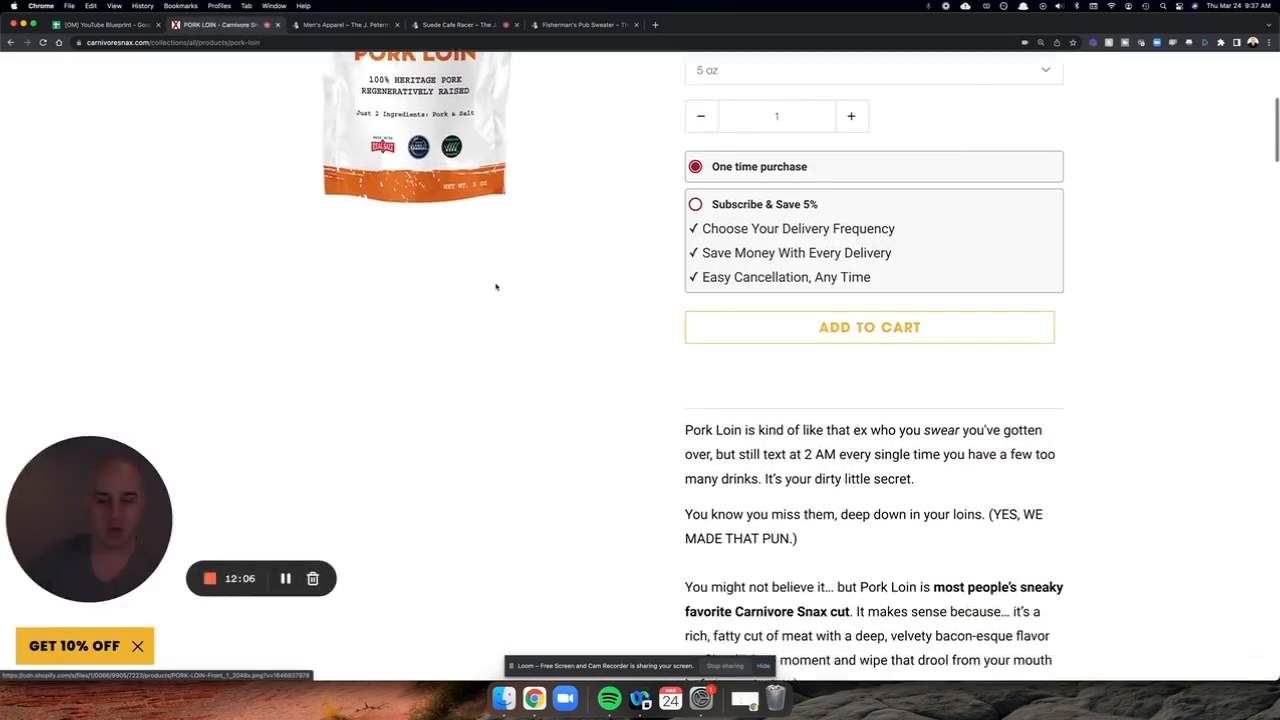
scroll("down", 3)
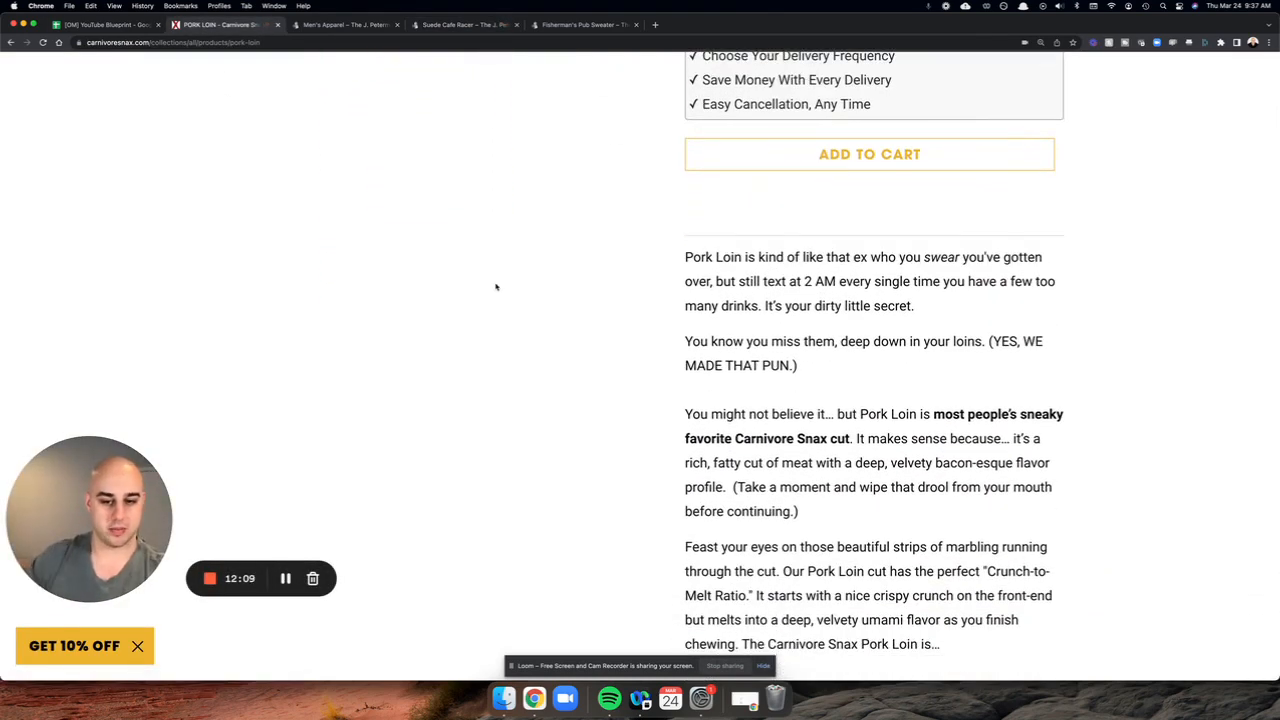
mouse_move(643, 342)
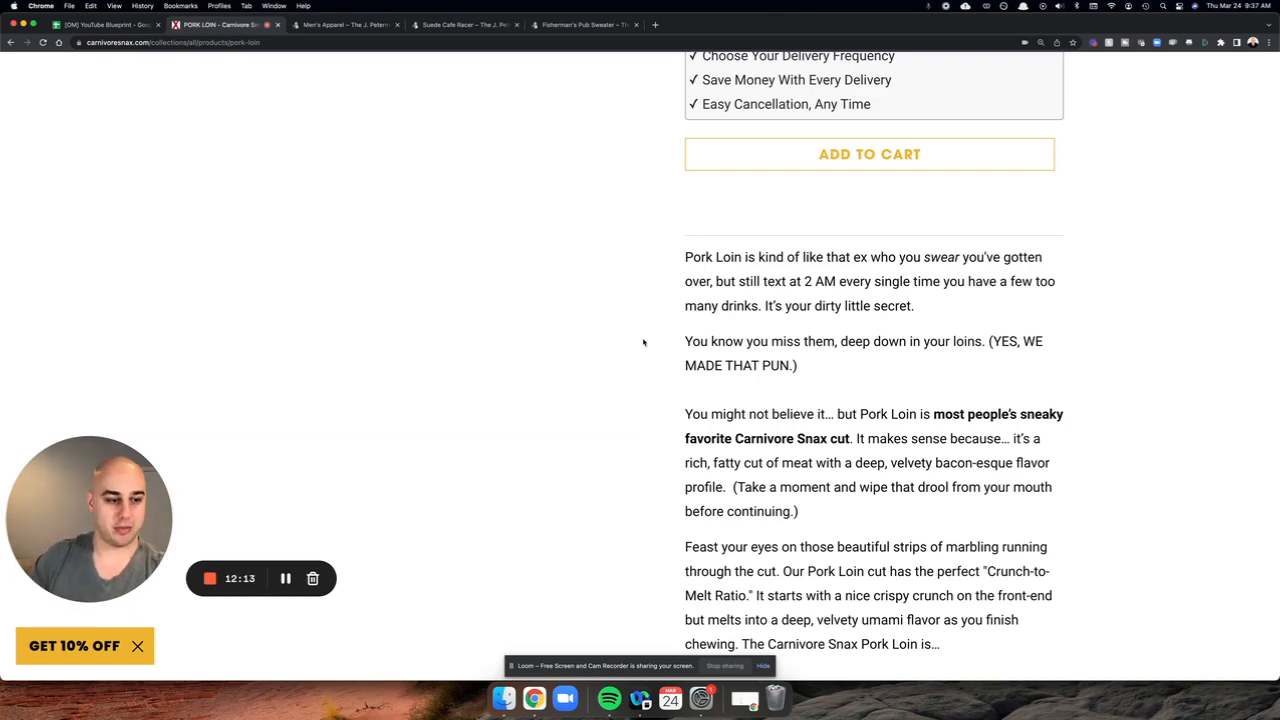
left_click(465, 24)
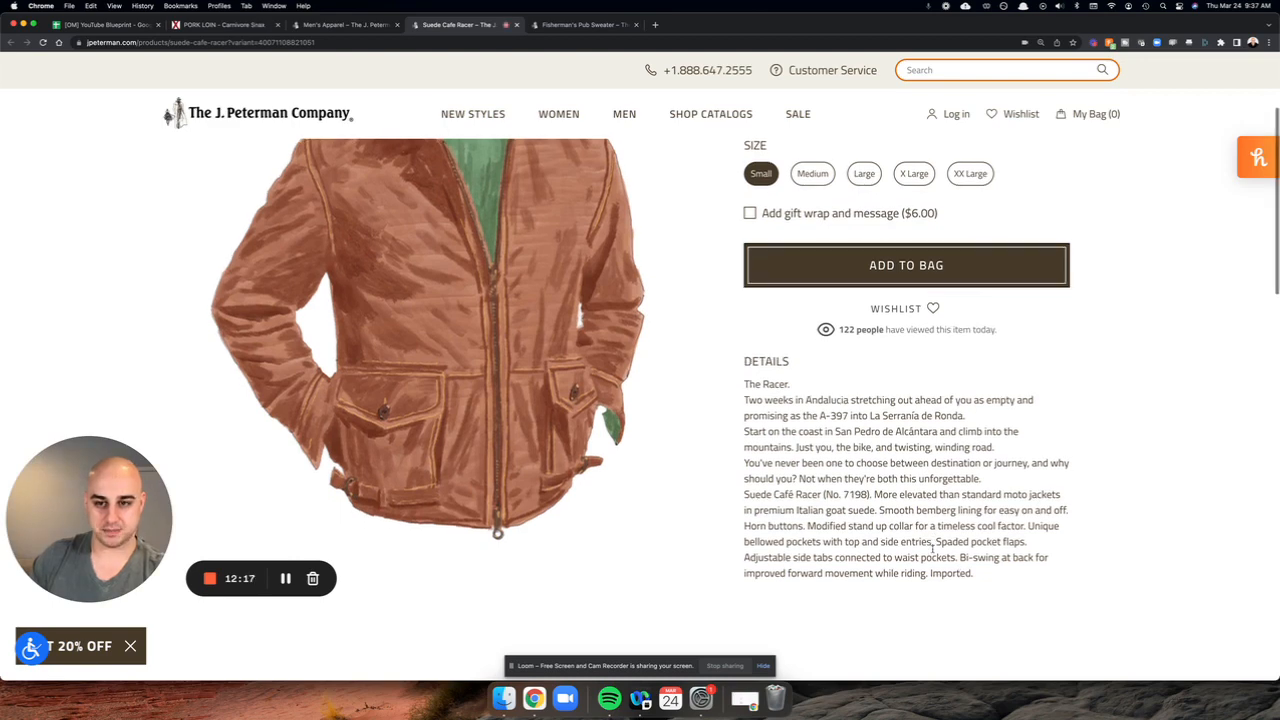
scroll("up", 3)
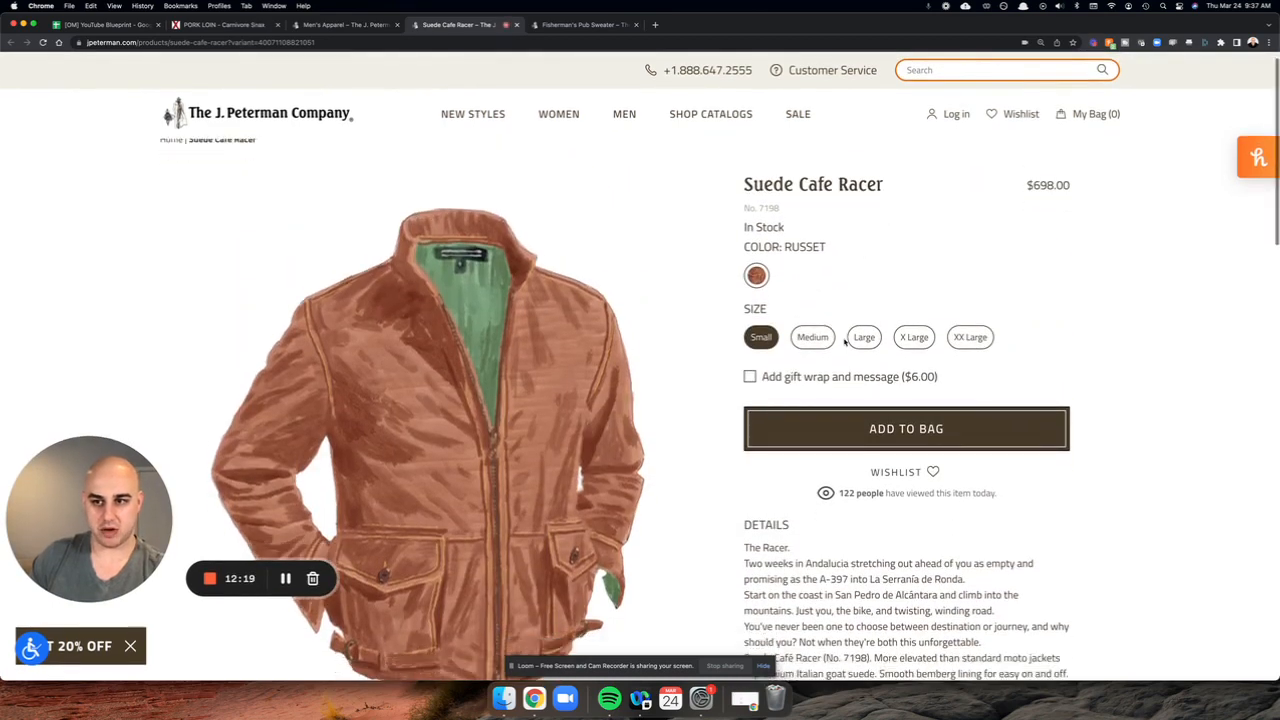
scroll("down", 3)
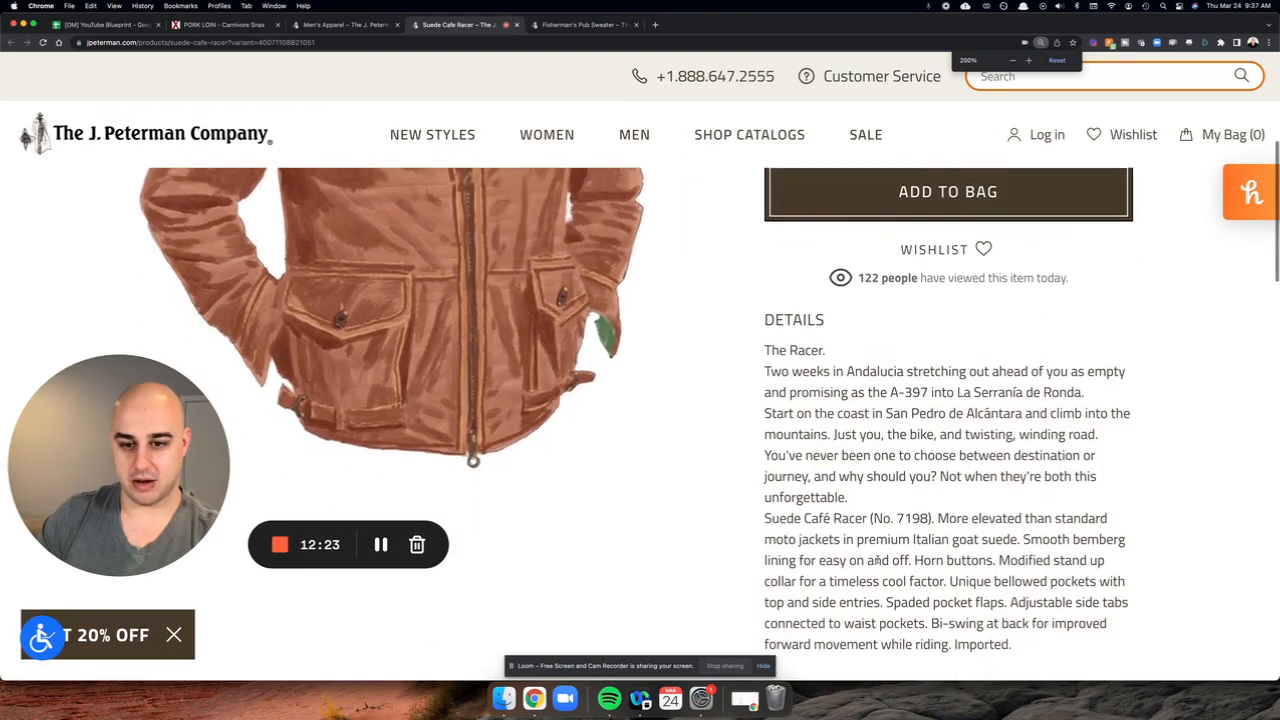
Step: Read the enlarged Suede Cafe Racer DETAILS section, scrolling through the copy
scroll("down", 3)
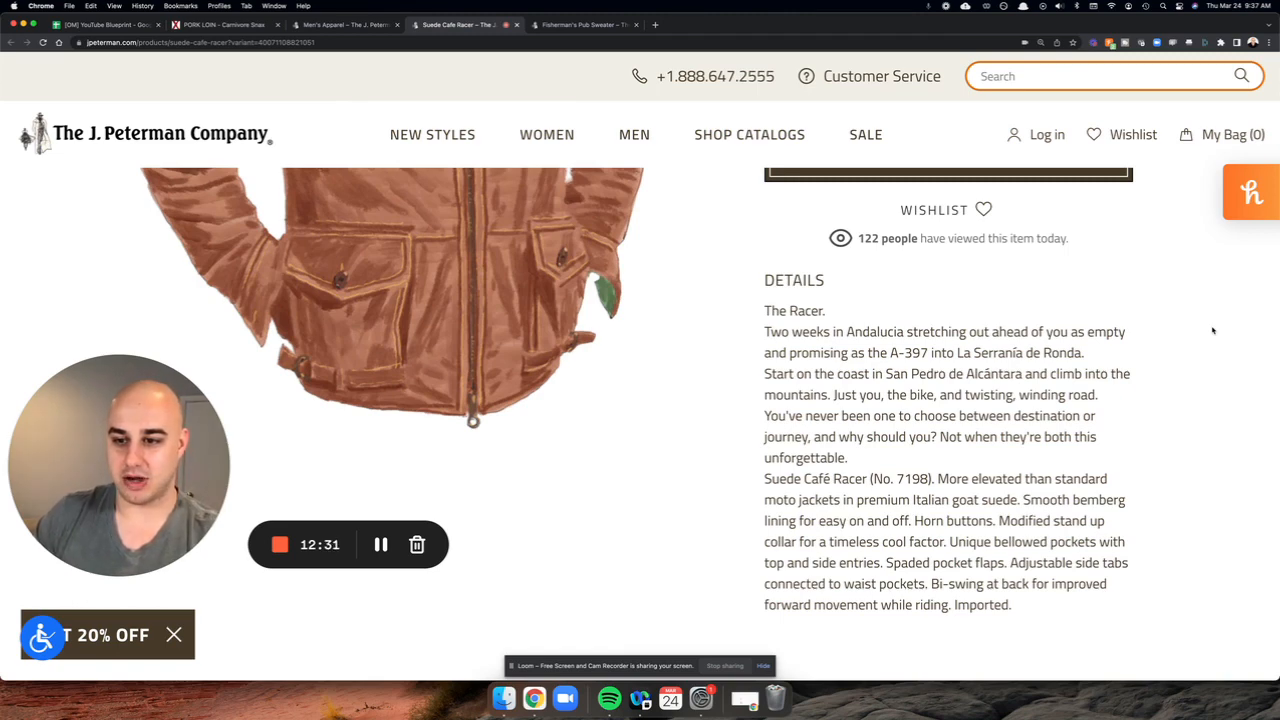
double_click(1018, 352)
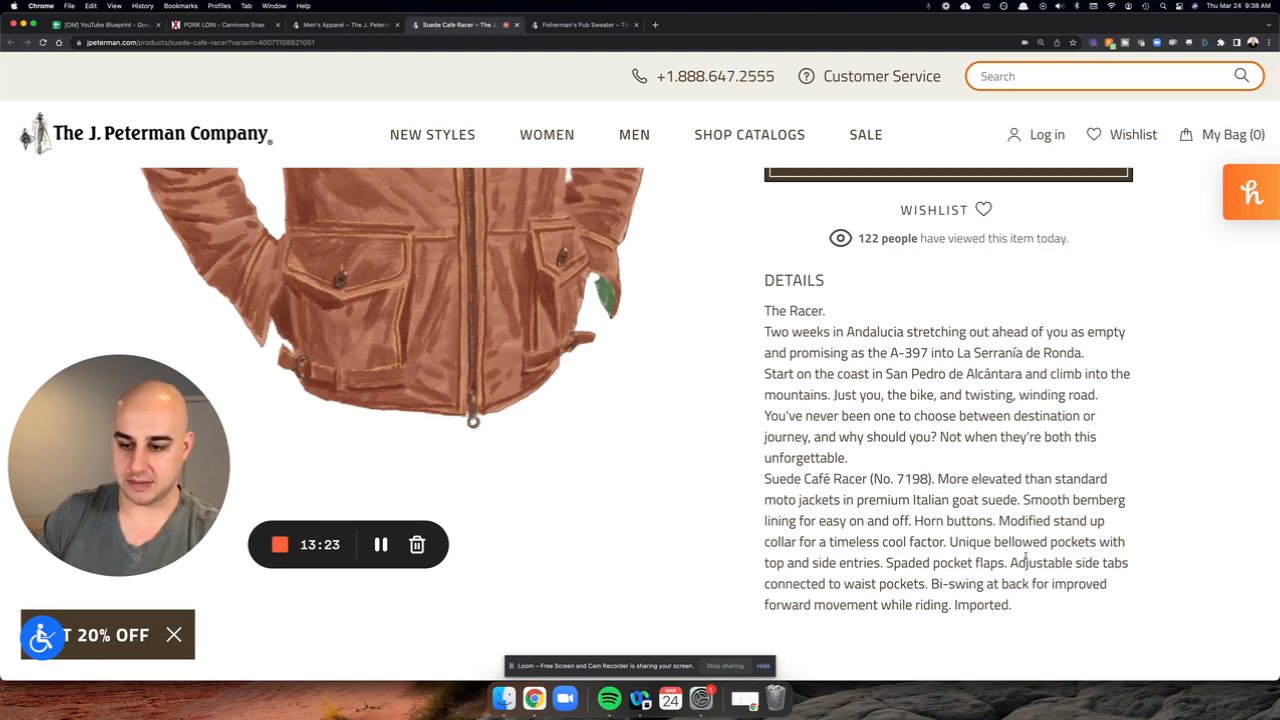
scroll("down", 3)
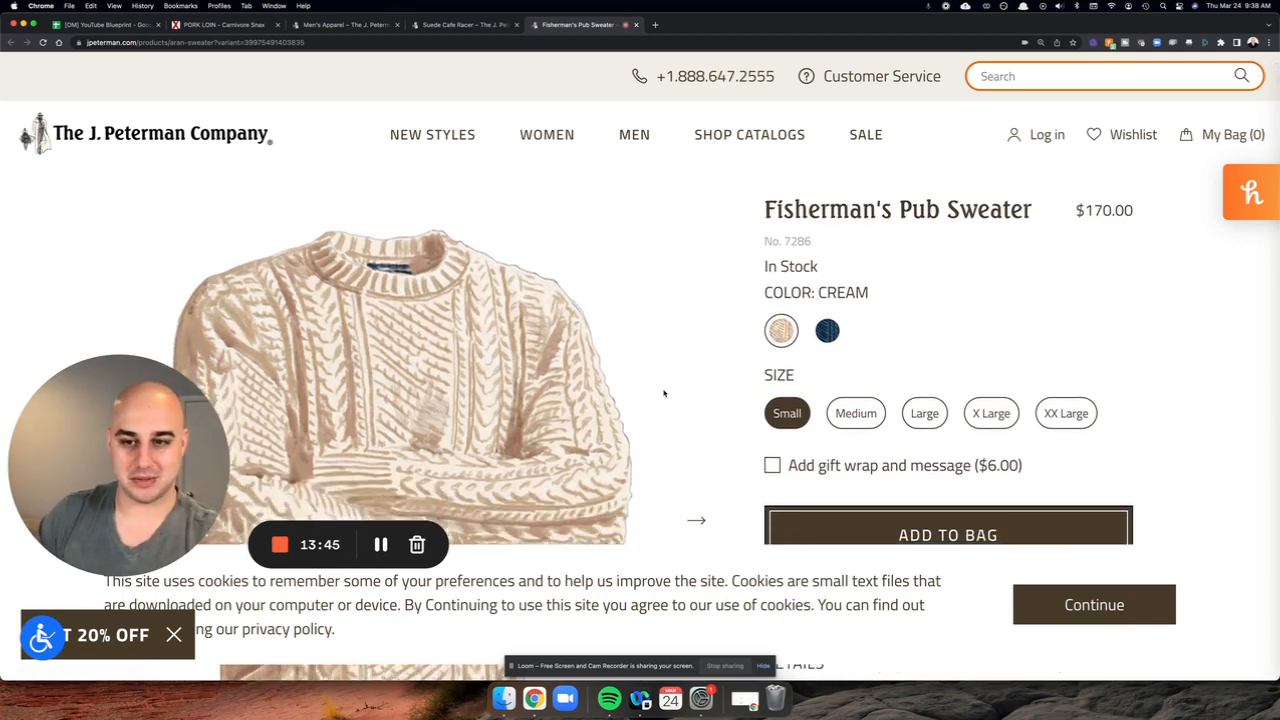
Step: Scroll through the Fisherman's Pub Sweater DETAILS copy and back to the top
scroll("down", 3)
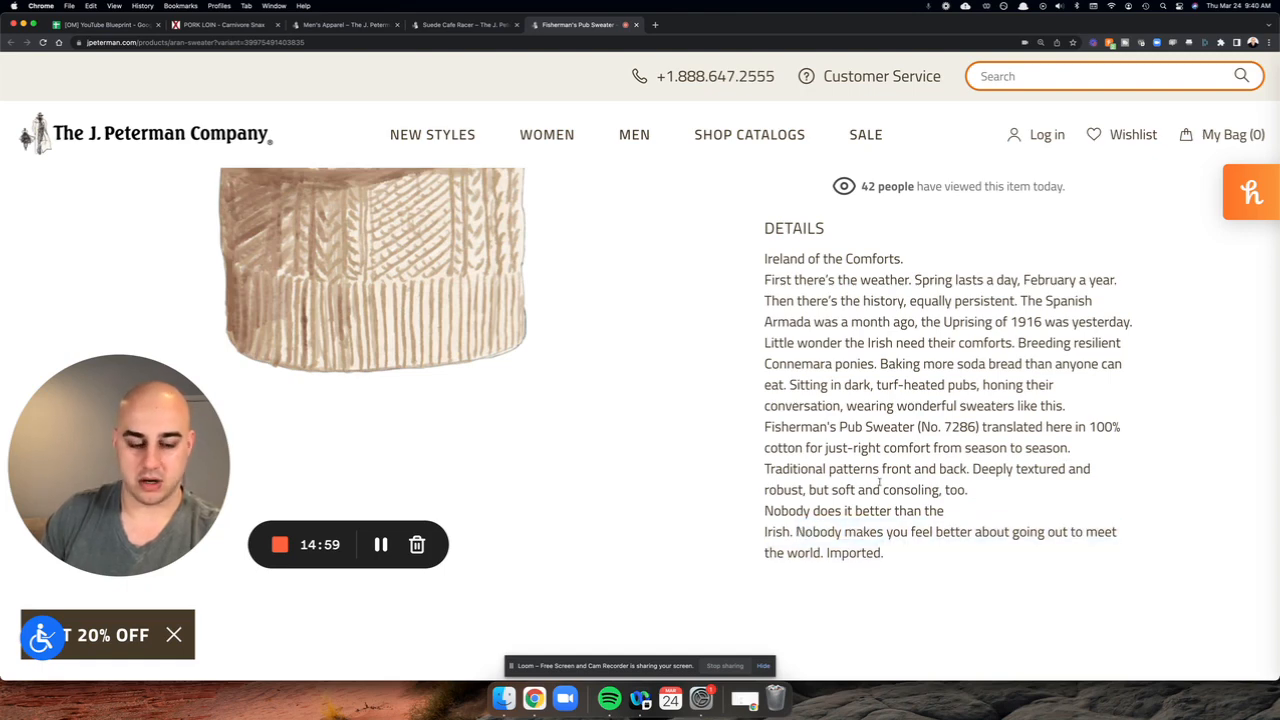
scroll("up", 3)
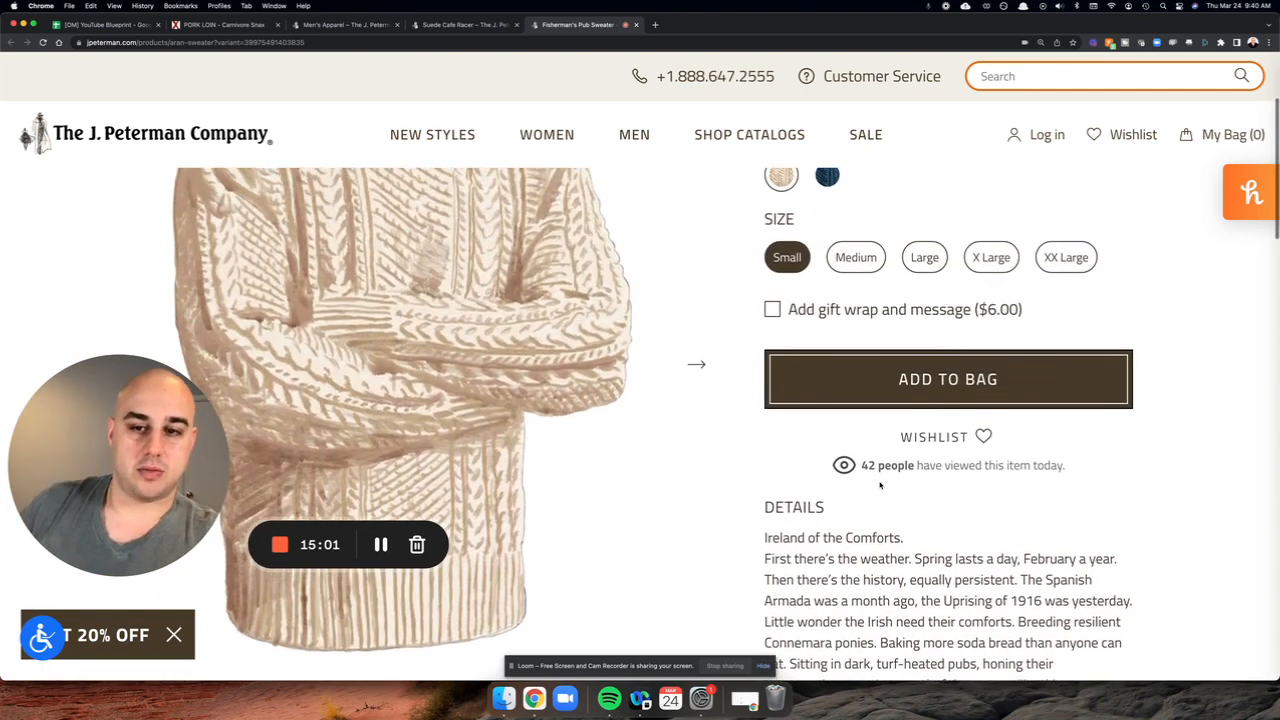
scroll("up", 3)
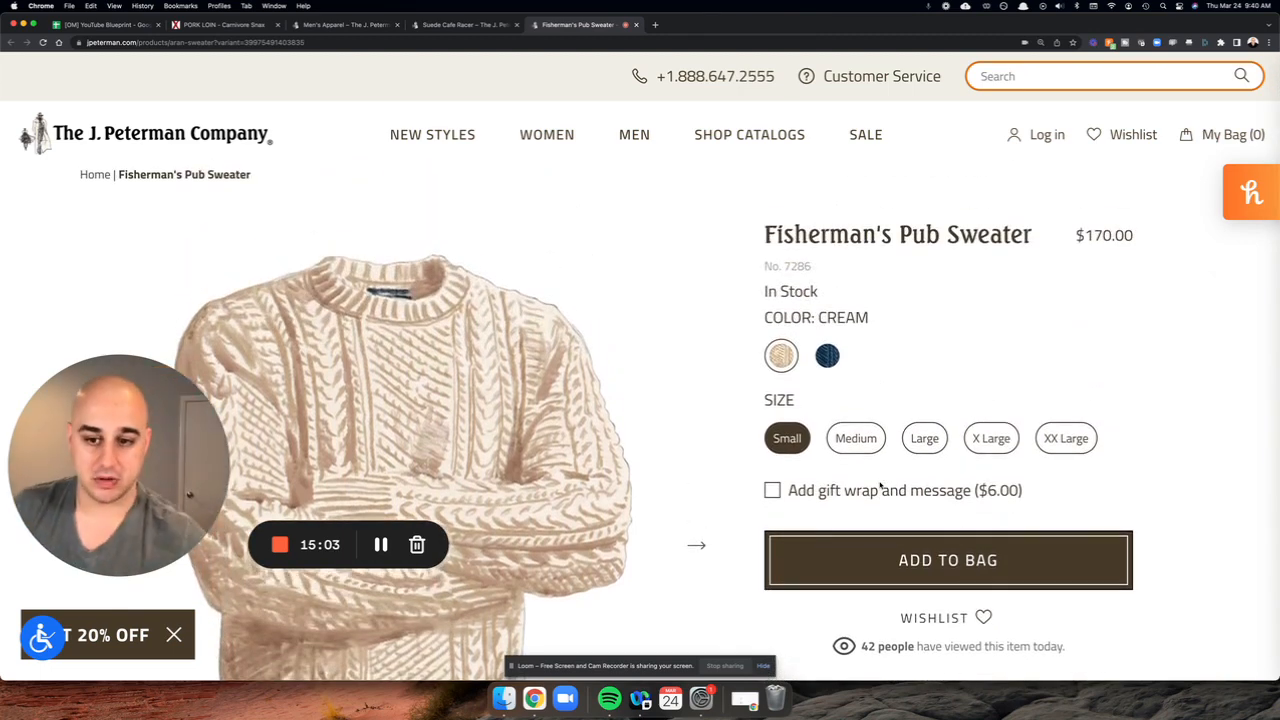